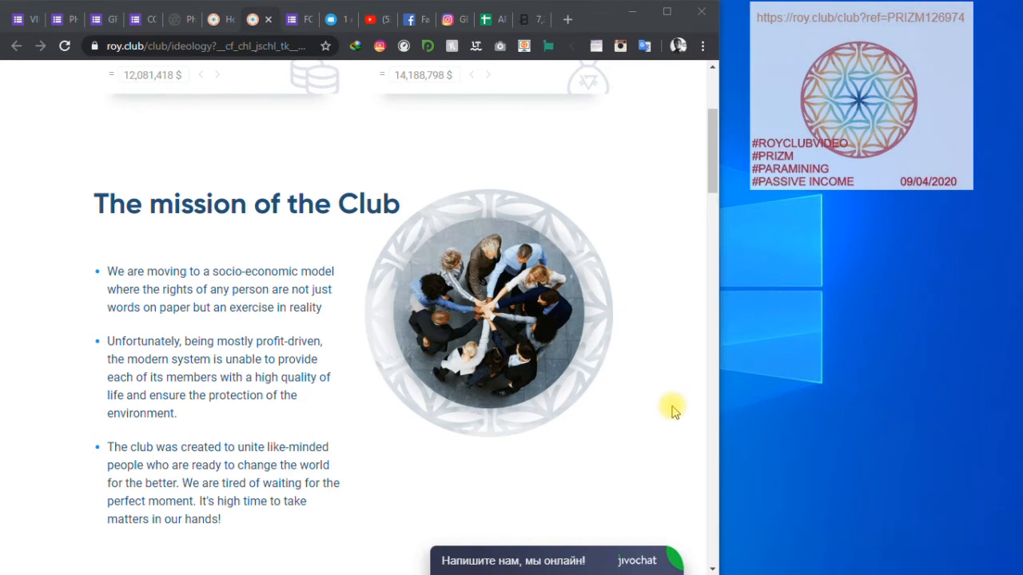
# Read through the ROY Club photo task rules, scrolling up and down the page.
pyautogui.scroll(-3)
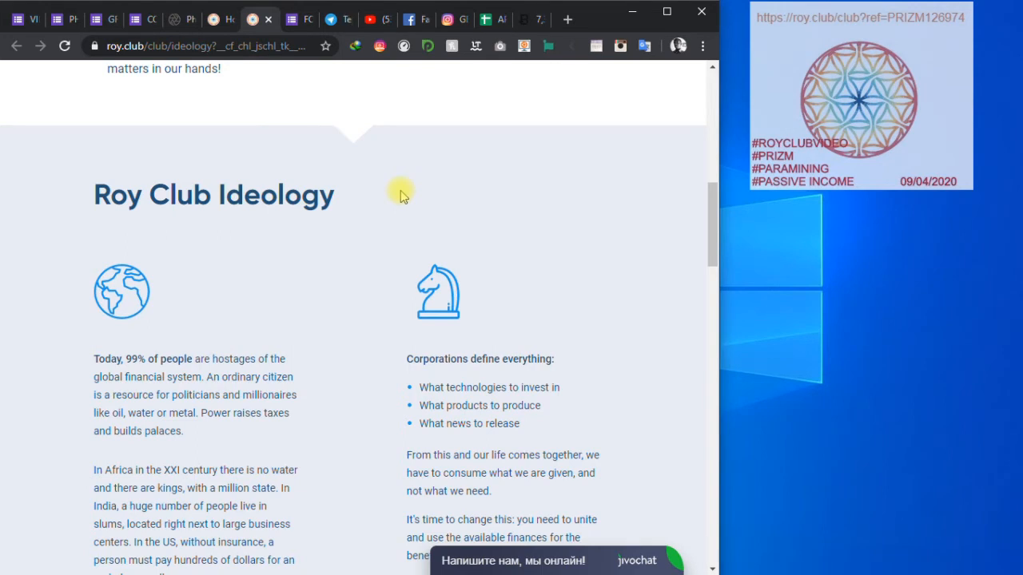
pyautogui.moveTo(303, 140)
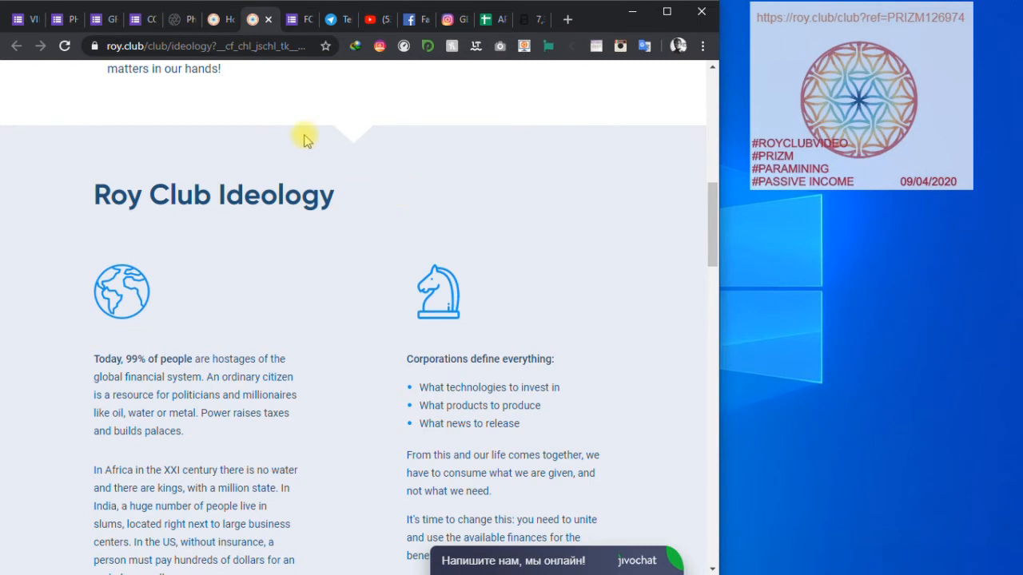
pyautogui.scroll(3)
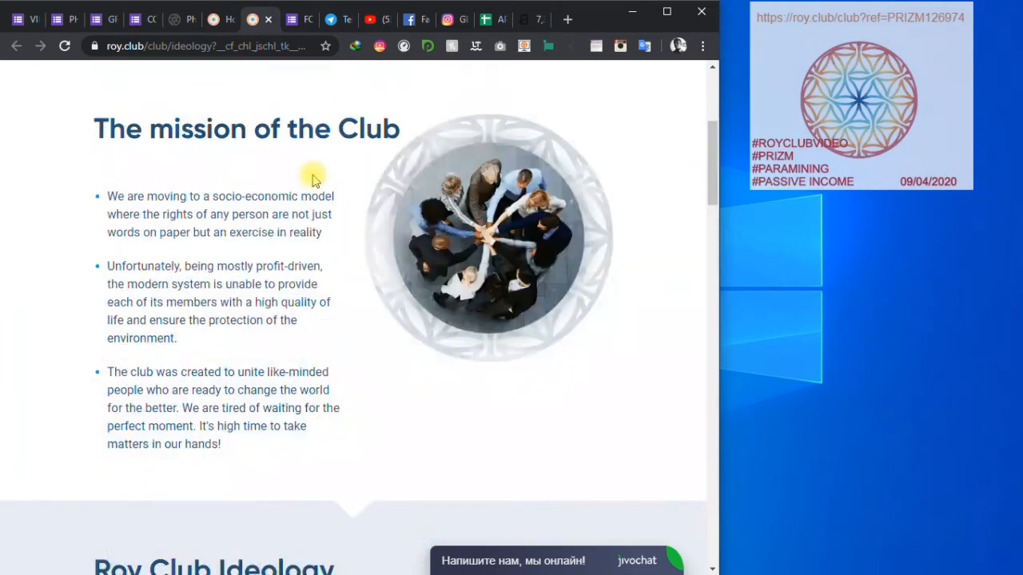
pyautogui.scroll(-3)
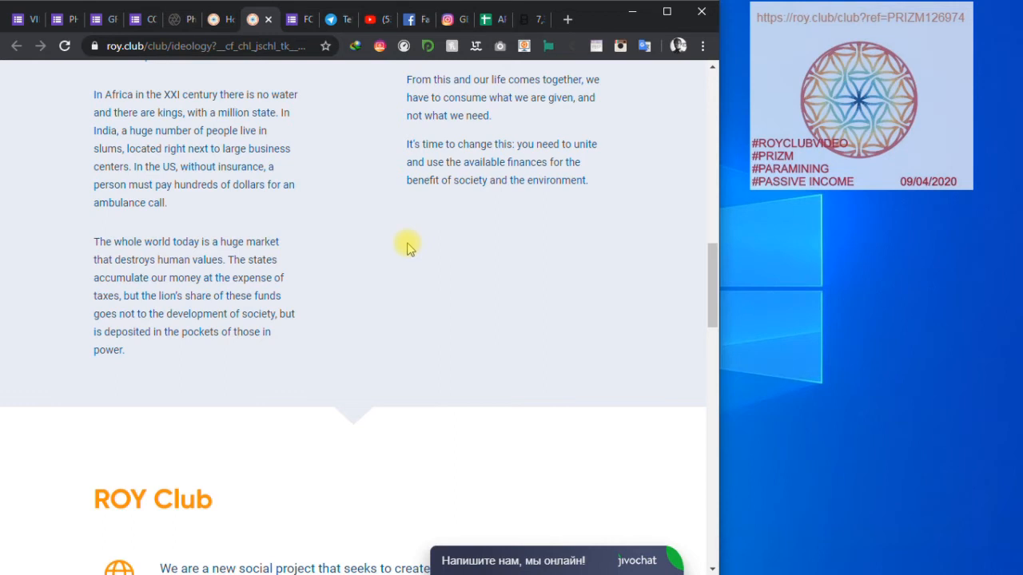
pyautogui.scroll(3)
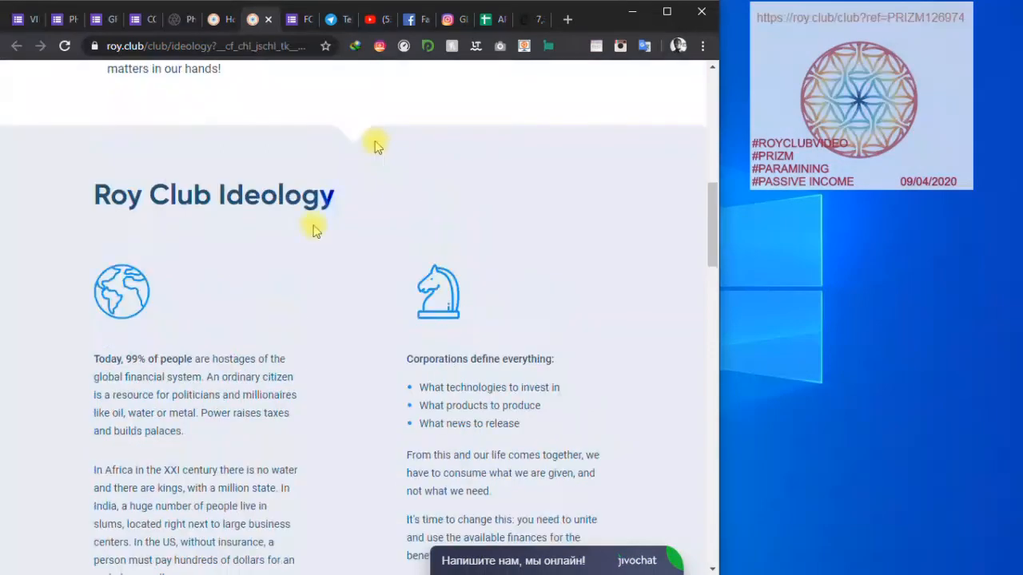
pyautogui.scroll(-3)
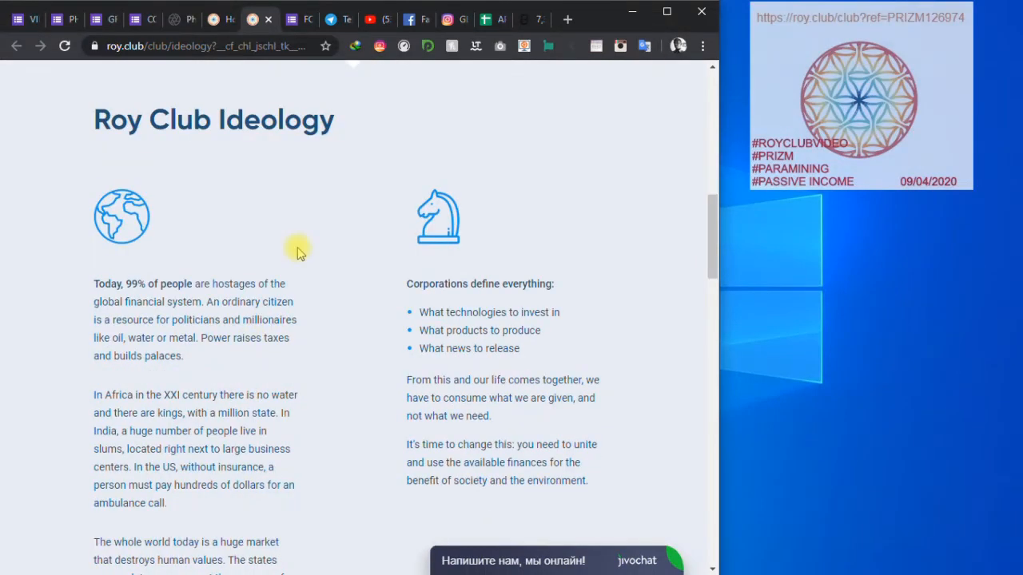
pyautogui.scroll(3)
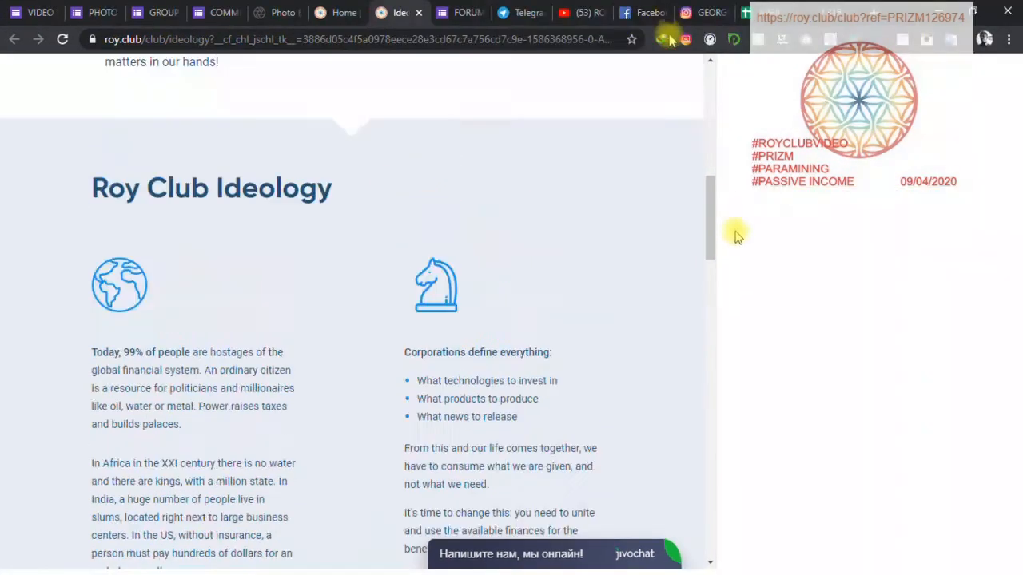
pyautogui.scroll(-3)
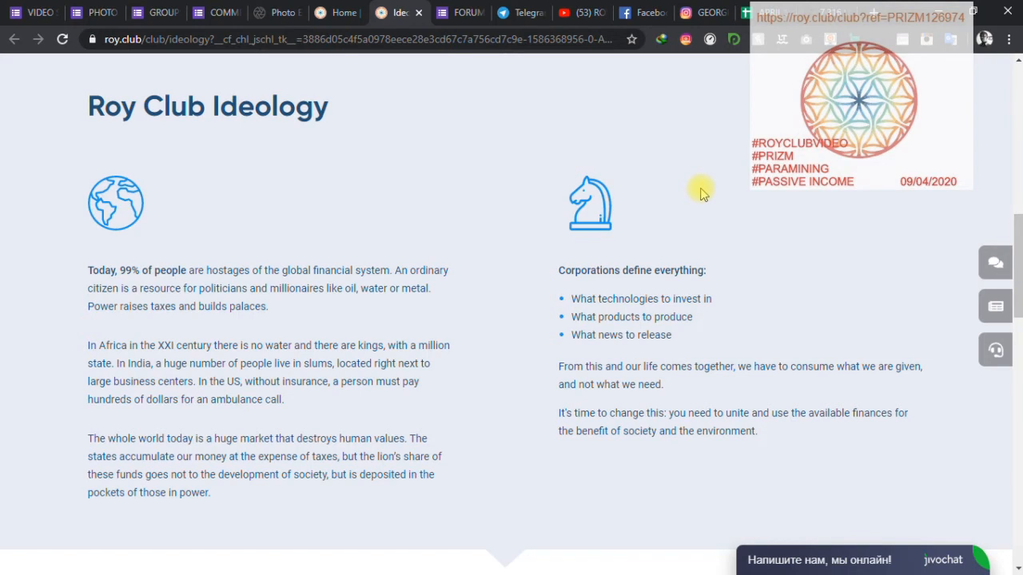
pyautogui.moveTo(693, 195)
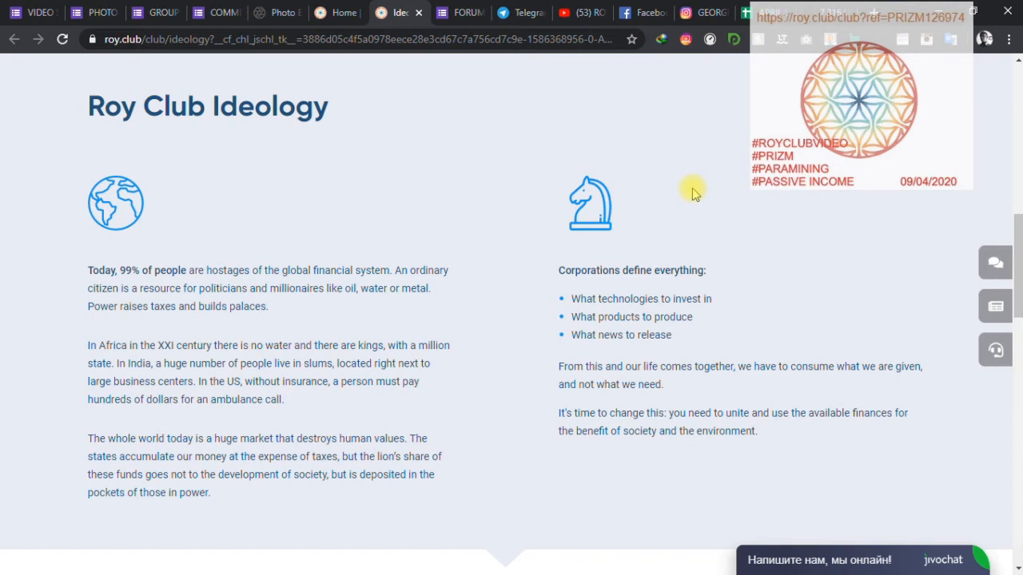
pyautogui.scroll(-3)
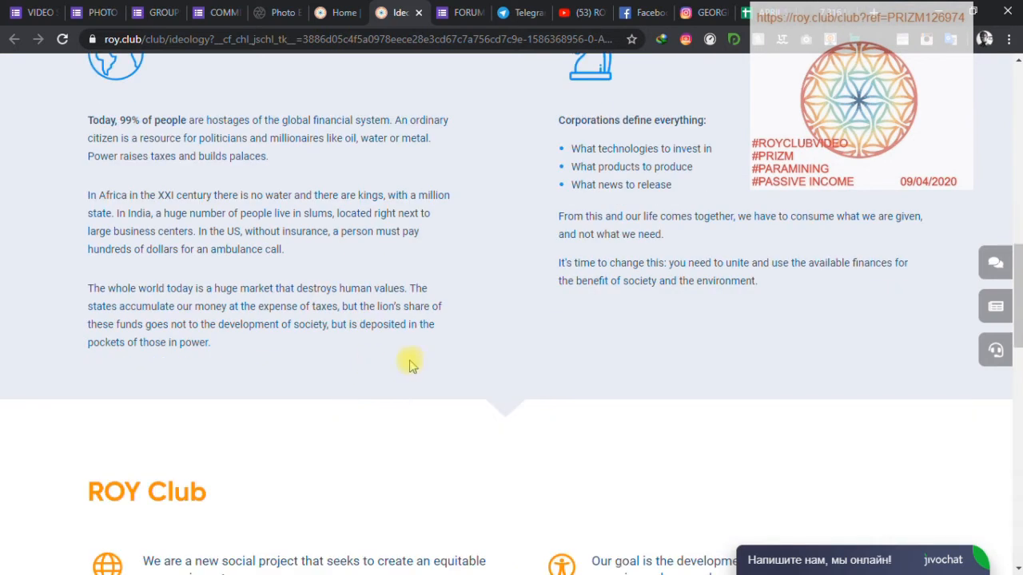
pyautogui.scroll(3)
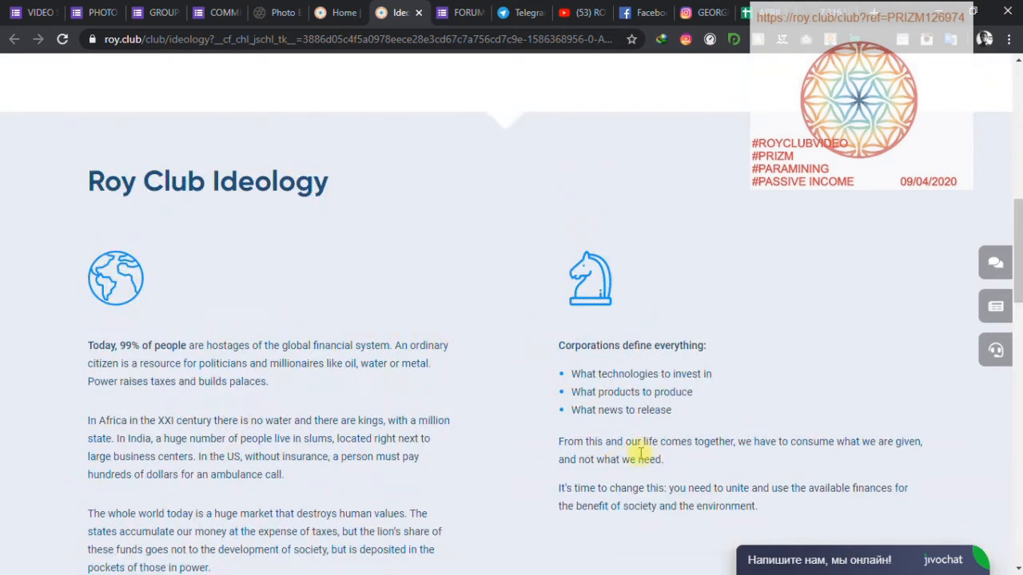
pyautogui.scroll(-3)
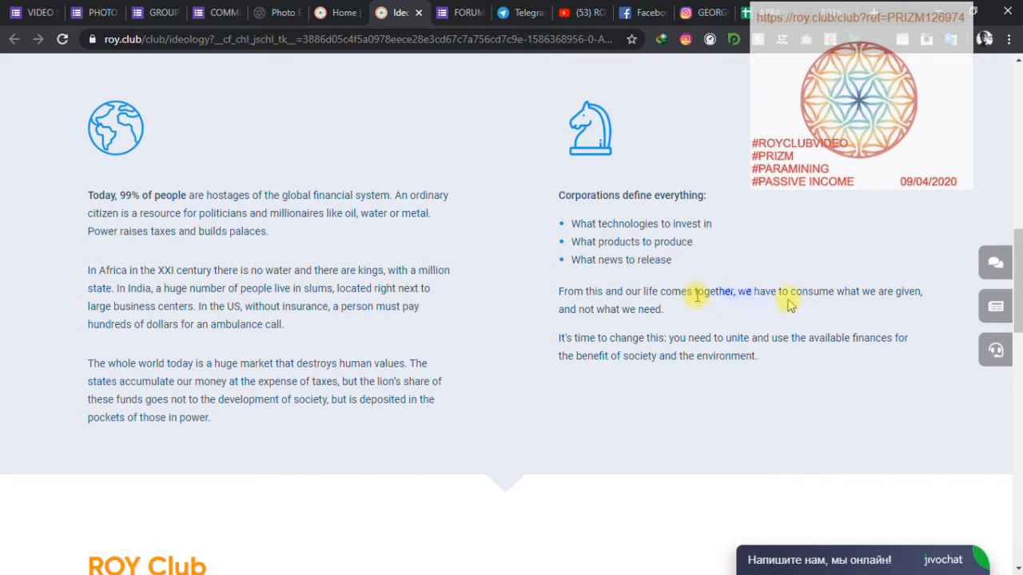
pyautogui.moveTo(895, 310)
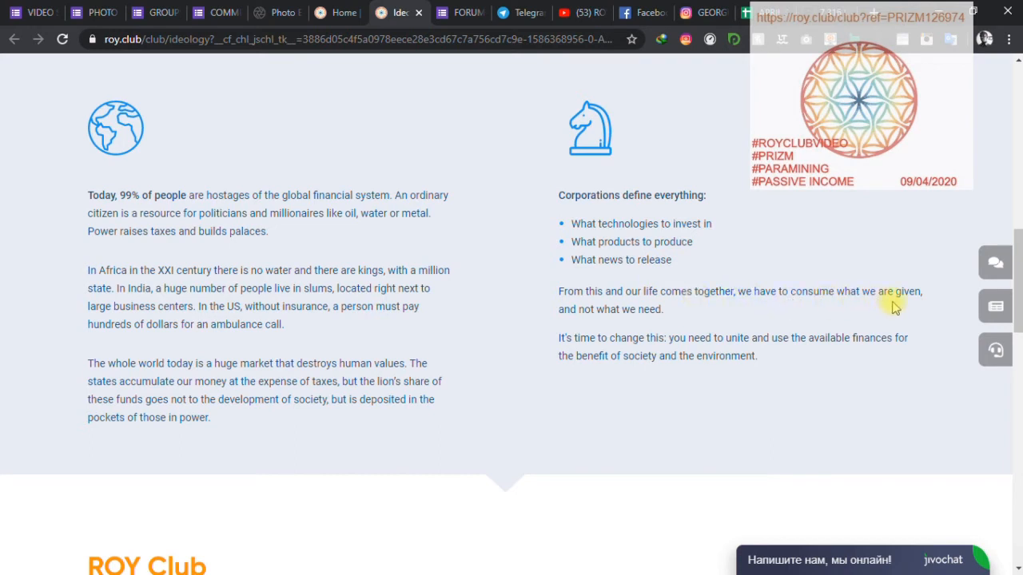
pyautogui.moveTo(617, 326)
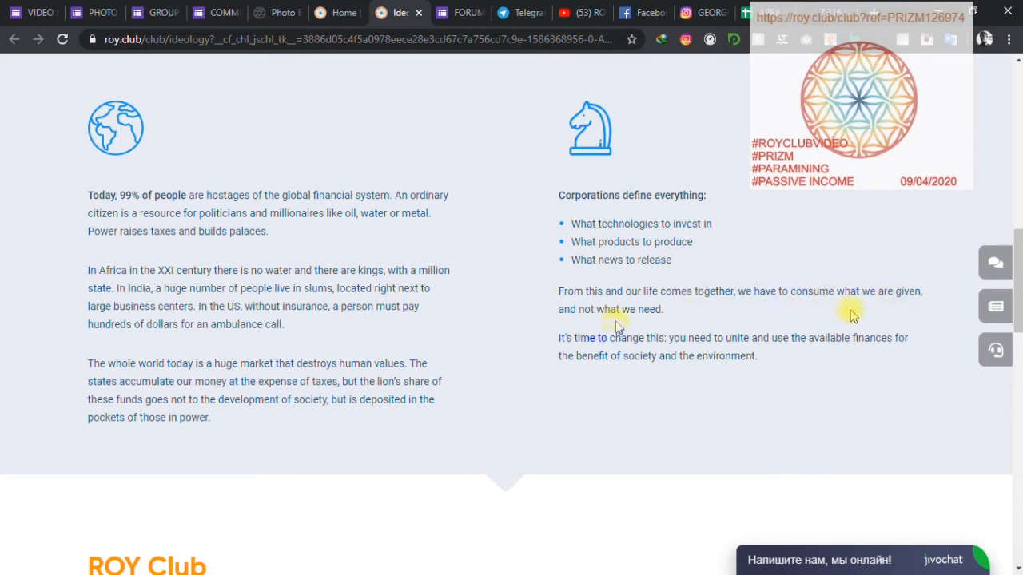
pyautogui.moveTo(668, 311)
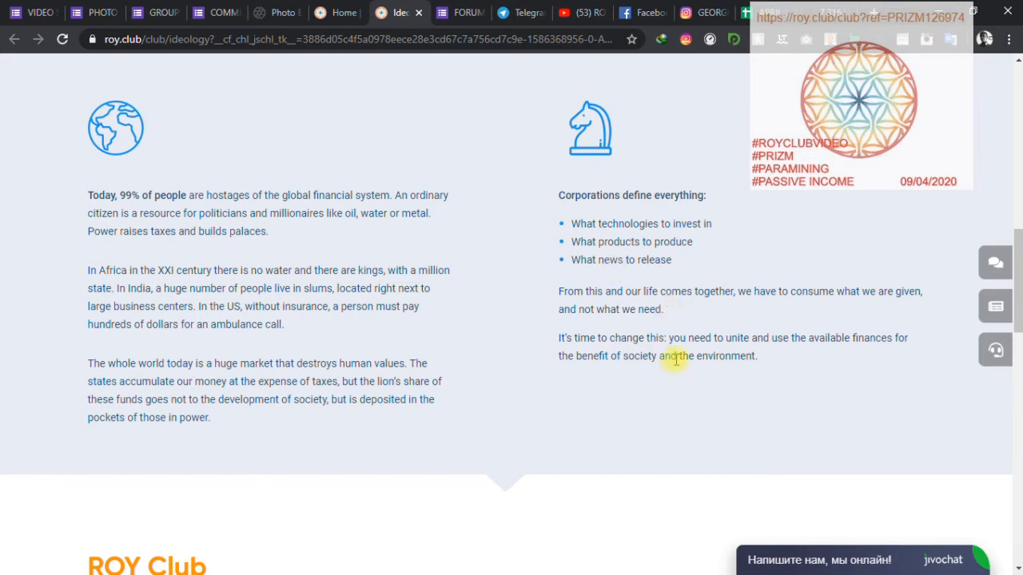
pyautogui.moveTo(668, 352)
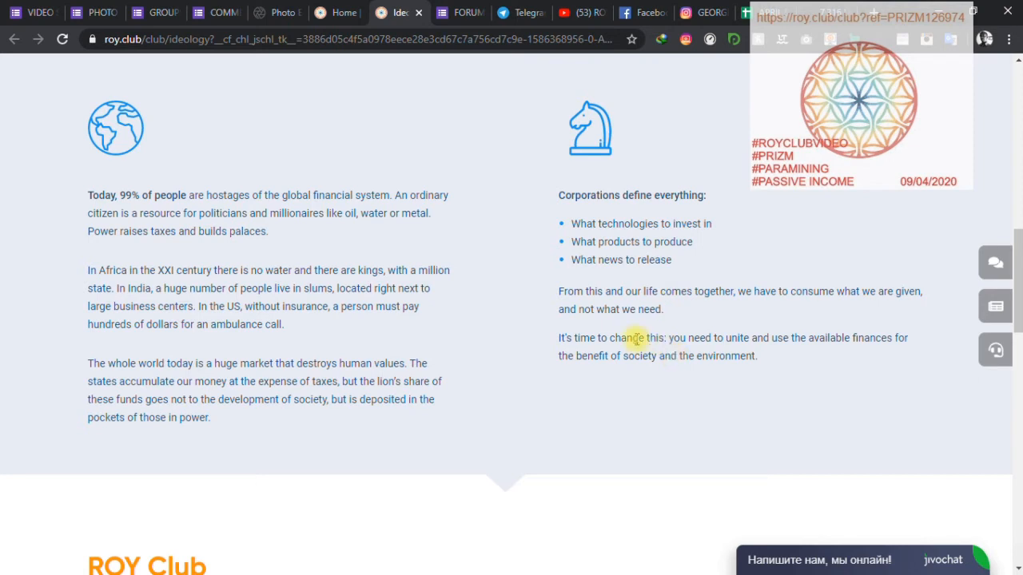
pyautogui.scroll(-3)
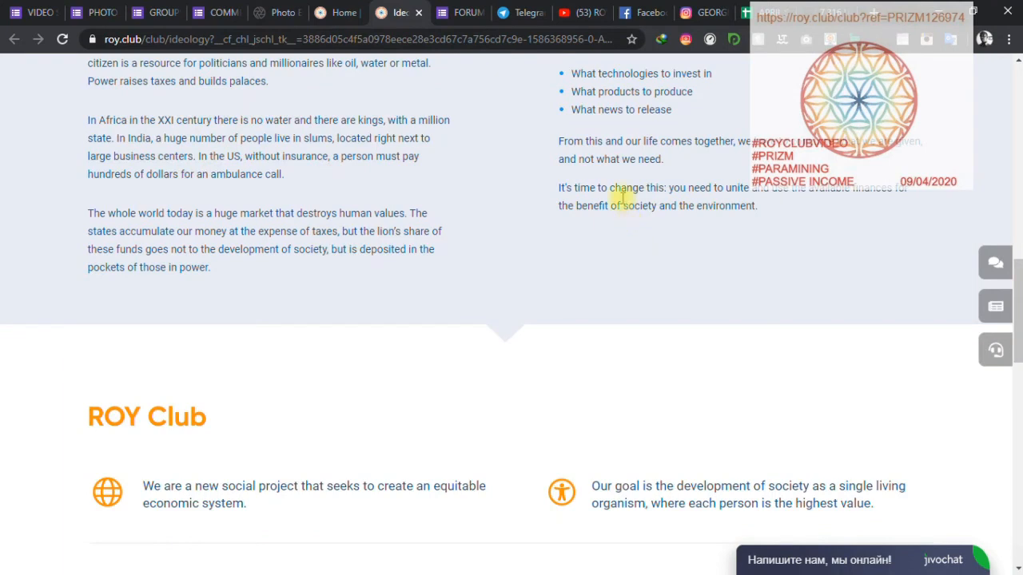
pyautogui.moveTo(679, 281)
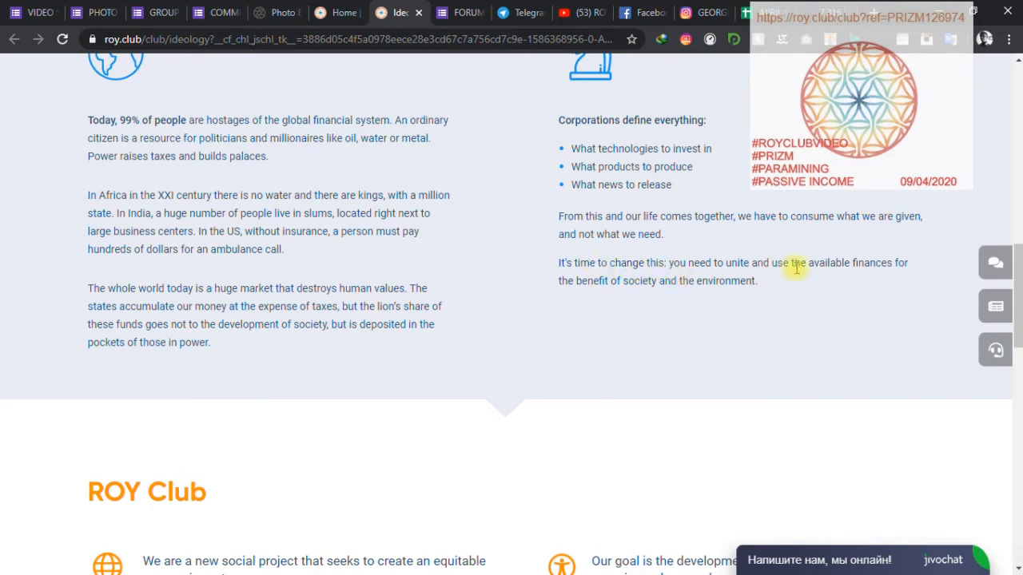
pyautogui.moveTo(905, 269)
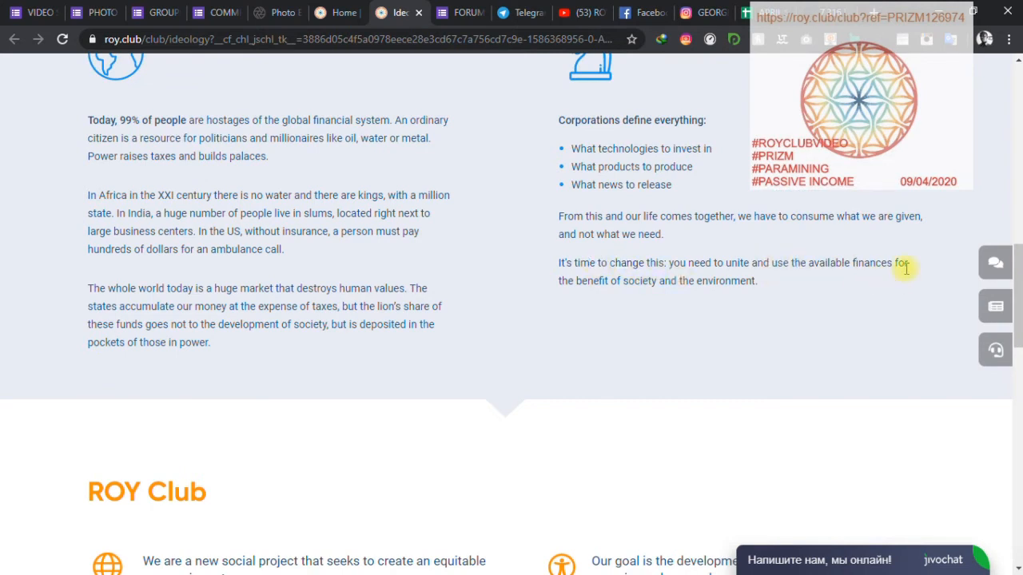
pyautogui.moveTo(774, 286)
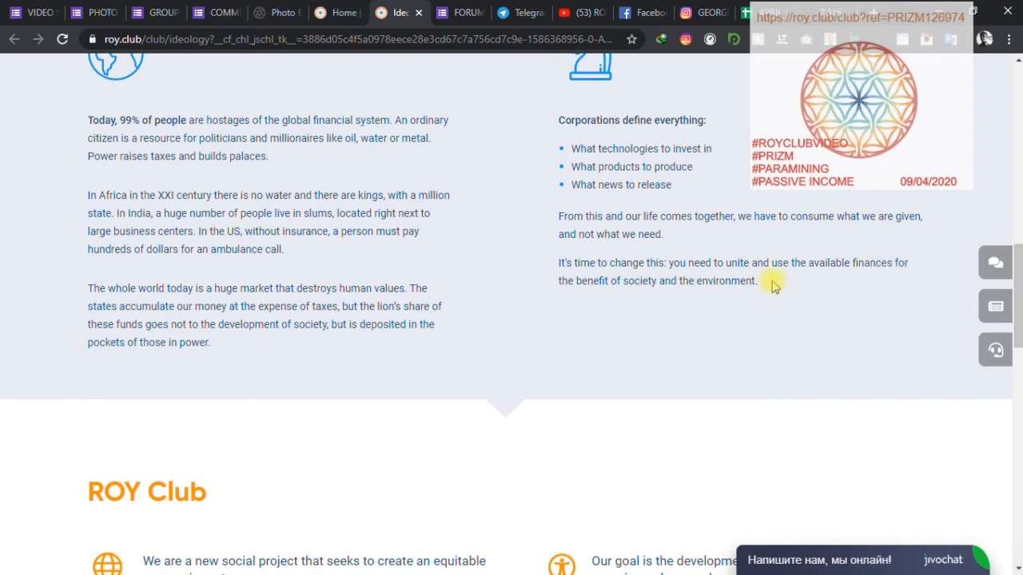
pyautogui.scroll(-3)
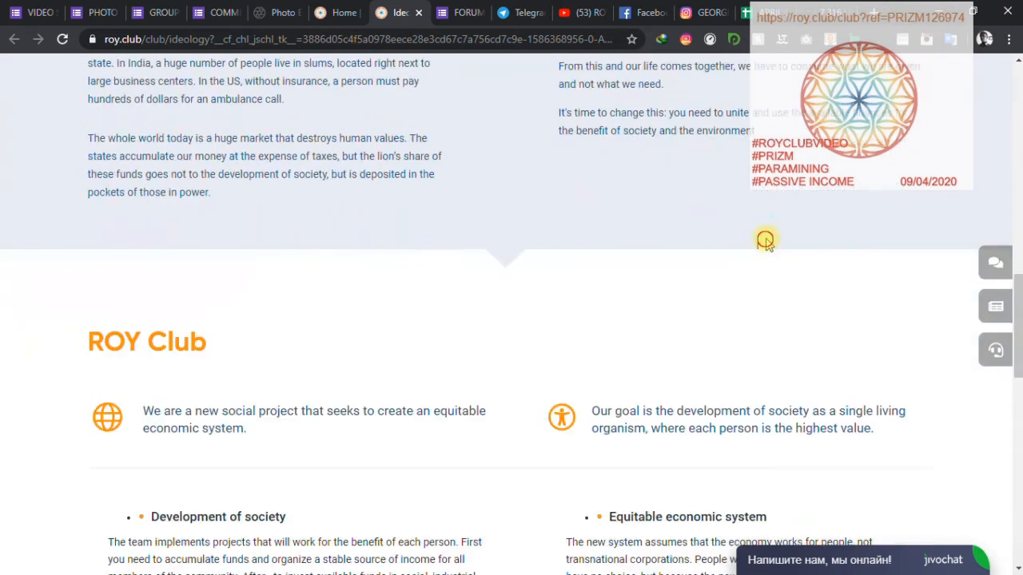
pyautogui.moveTo(764, 242)
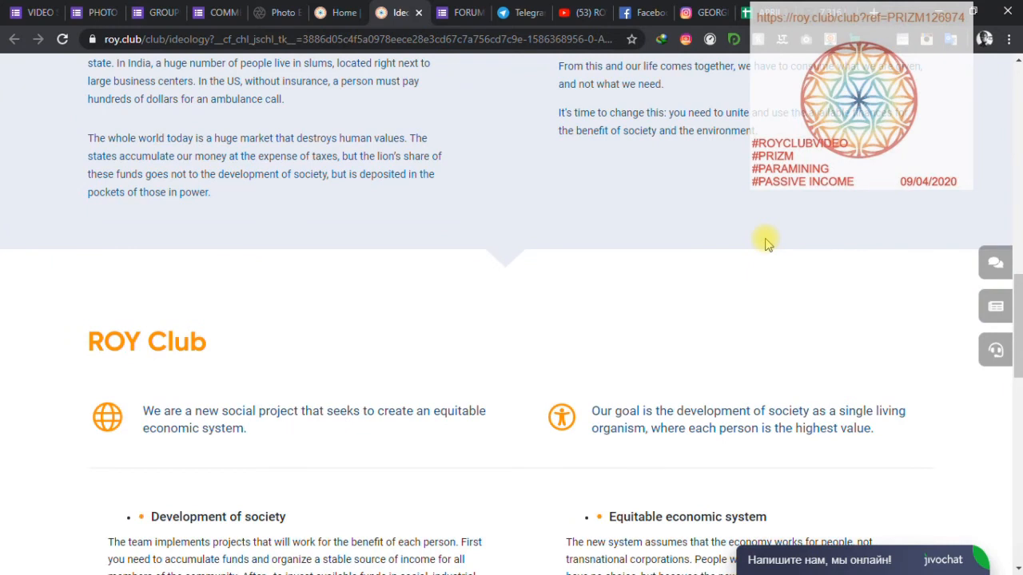
pyautogui.scroll(-3)
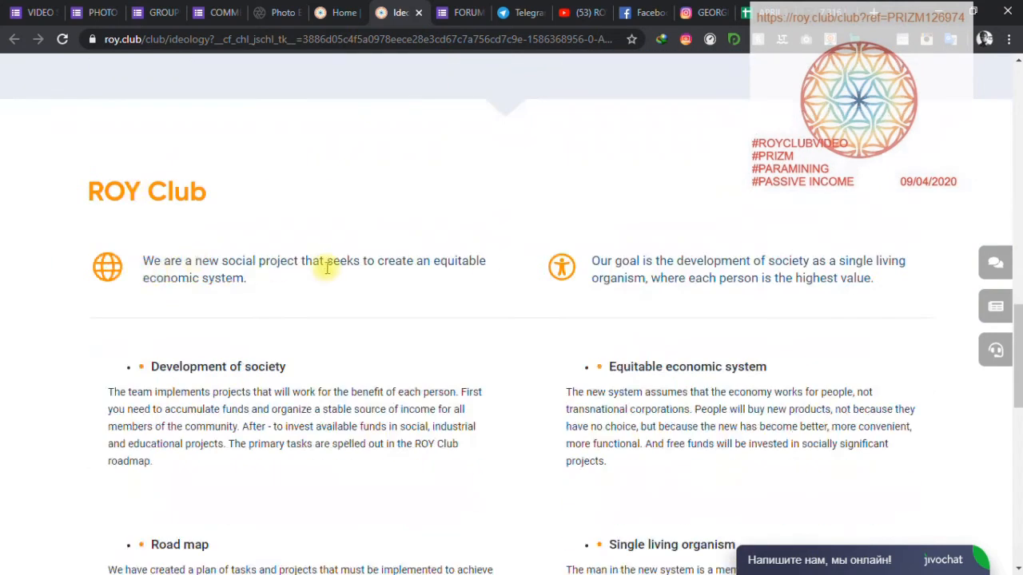
pyautogui.moveTo(530, 278)
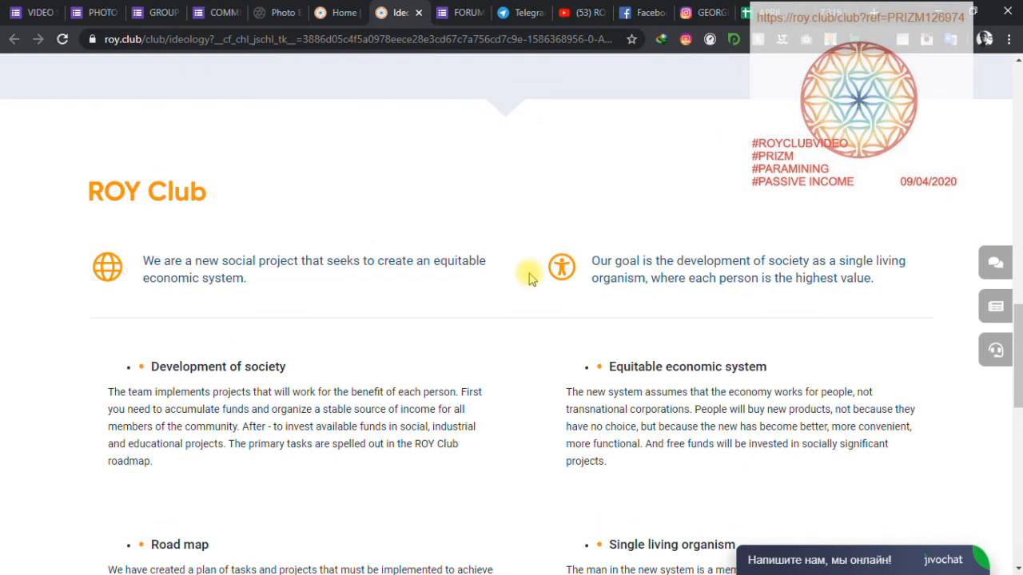
pyautogui.moveTo(486, 311)
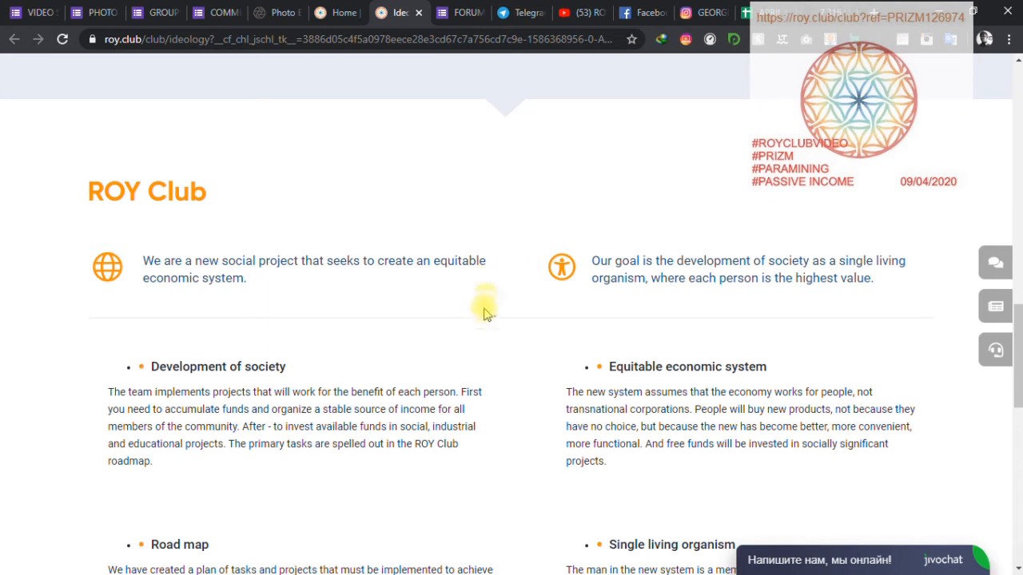
pyautogui.moveTo(687, 269)
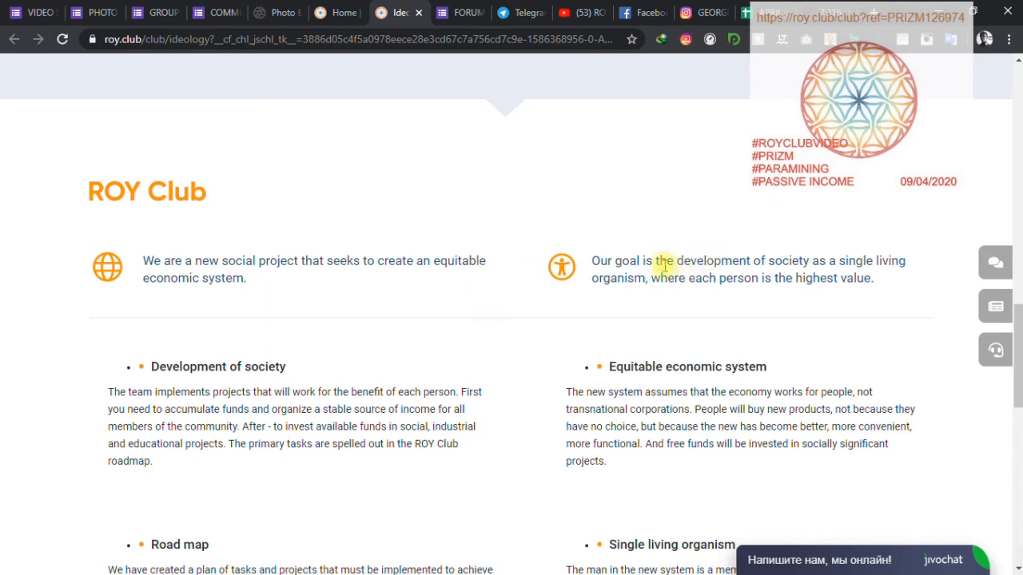
pyautogui.moveTo(902, 282)
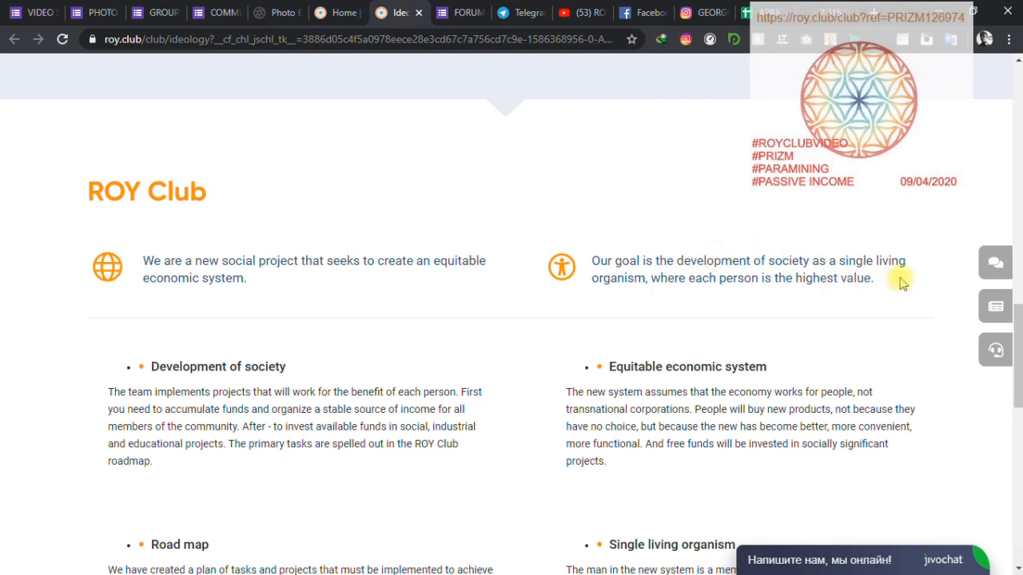
pyautogui.moveTo(723, 287)
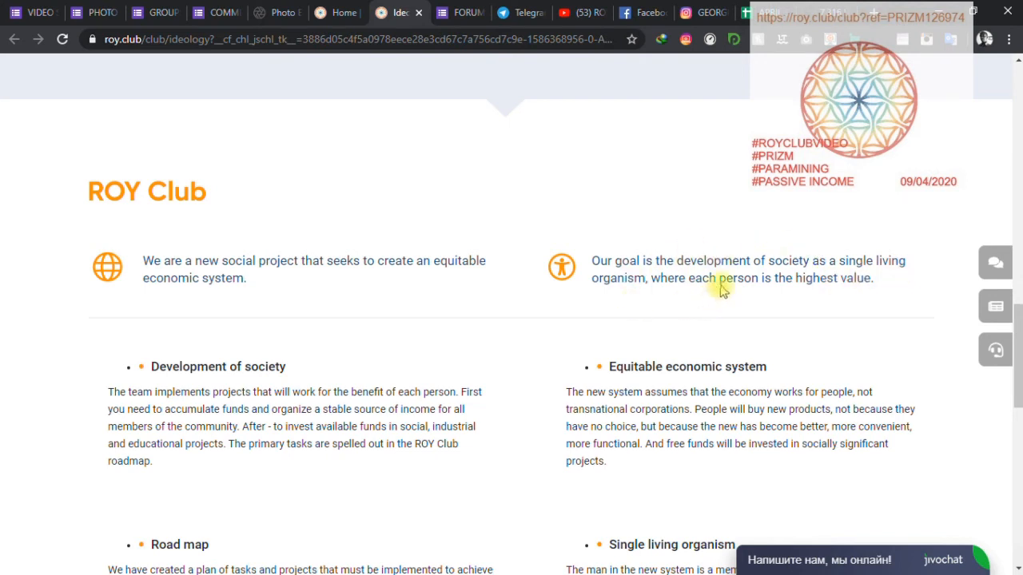
pyautogui.moveTo(853, 294)
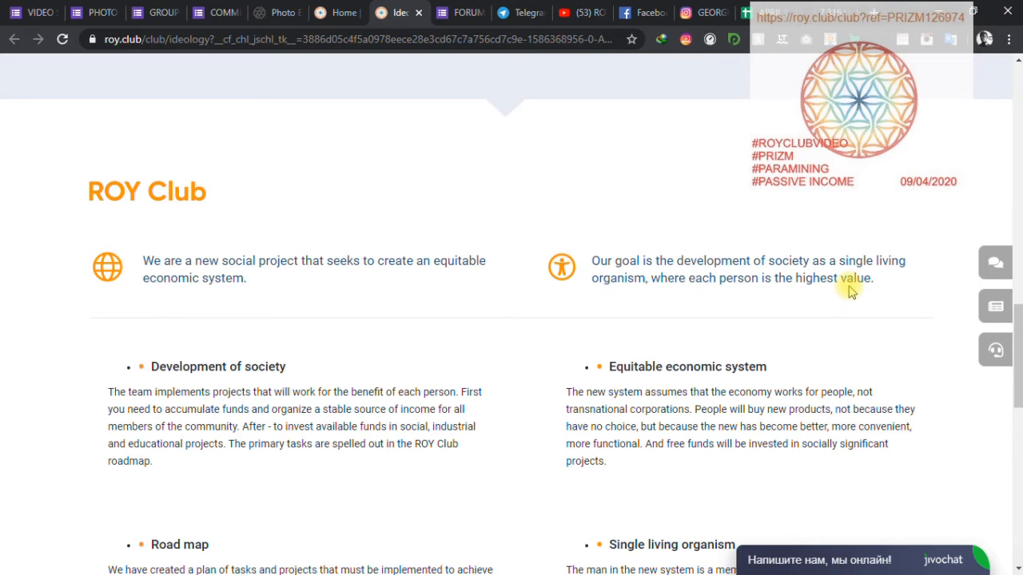
pyautogui.moveTo(882, 204)
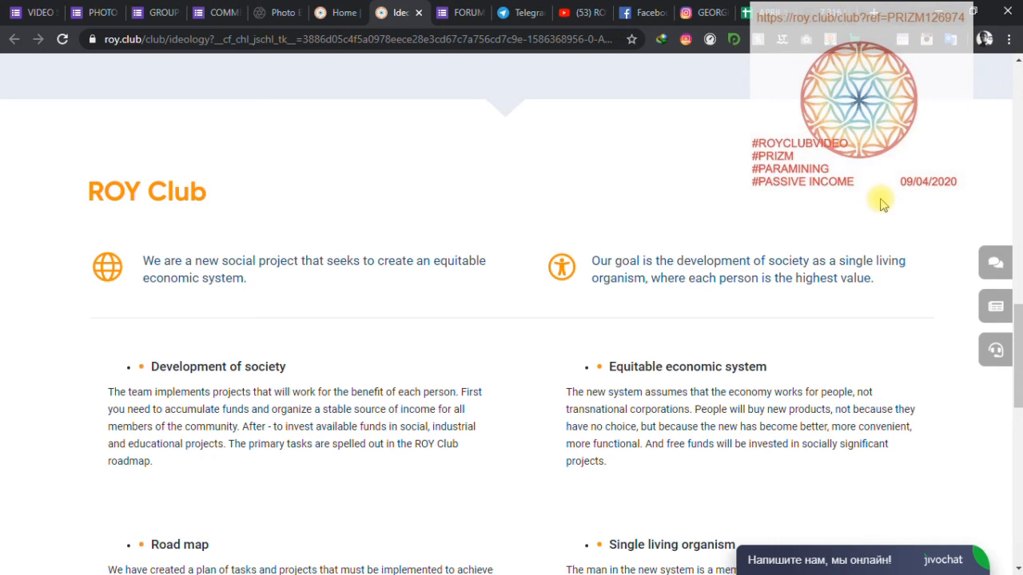
pyautogui.moveTo(845, 211)
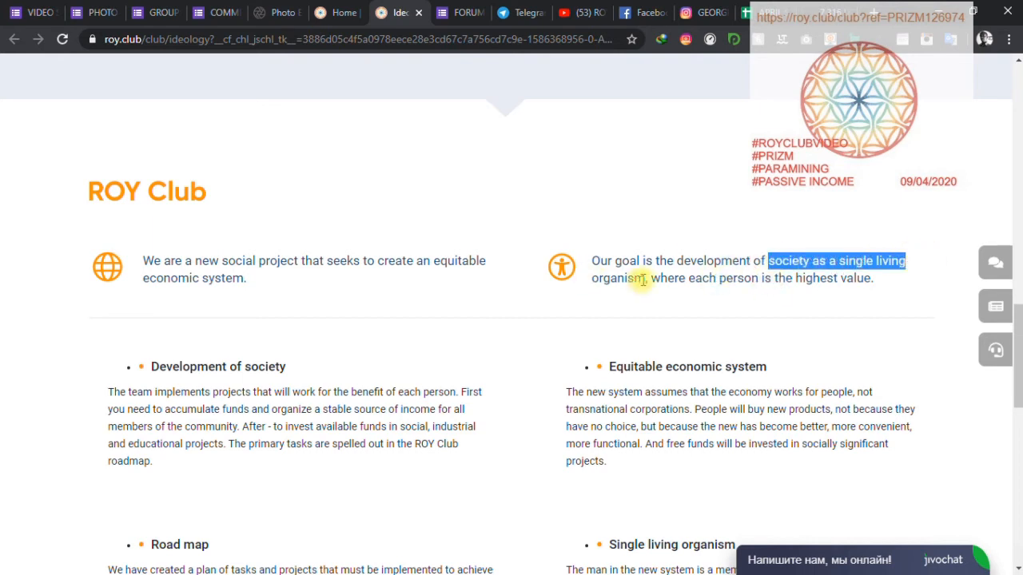
# Clear the highlighted text on the ideology page and finish reading it.
pyautogui.click(620, 269)
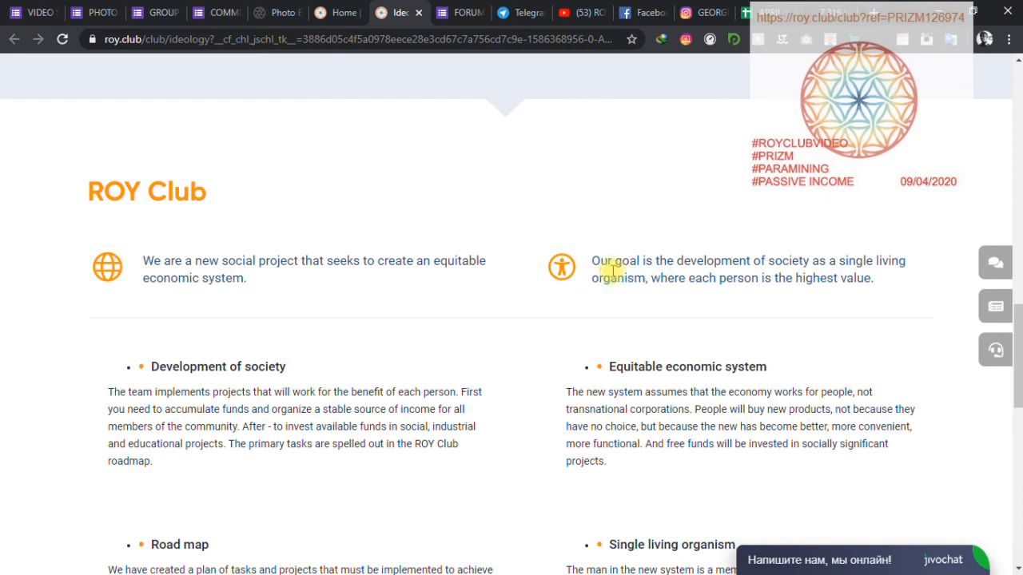
pyautogui.scroll(-3)
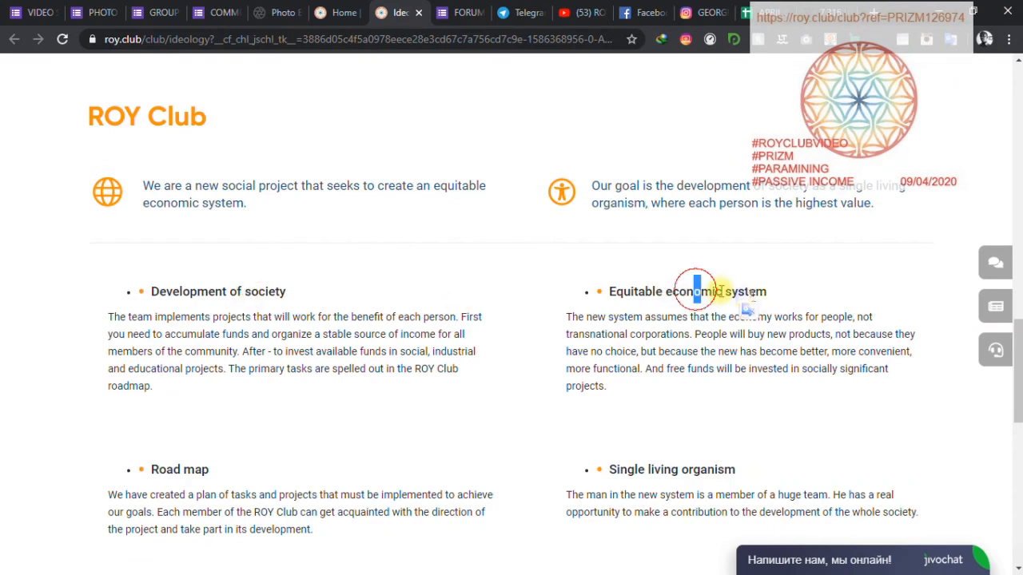
pyautogui.scroll(-3)
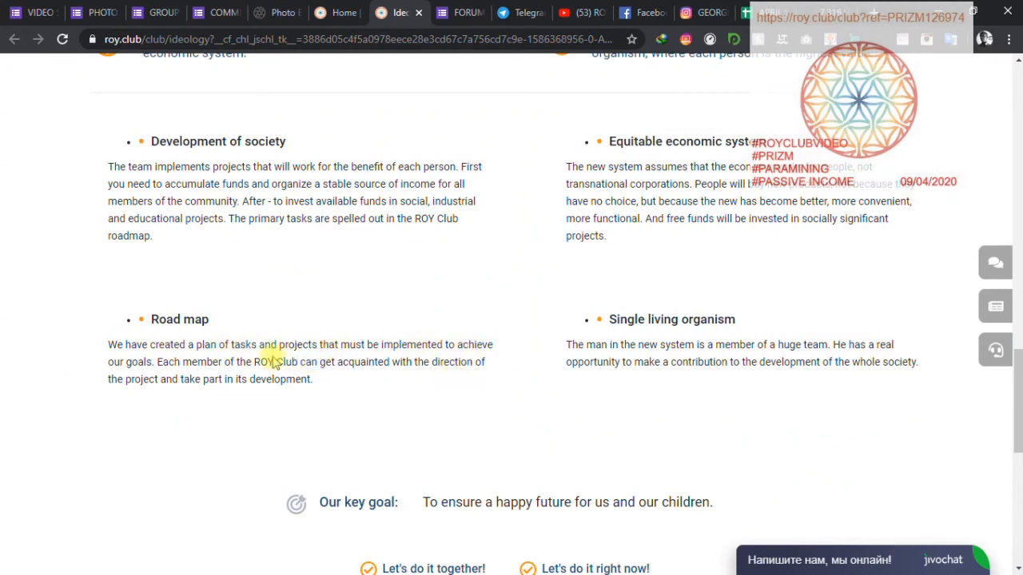
pyautogui.scroll(3)
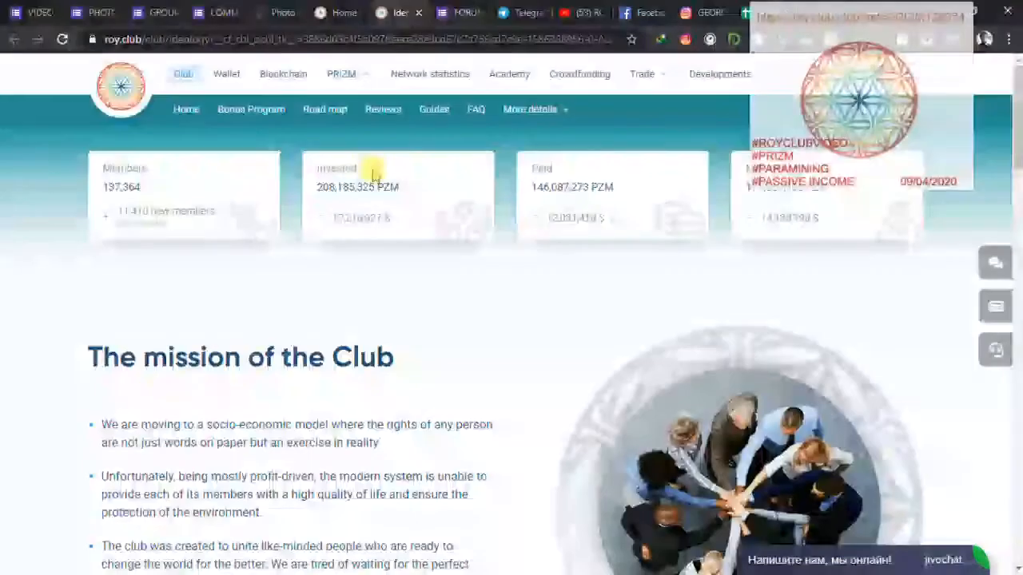
pyautogui.moveTo(324, 108)
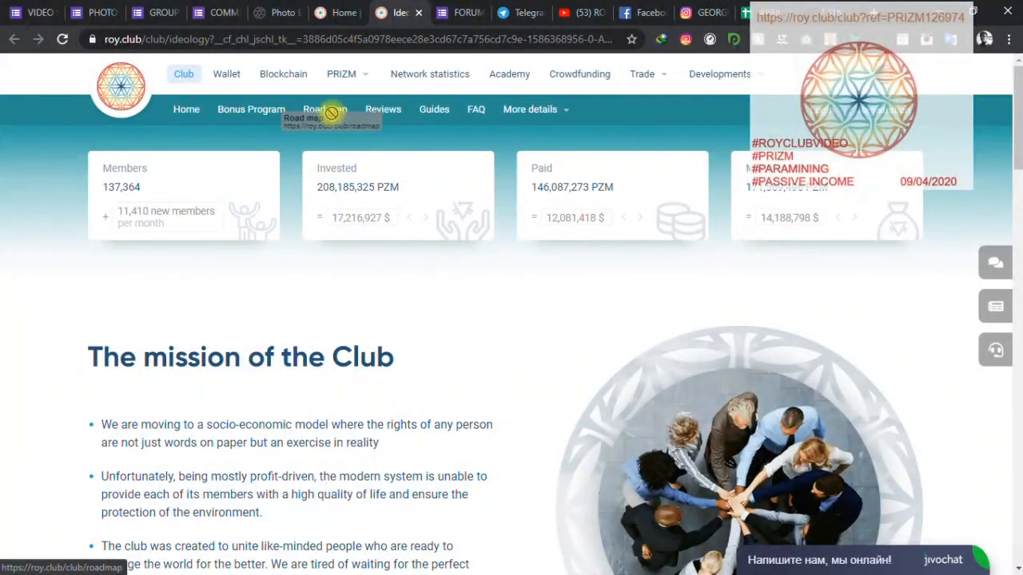
pyautogui.scroll(-3)
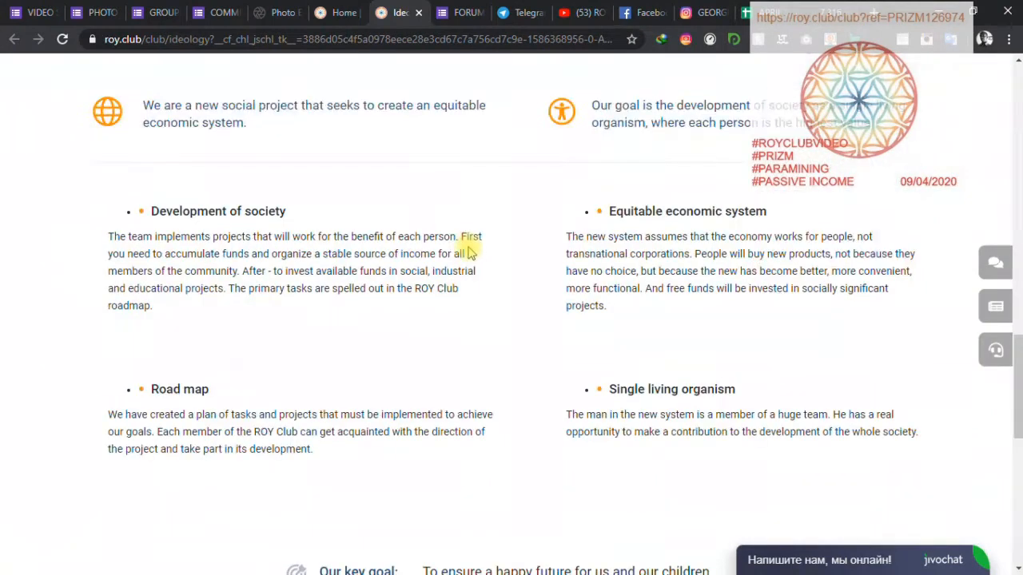
pyautogui.scroll(-3)
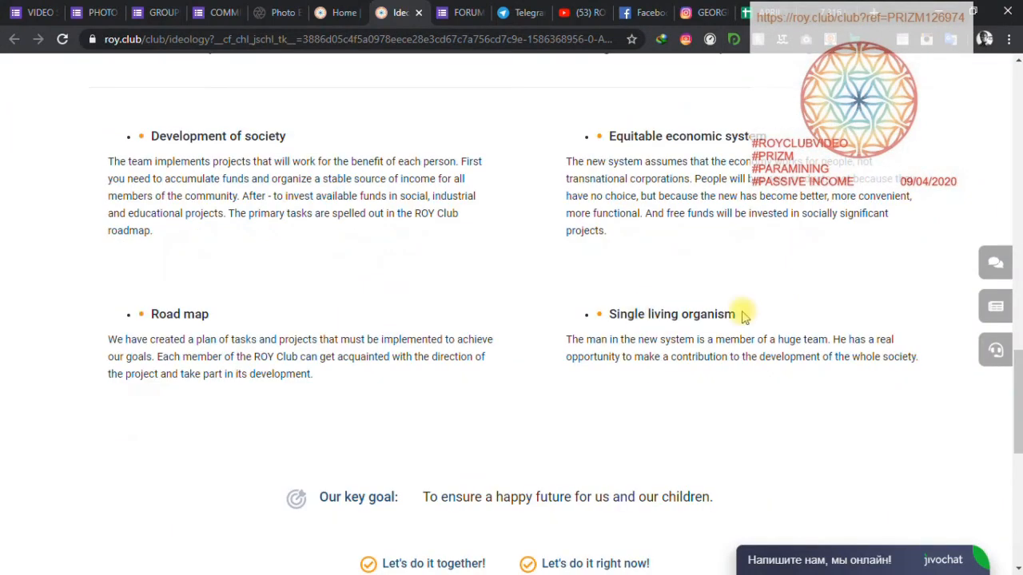
pyautogui.scroll(-3)
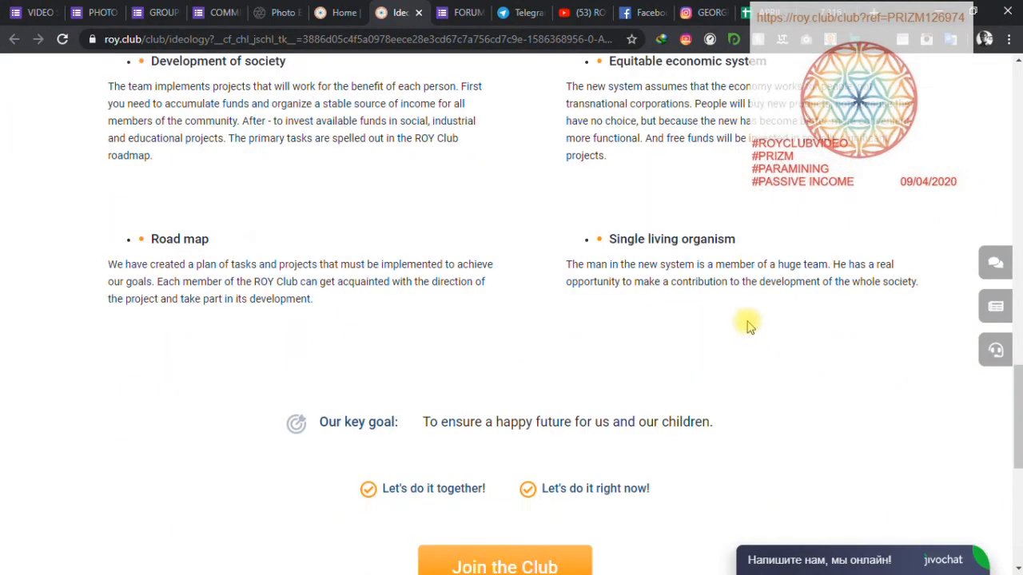
pyautogui.scroll(-3)
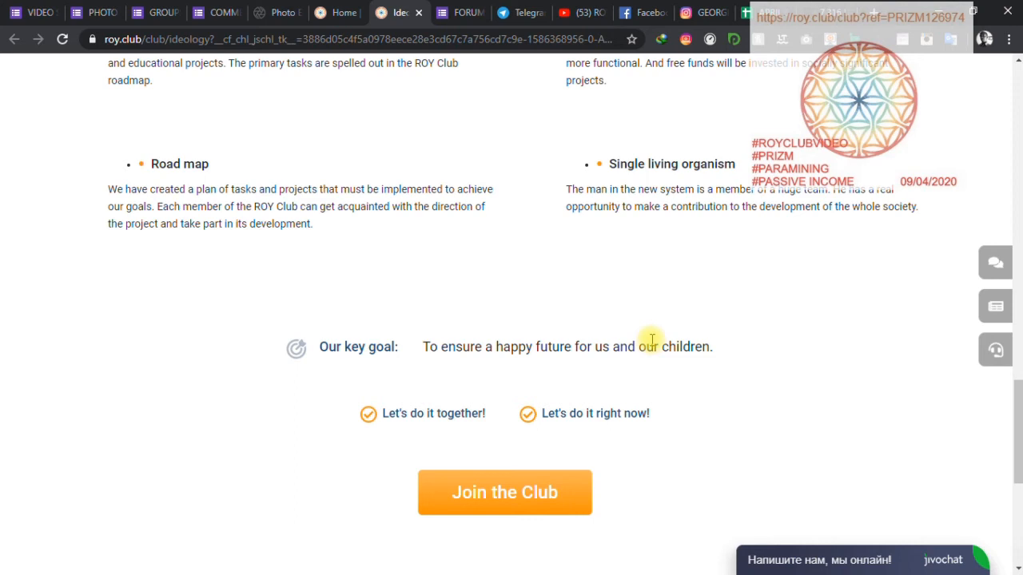
pyautogui.scroll(3)
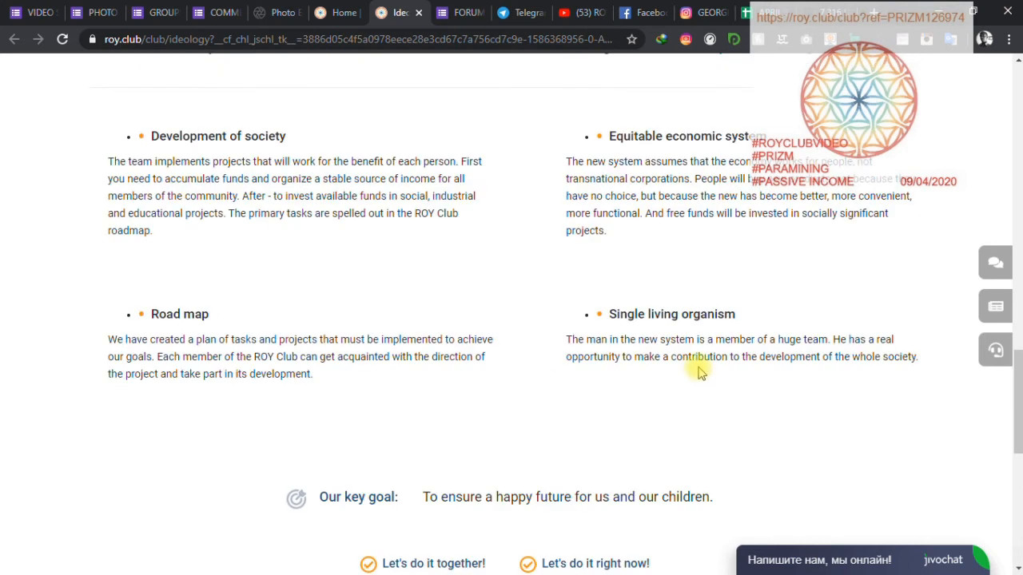
pyautogui.scroll(3)
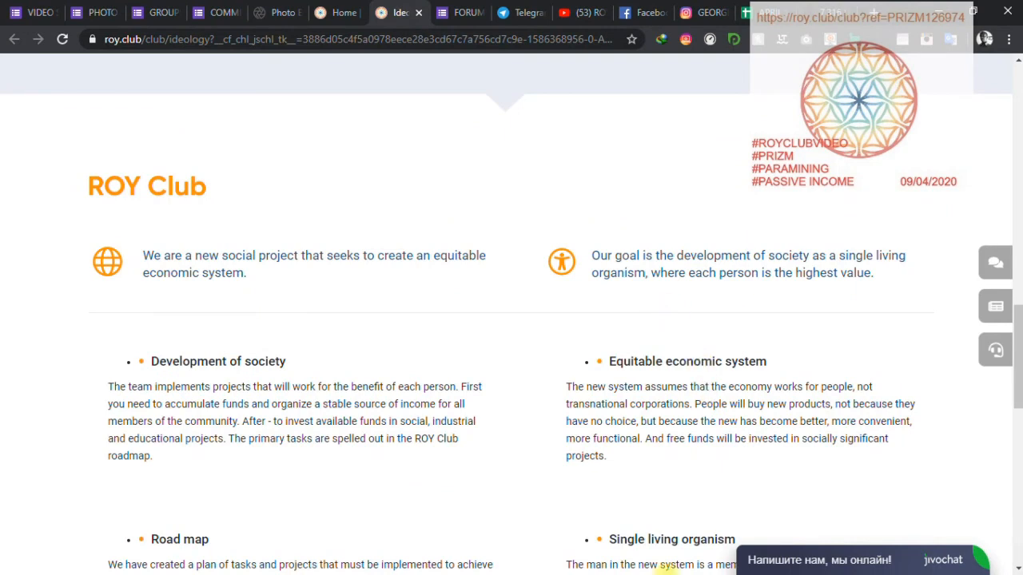
pyautogui.scroll(3)
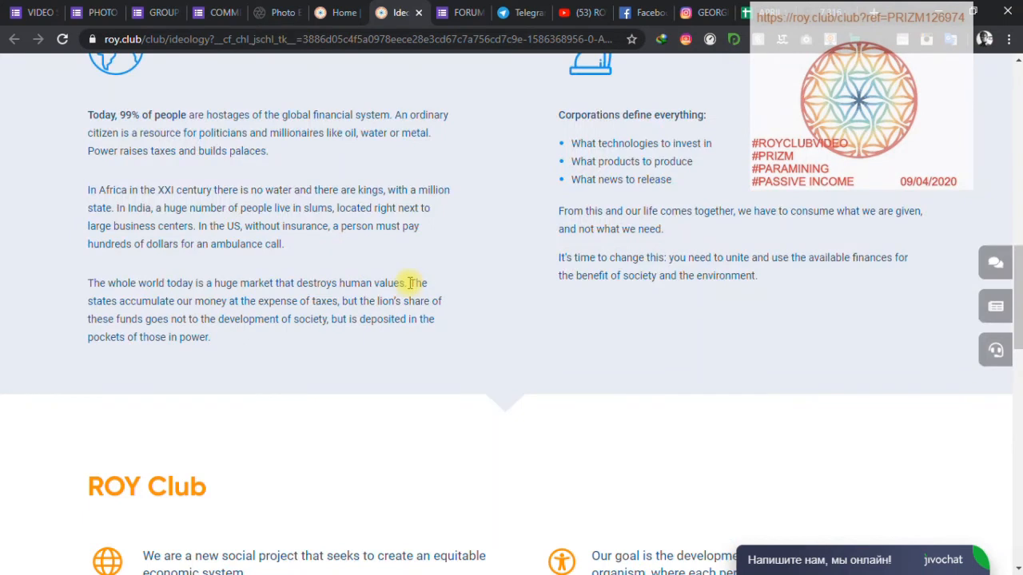
pyautogui.scroll(-3)
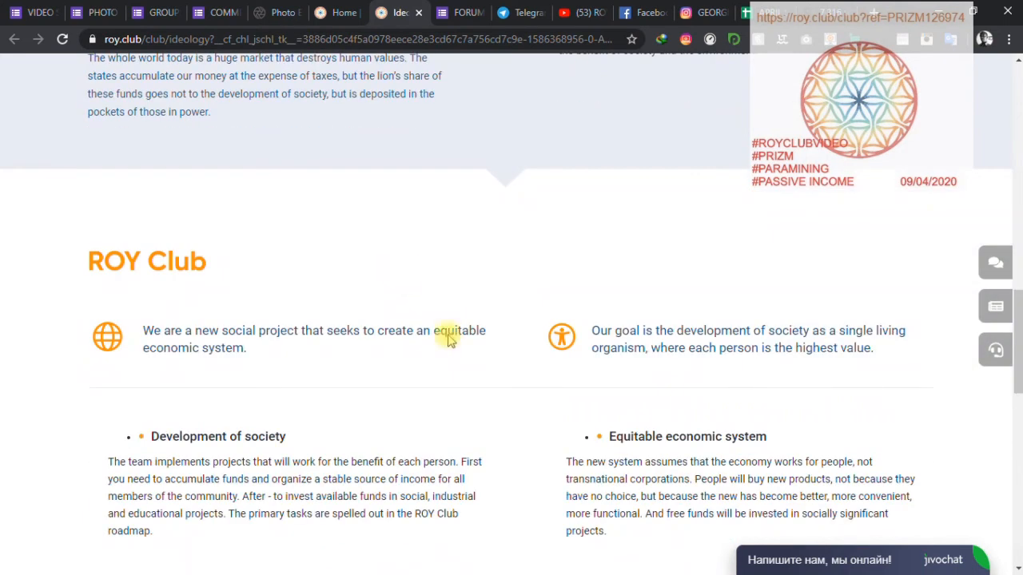
# Switch to the photo task submission form and select the Instagram link answer field.
pyautogui.click(92, 12)
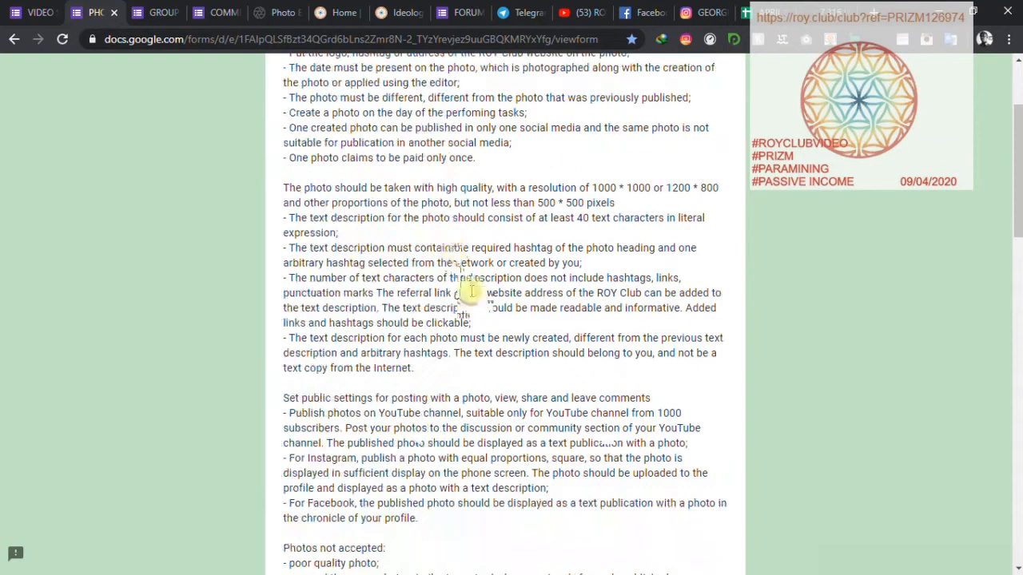
pyautogui.scroll(-3)
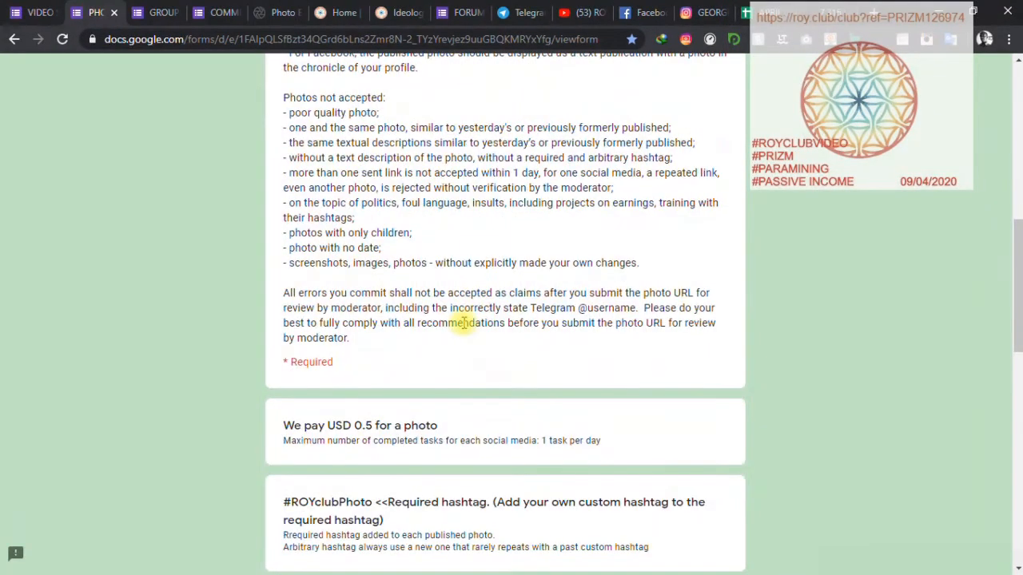
pyautogui.scroll(-3)
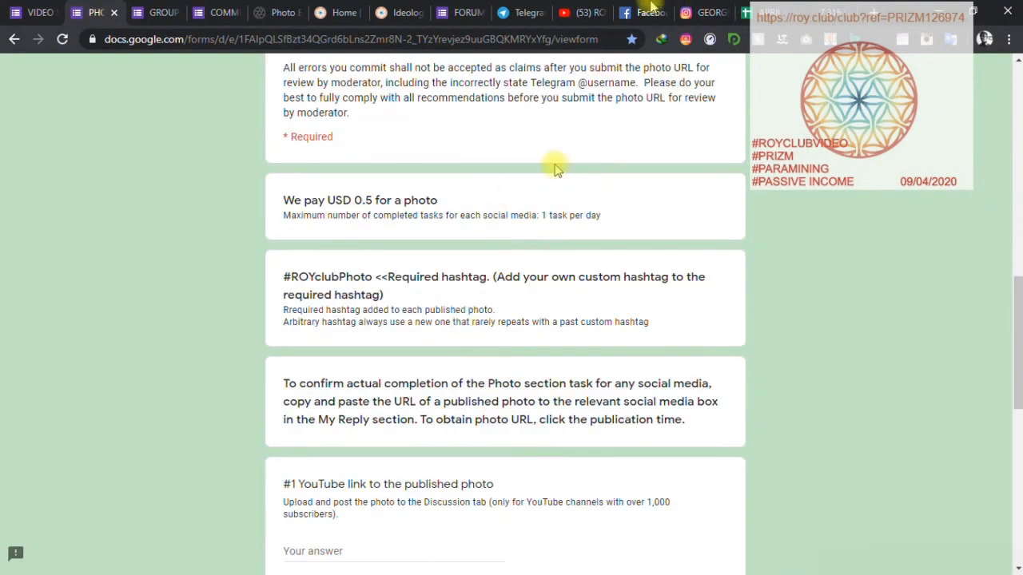
pyautogui.scroll(3)
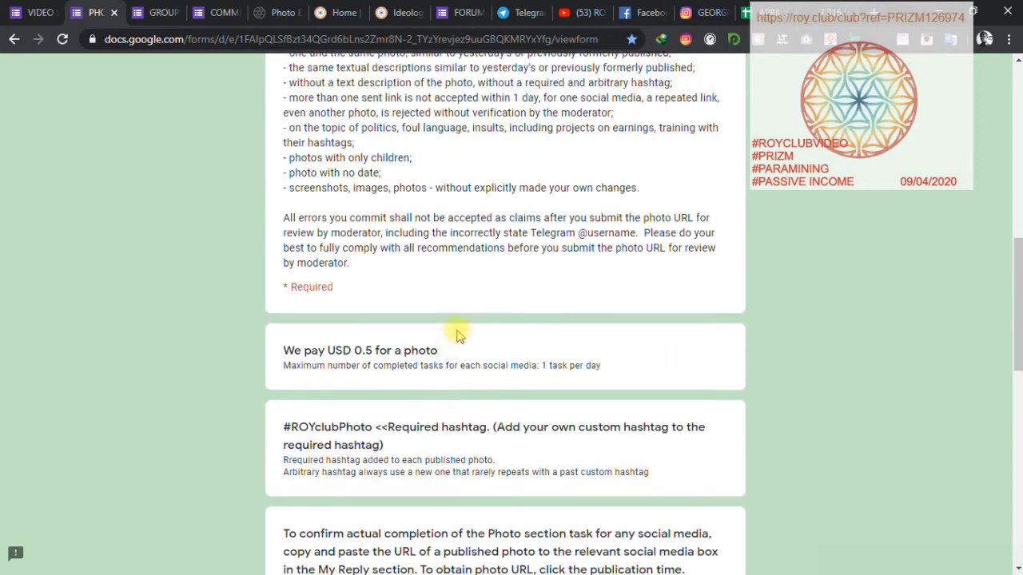
pyautogui.scroll(-3)
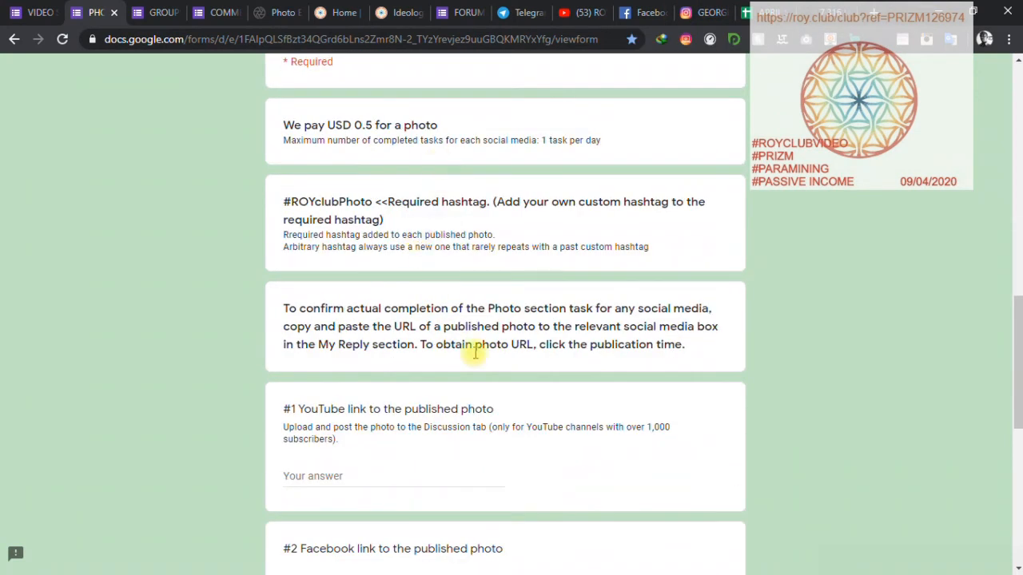
pyautogui.scroll(-3)
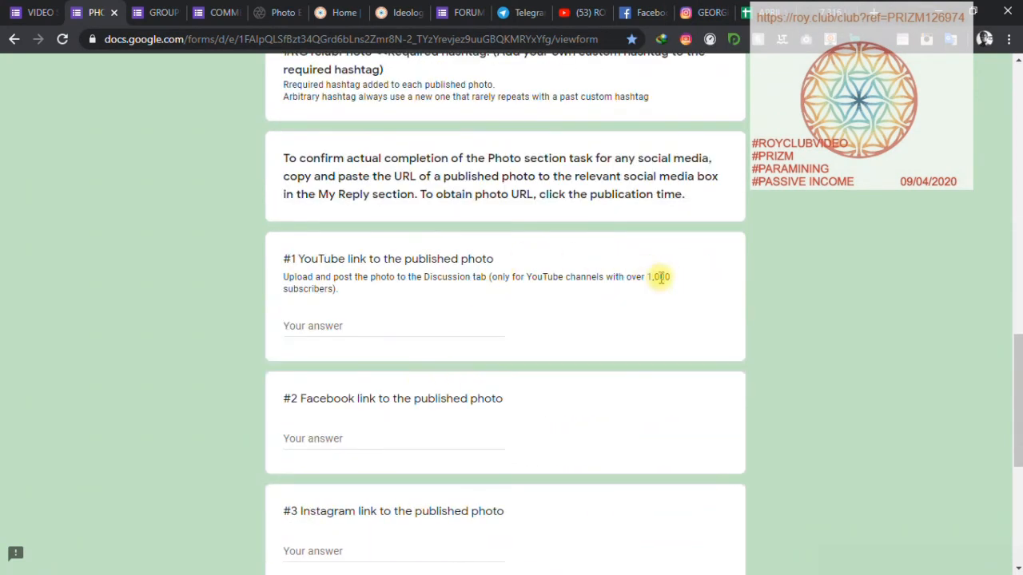
pyautogui.scroll(-3)
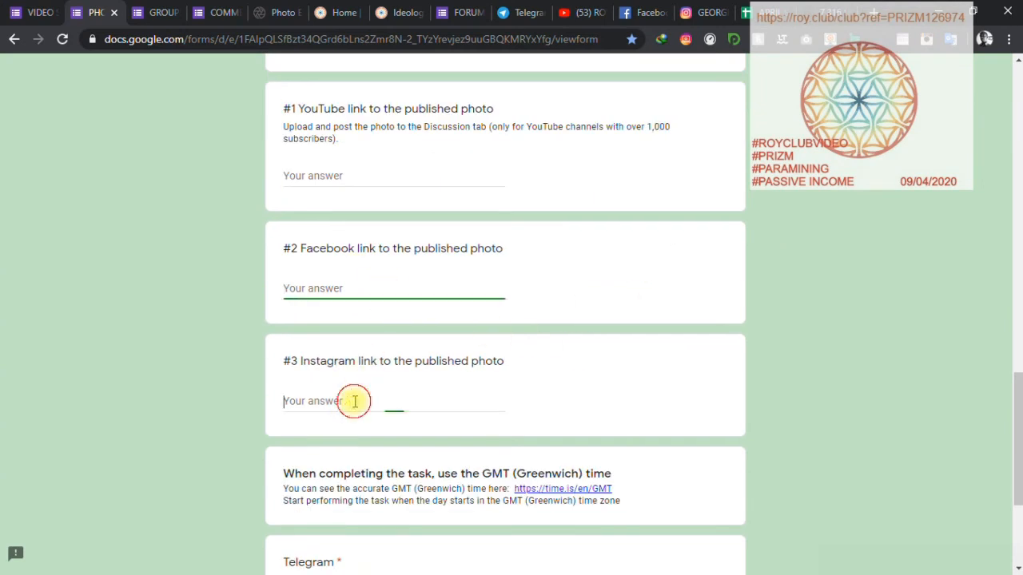
pyautogui.click(271, 13)
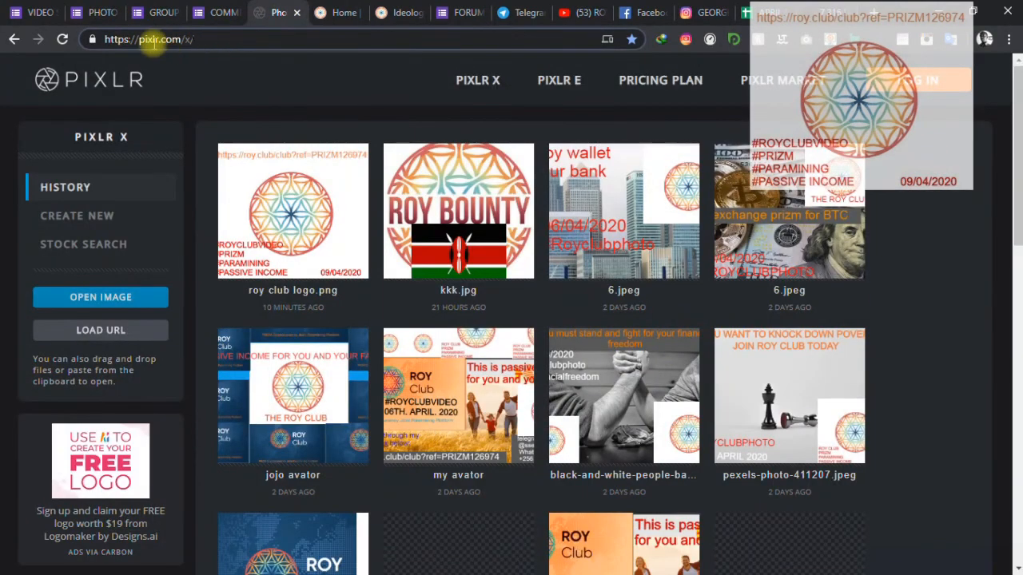
pyautogui.moveTo(319, 409)
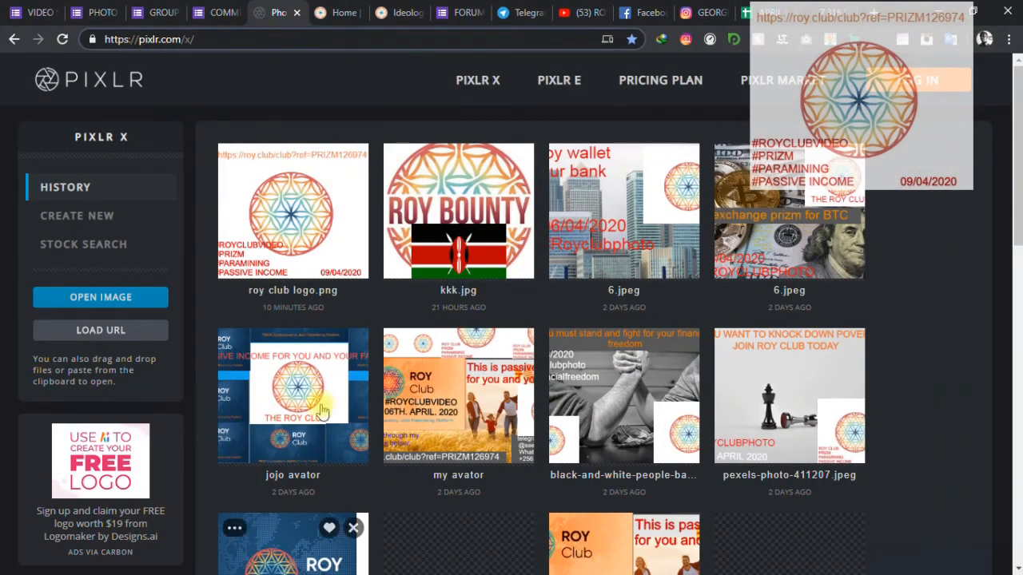
# Open 14.jpg from Pictures > april > instagram photos so it leads the recent history.
pyautogui.scroll(-3)
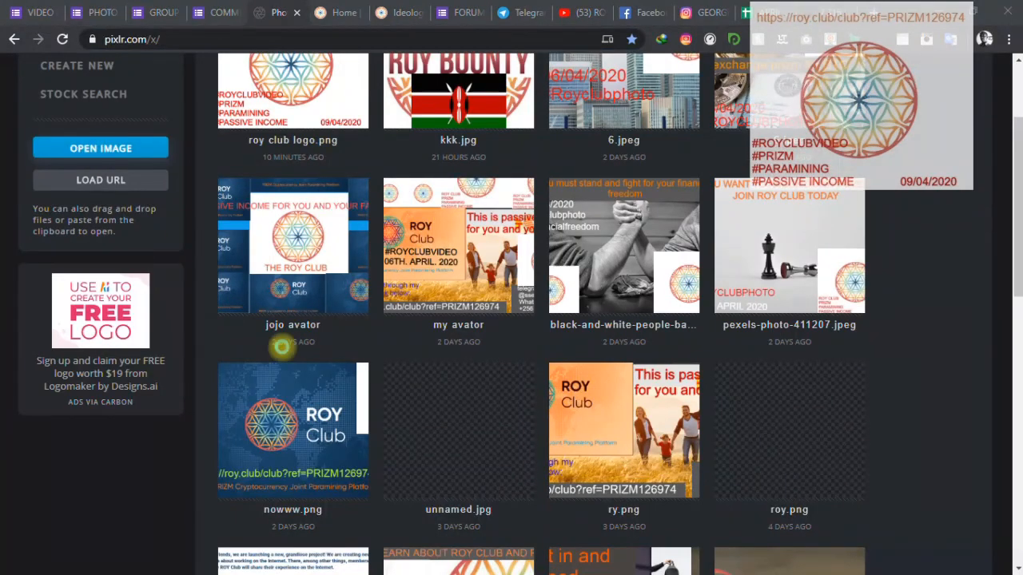
pyautogui.click(99, 147)
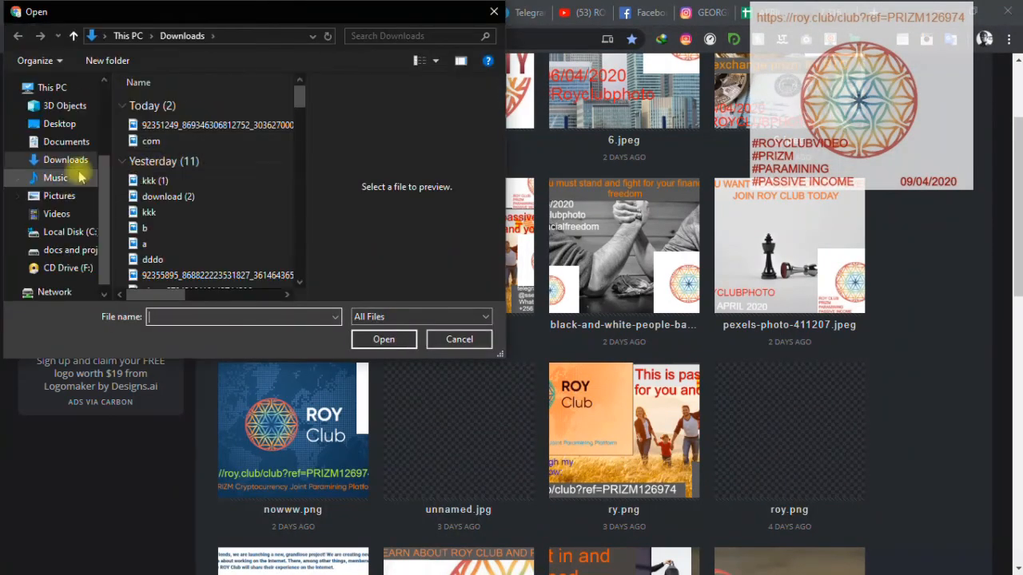
pyautogui.click(59, 195)
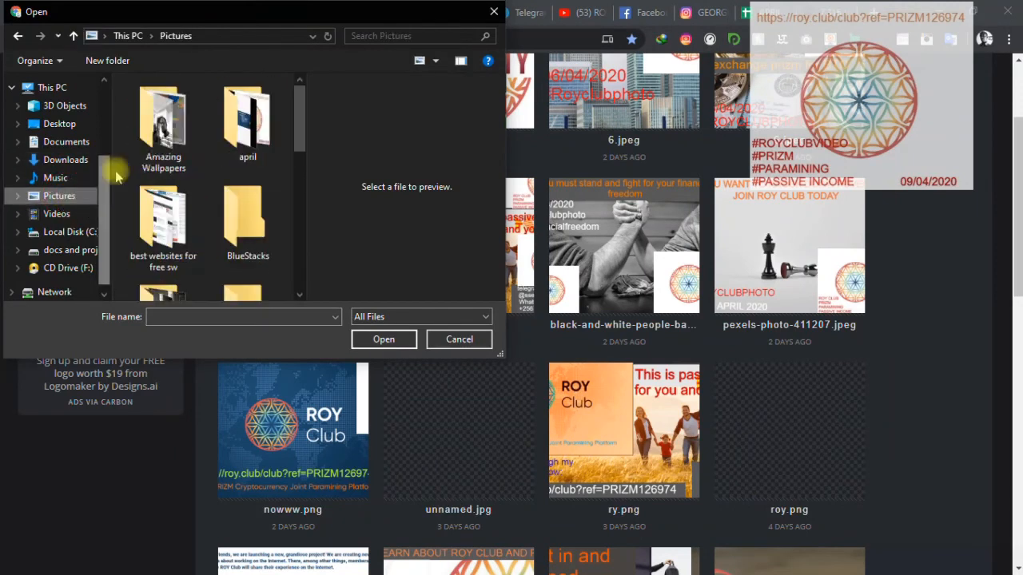
pyautogui.doubleClick(246, 120)
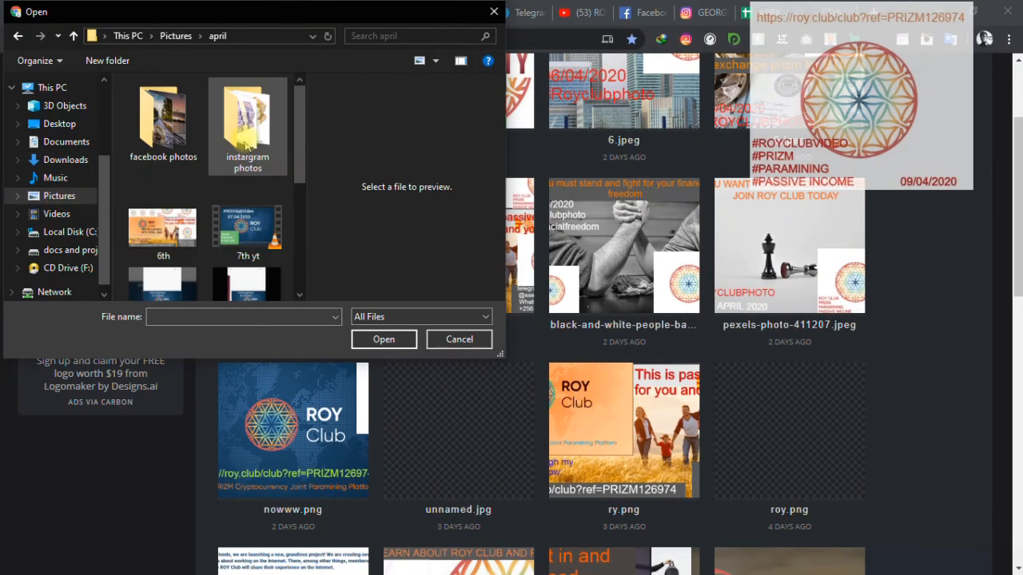
pyautogui.doubleClick(246, 120)
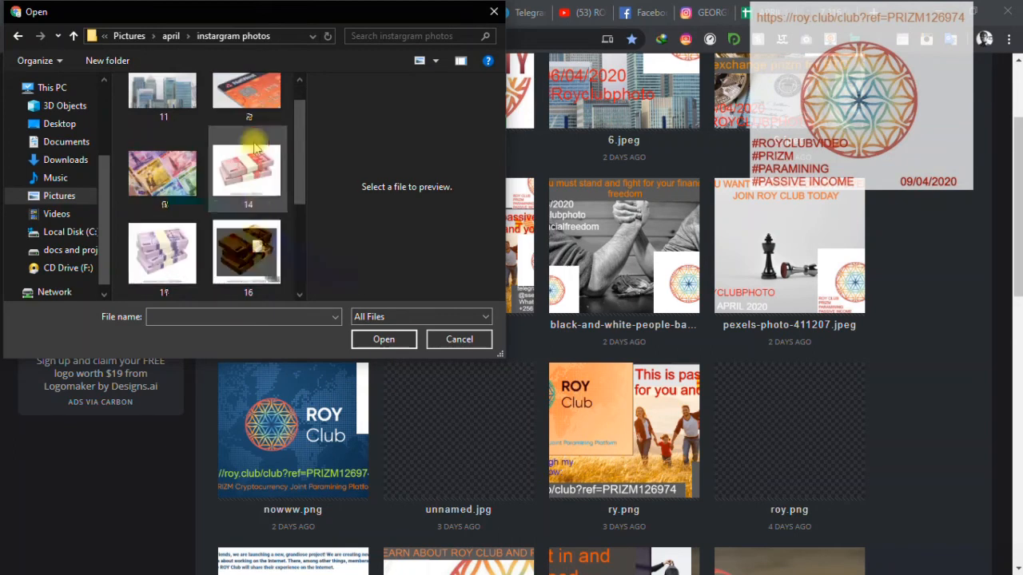
pyautogui.click(458, 339)
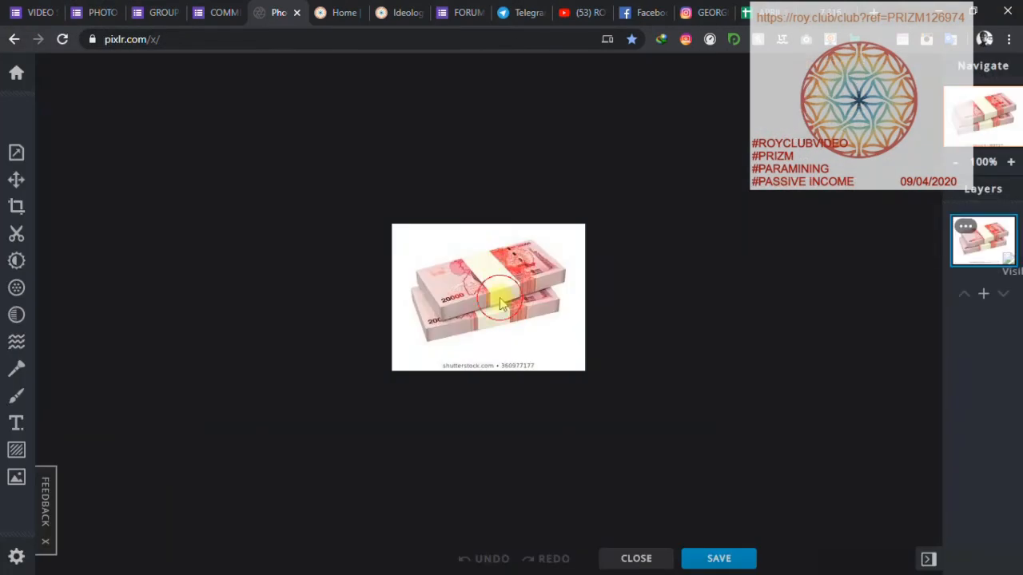
pyautogui.click(1010, 162)
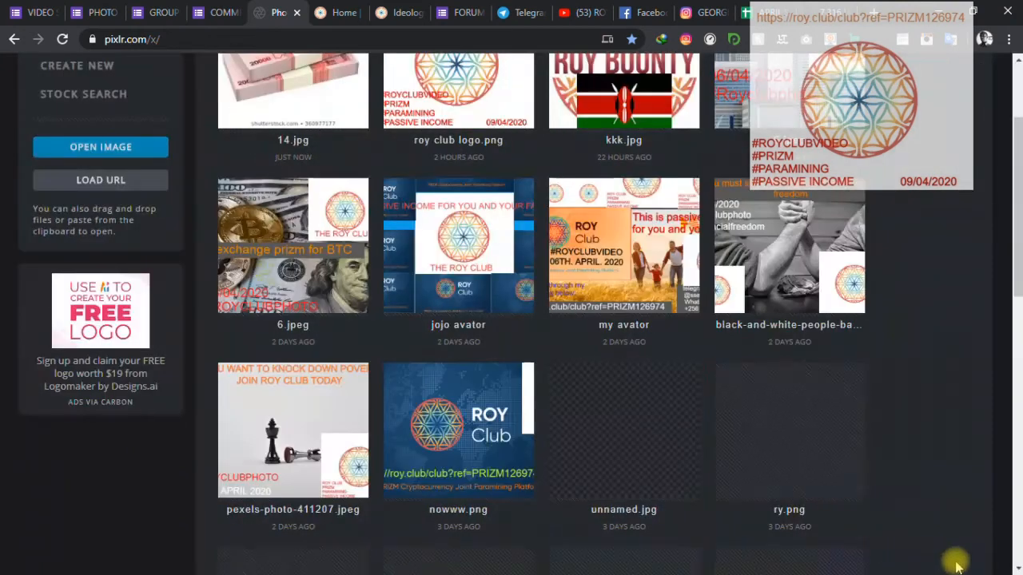
pyautogui.scroll(3)
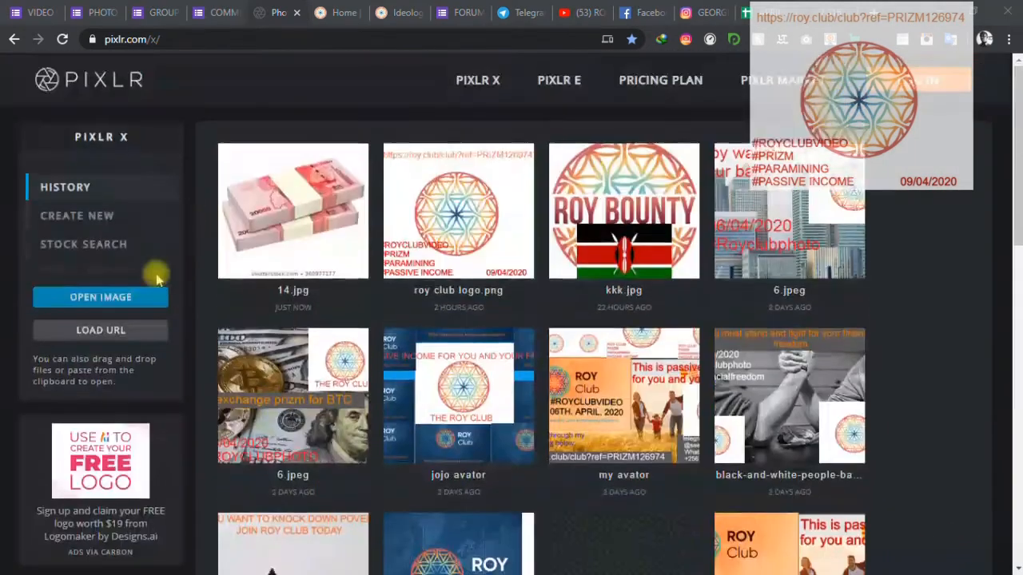
# Go from Create New to Stock Search and look up 'nature' stock photos.
pyautogui.click(76, 216)
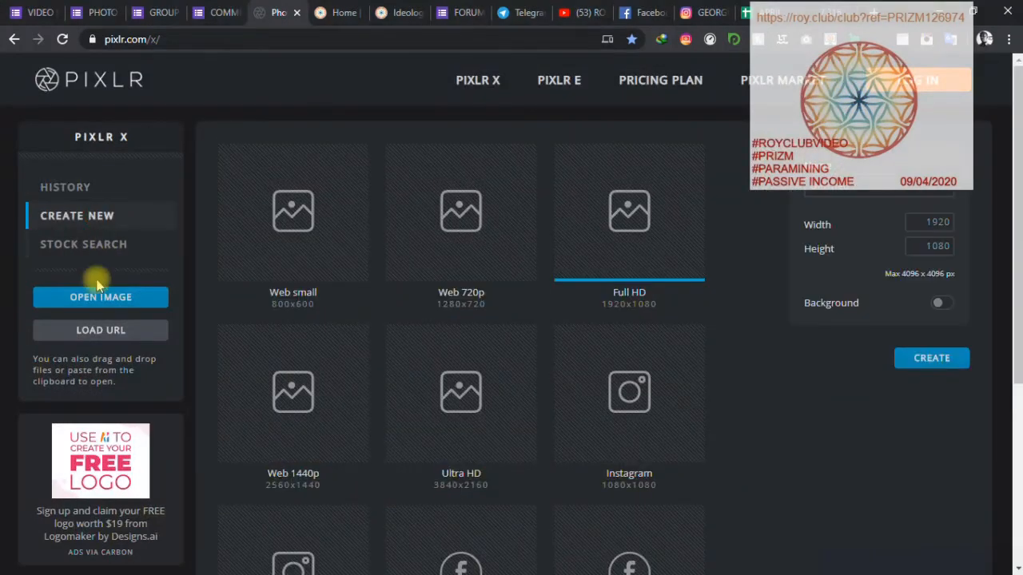
pyautogui.moveTo(99, 211)
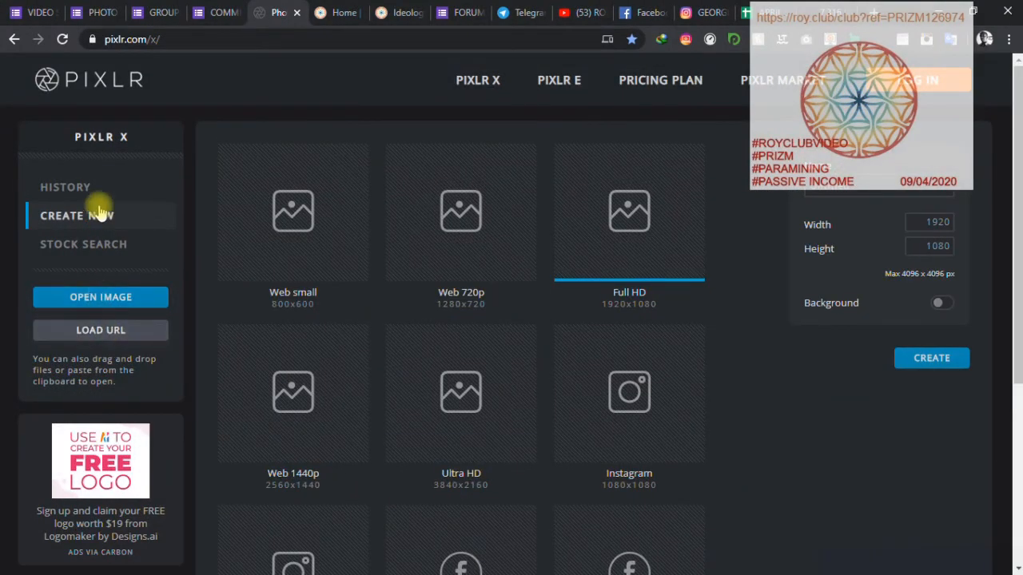
pyautogui.click(83, 243)
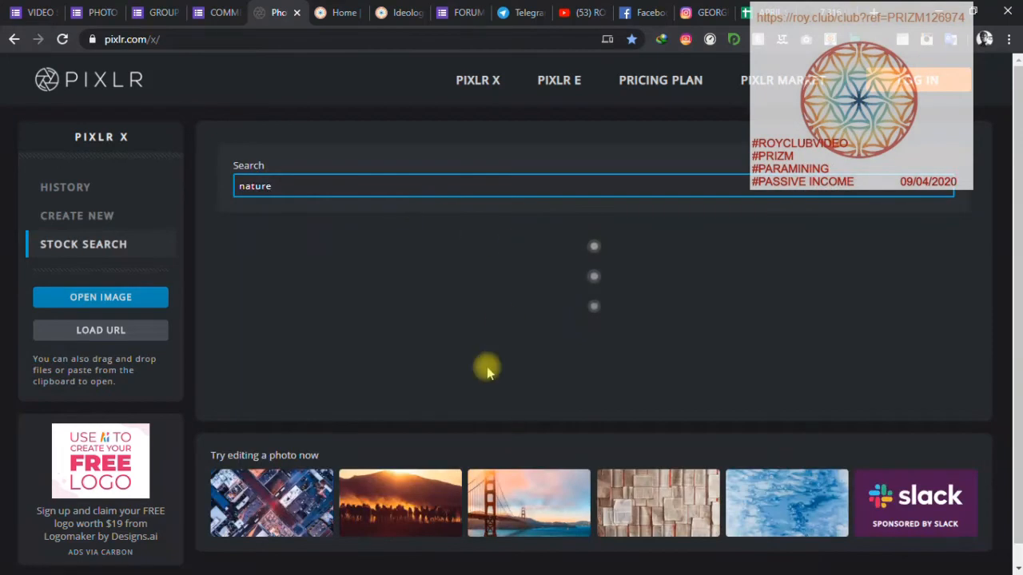
pyautogui.scroll(-3)
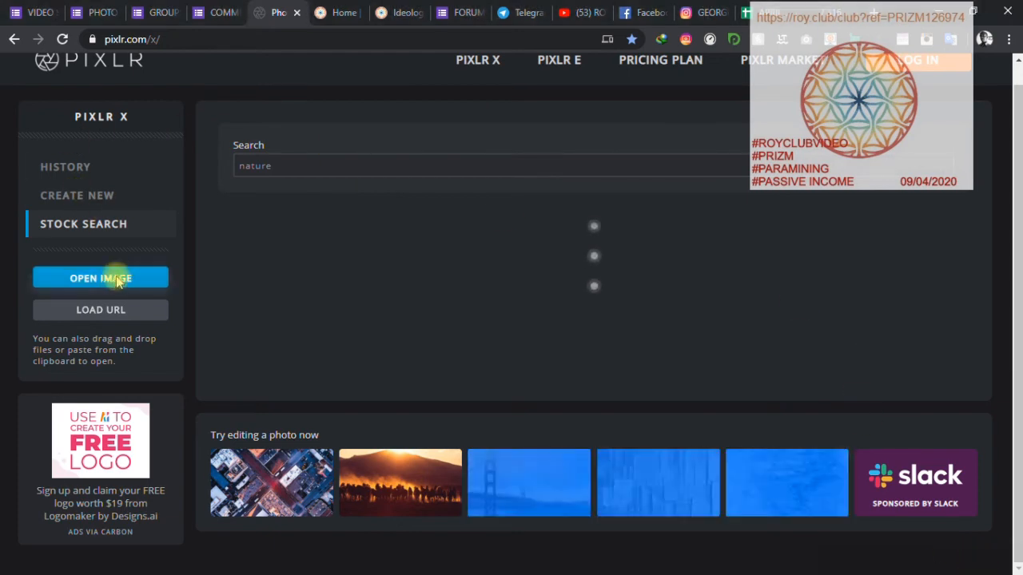
pyautogui.click(99, 278)
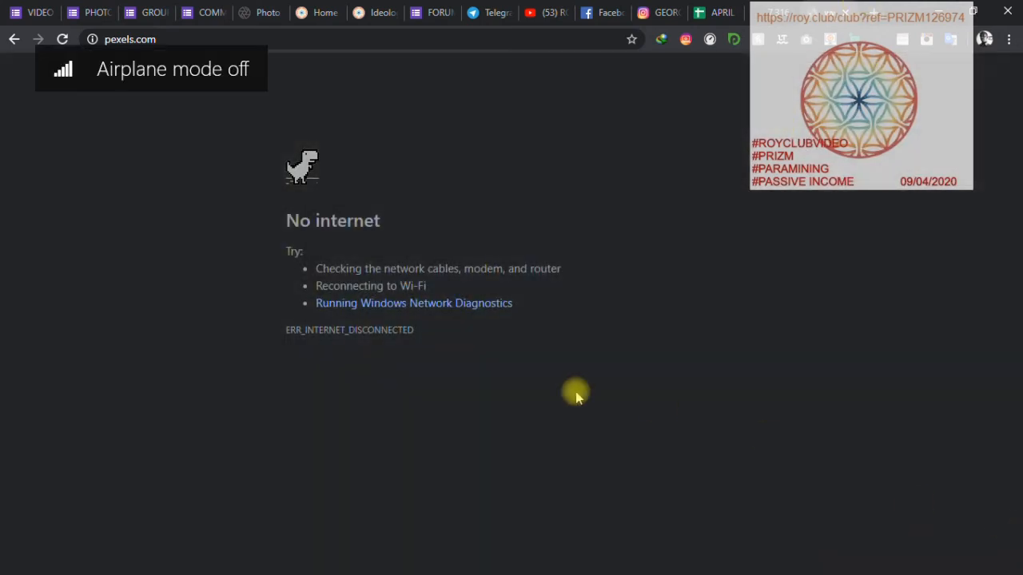
# Reload Pexels and search the recent term 'Cryptocurrencies'.
pyautogui.click(62, 38)
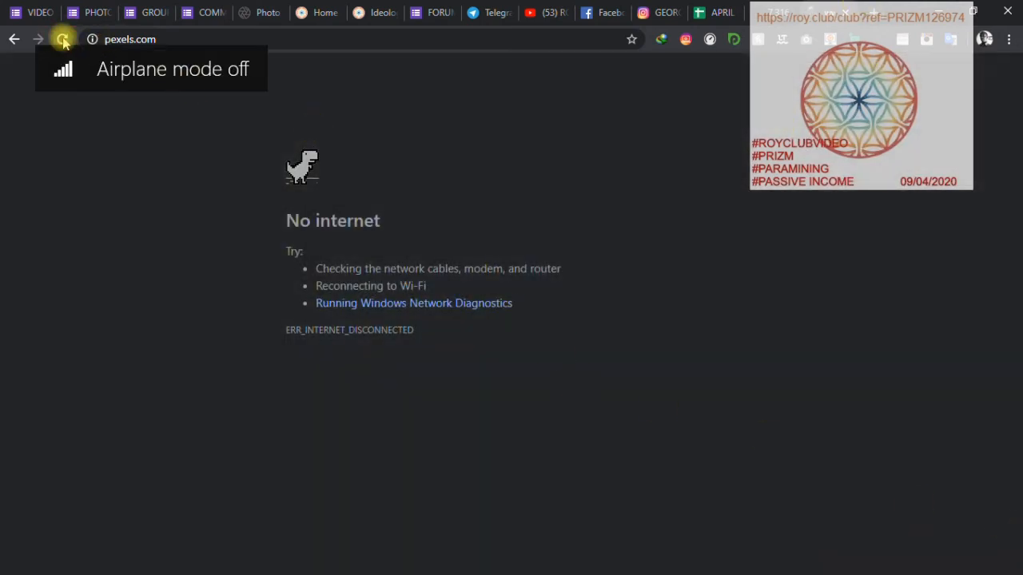
pyautogui.click(62, 38)
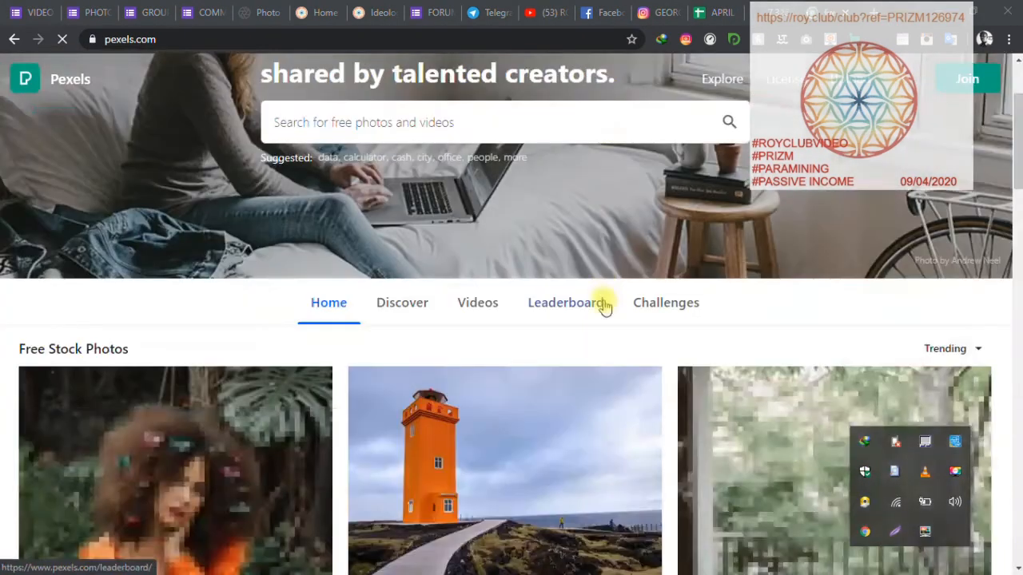
pyautogui.scroll(3)
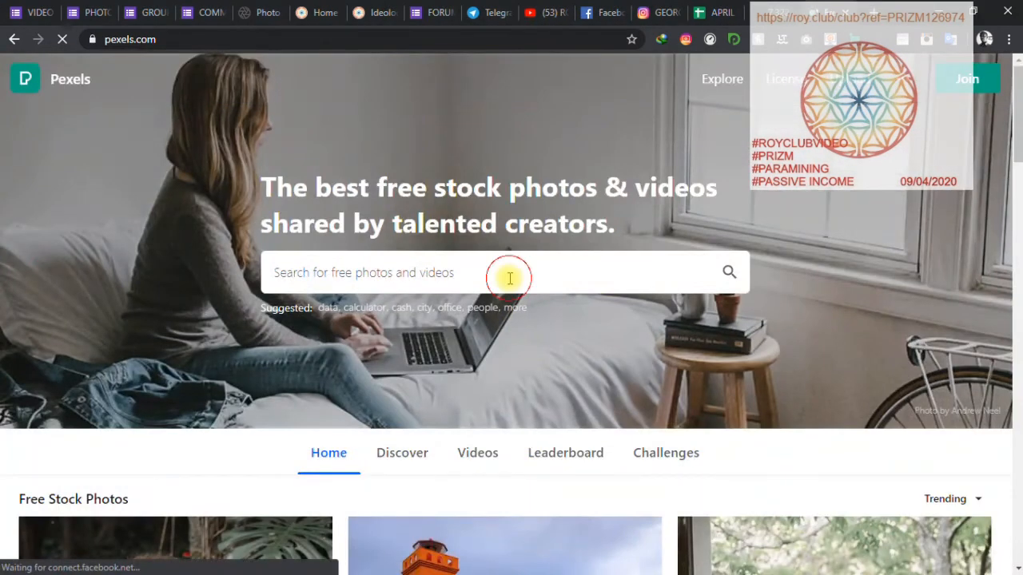
pyautogui.click(505, 272)
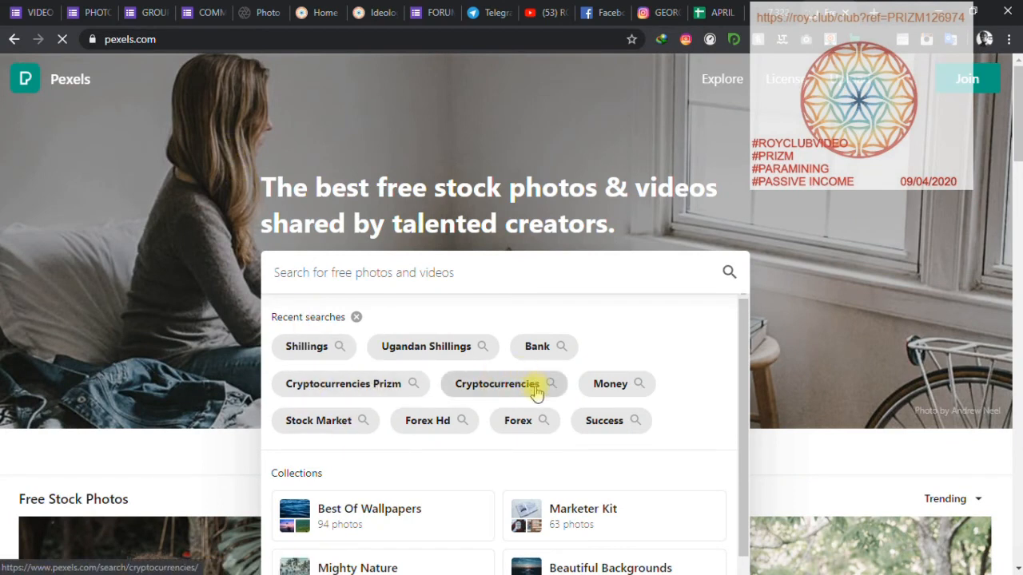
pyautogui.click(497, 383)
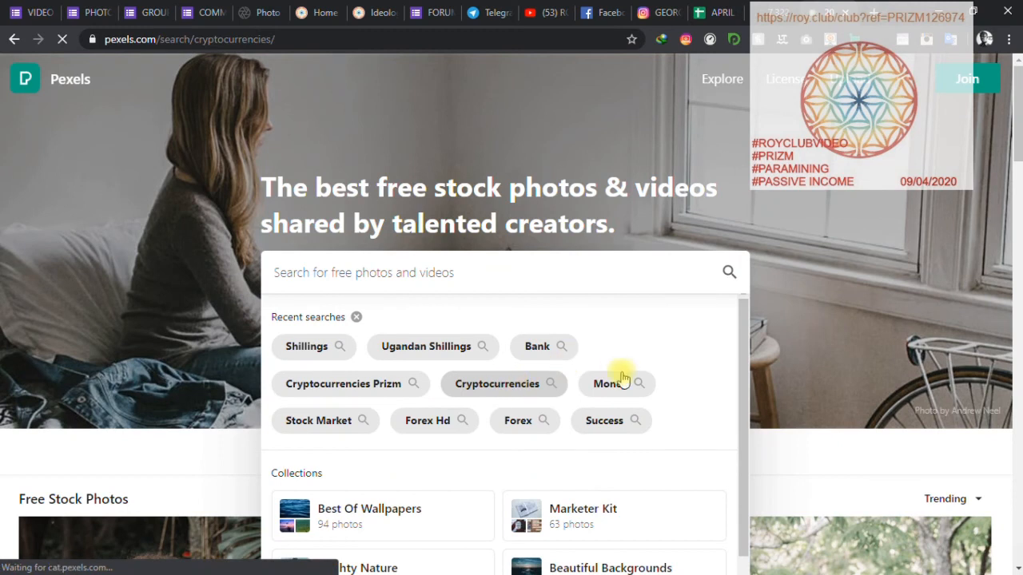
pyautogui.click(495, 383)
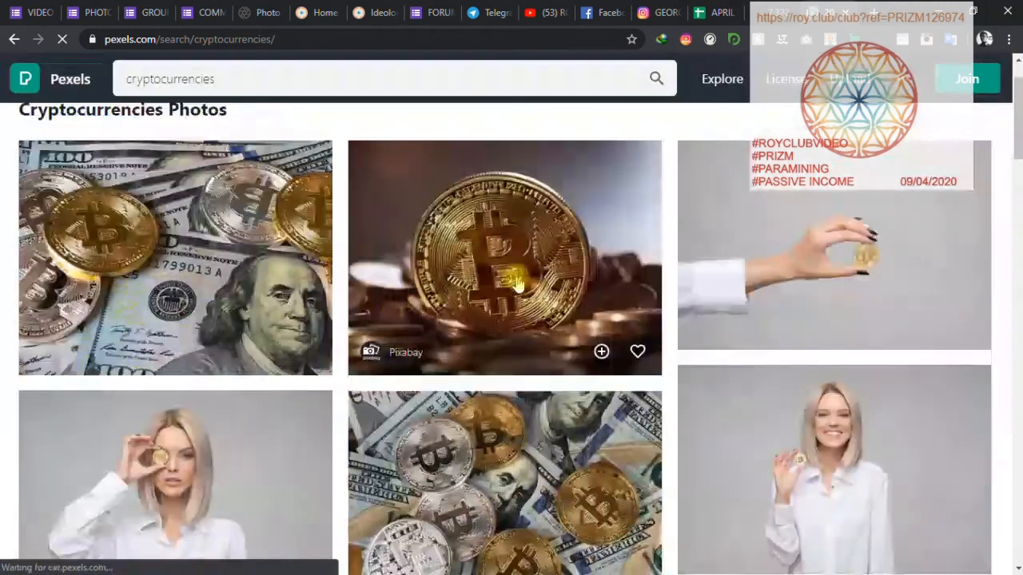
# Pick the bitcoin-on-railroad photo and save it to Downloads as pexels-photo-1099296.
pyautogui.scroll(-3)
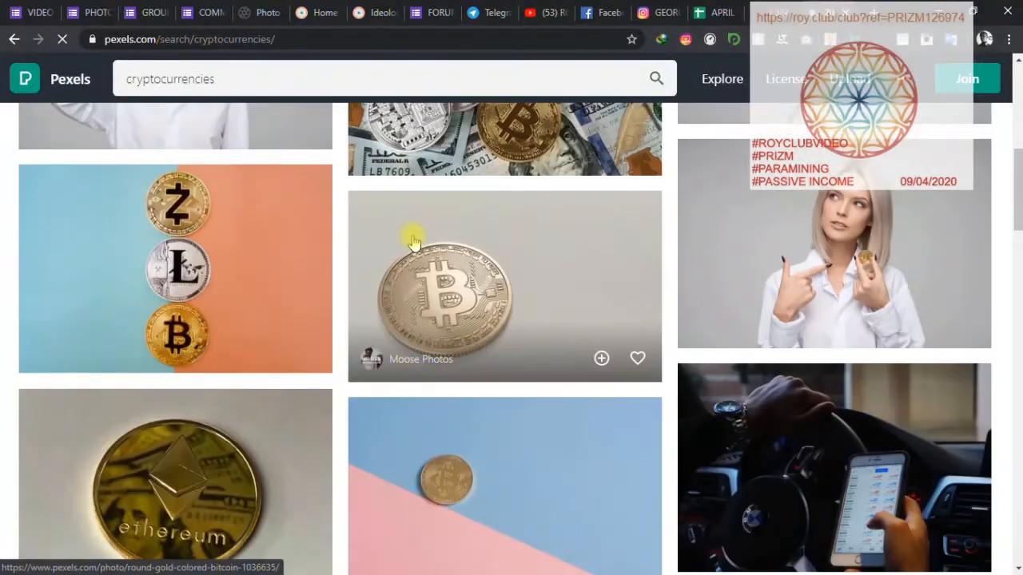
pyautogui.scroll(-3)
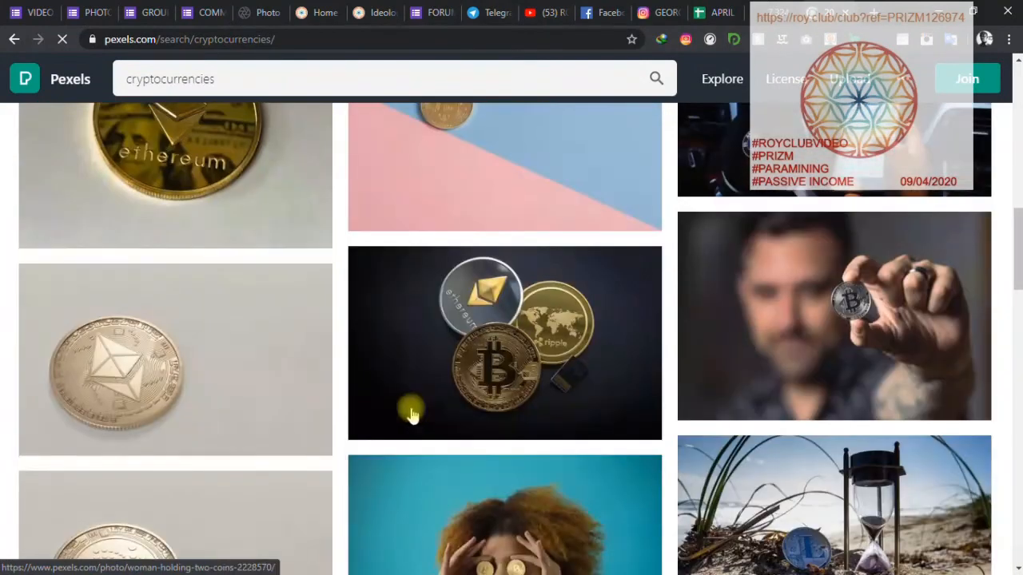
pyautogui.scroll(-3)
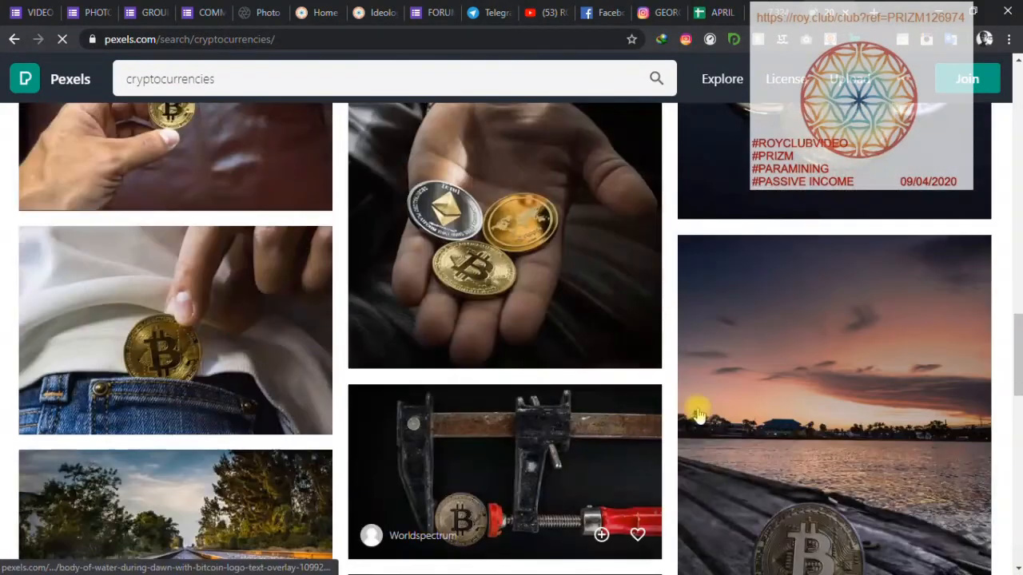
pyautogui.scroll(-3)
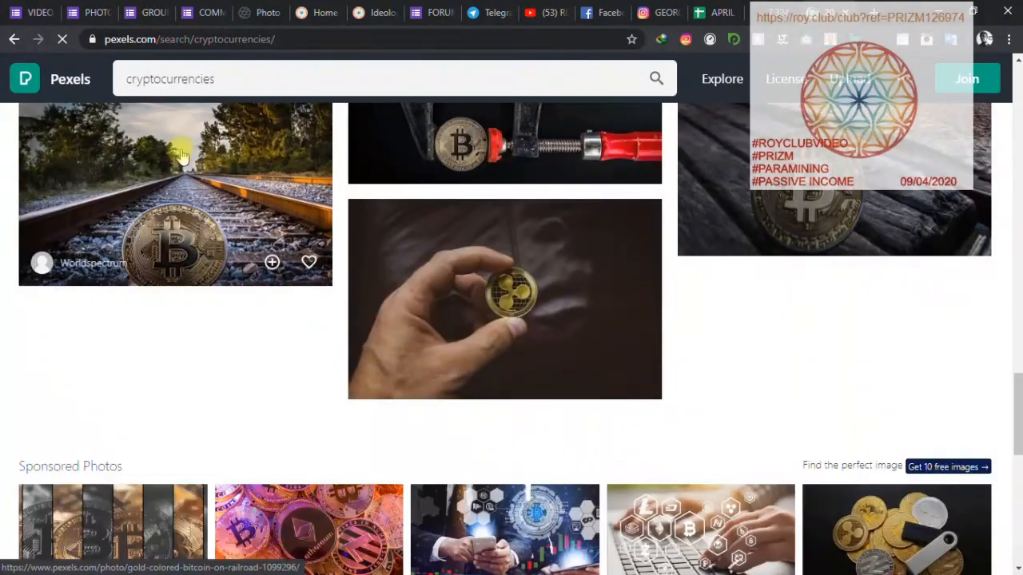
pyautogui.click(175, 192)
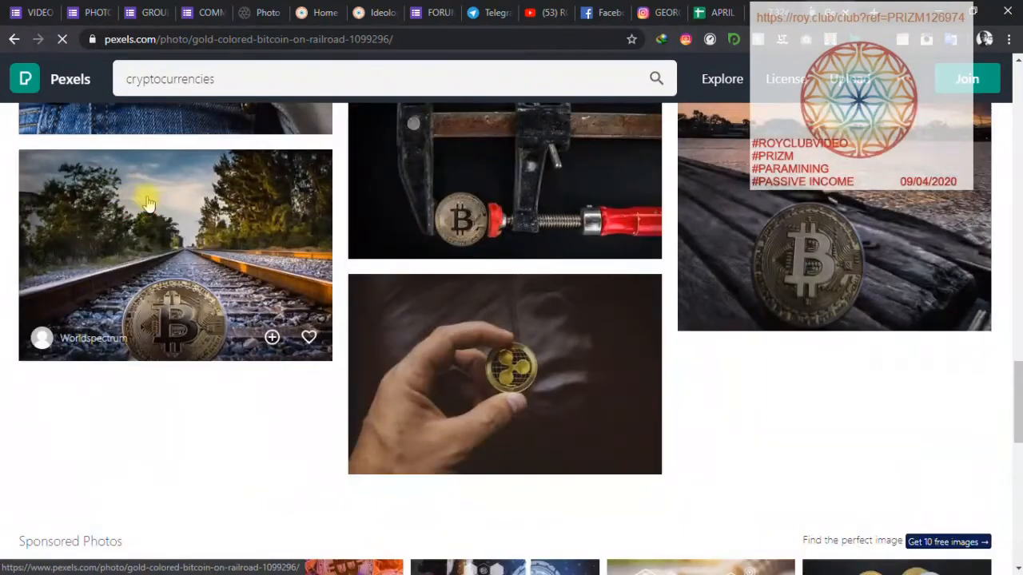
pyautogui.moveTo(417, 322)
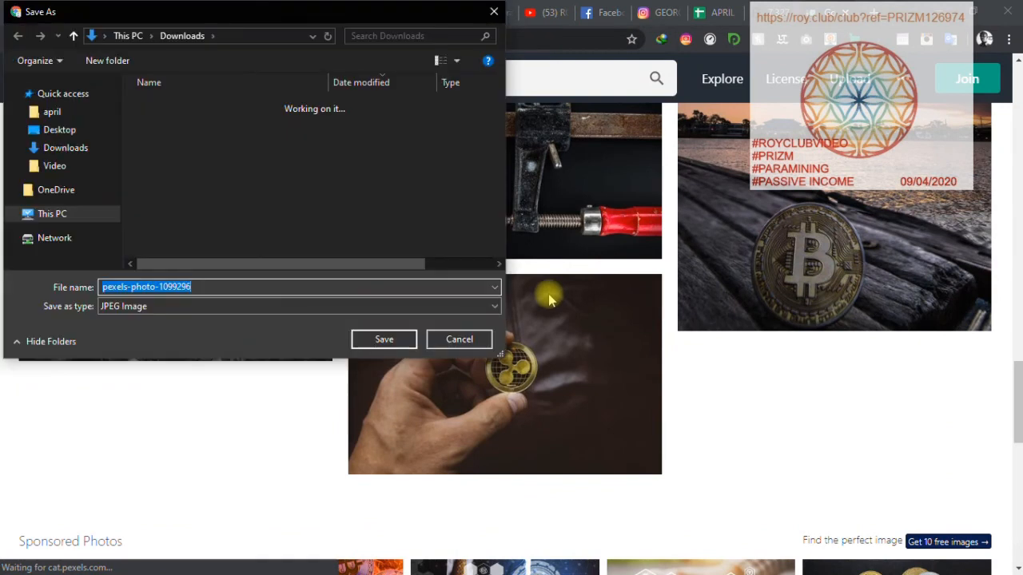
pyautogui.click(383, 339)
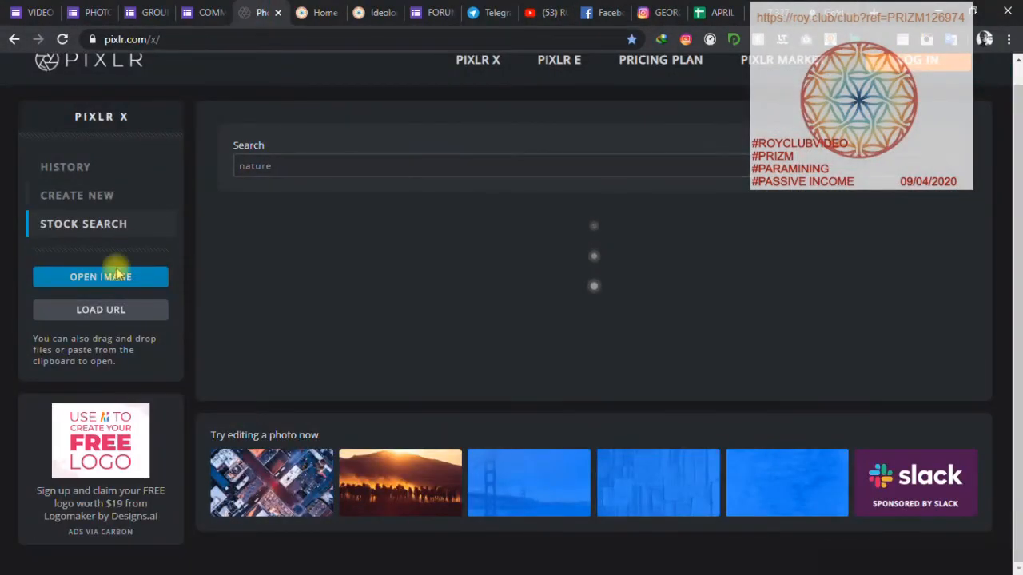
# Open pexels-photo-1099296 from Downloads in the Pixlr X editor.
pyautogui.click(99, 279)
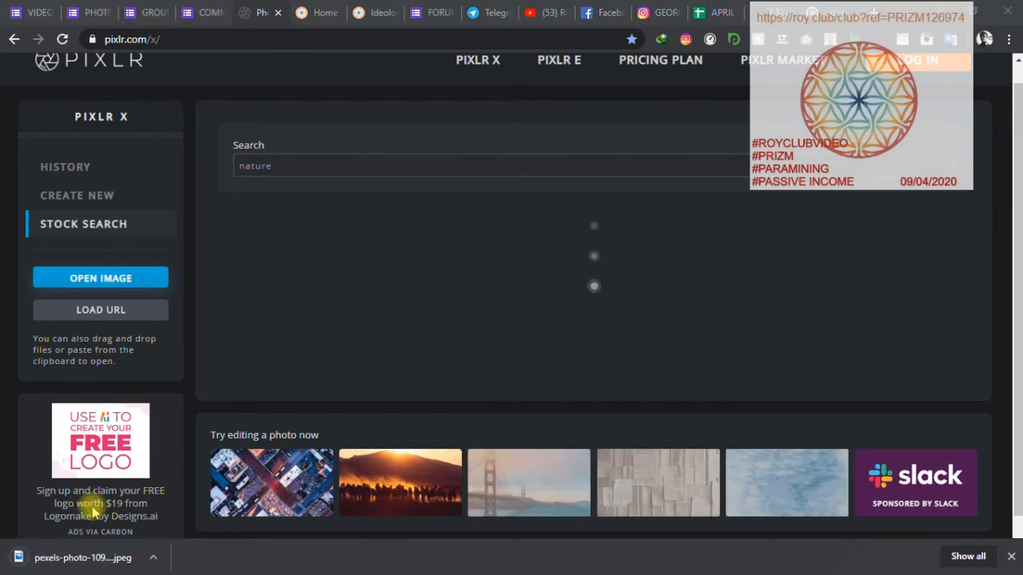
pyautogui.click(99, 278)
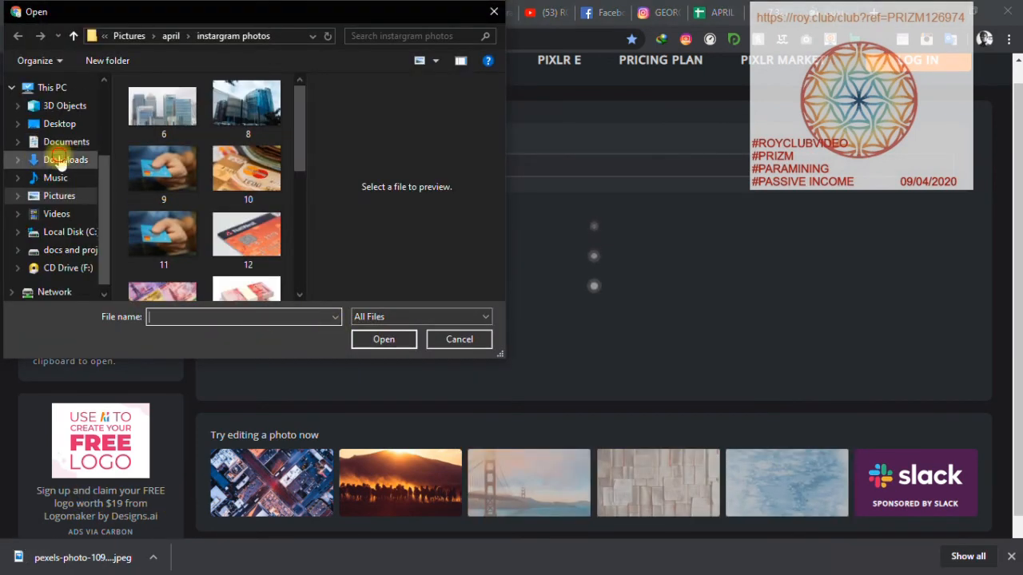
pyautogui.click(66, 160)
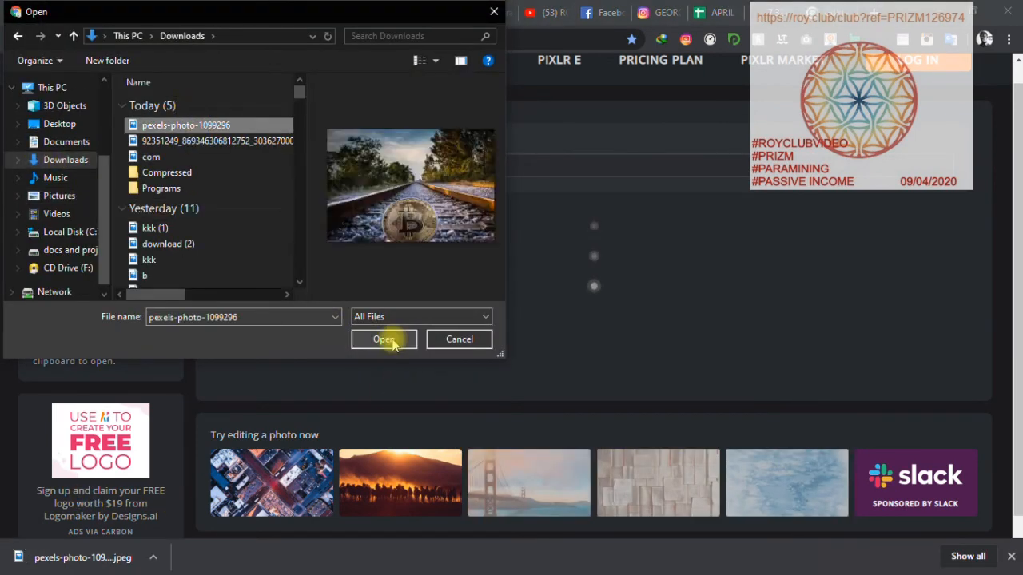
pyautogui.click(384, 339)
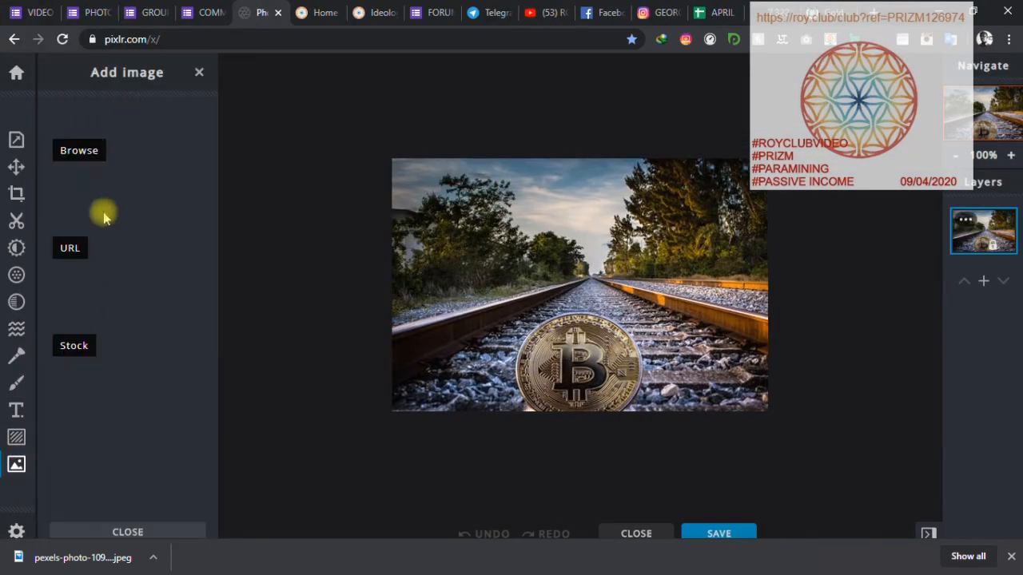
# Add the 'roy club logo' image from Pictures/april/facebook photos as a layer.
pyautogui.click(80, 150)
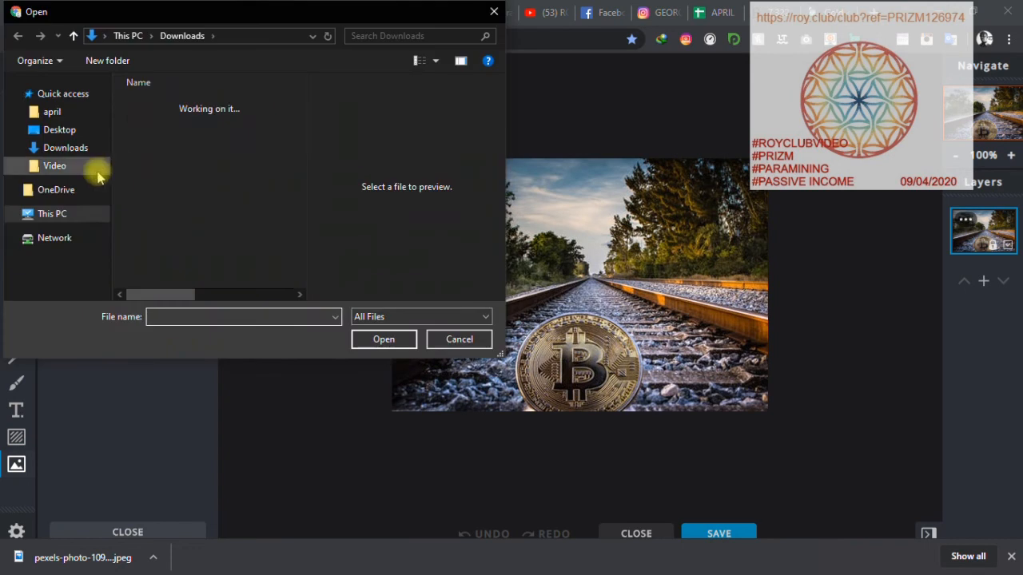
pyautogui.click(52, 214)
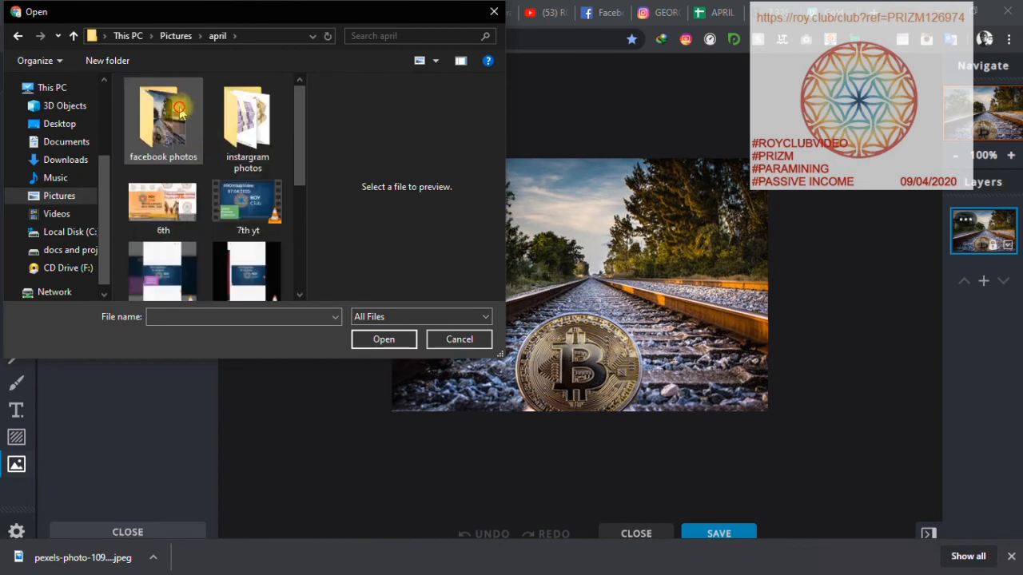
pyautogui.doubleClick(163, 115)
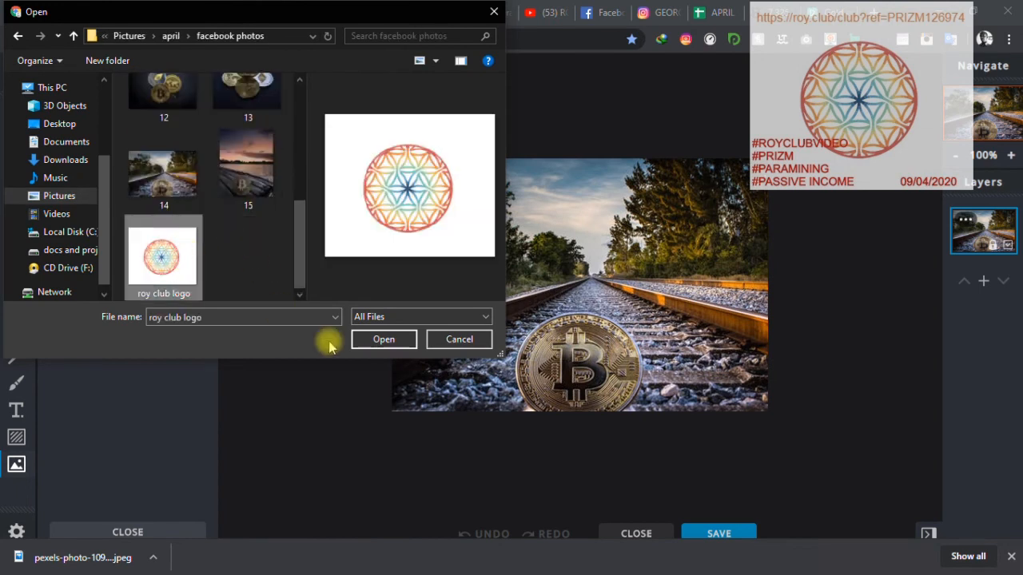
pyautogui.click(383, 339)
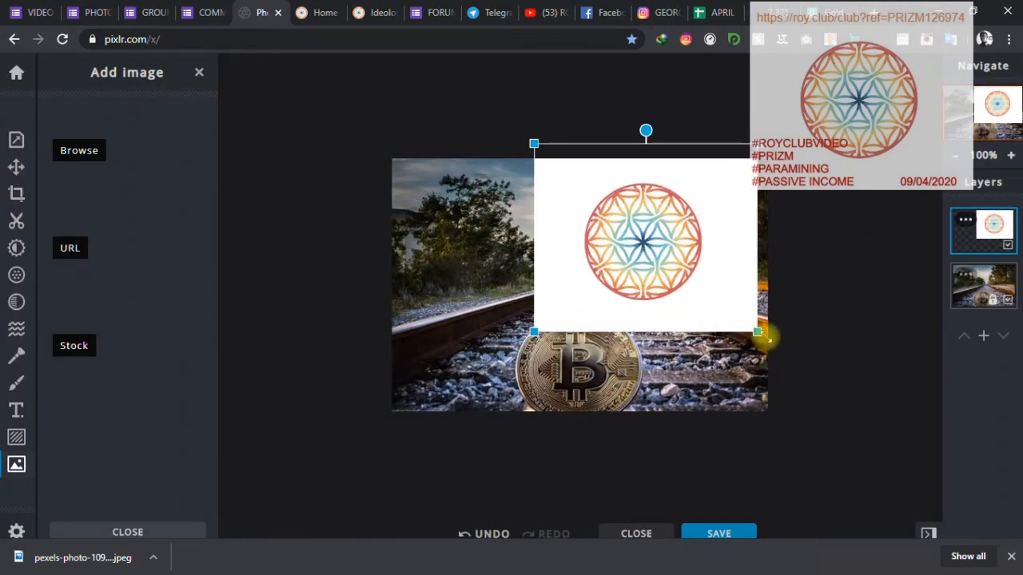
# Shrink the logo and place it in the photo's top-left corner.
pyautogui.moveTo(758, 330); pyautogui.dragTo(687, 275)
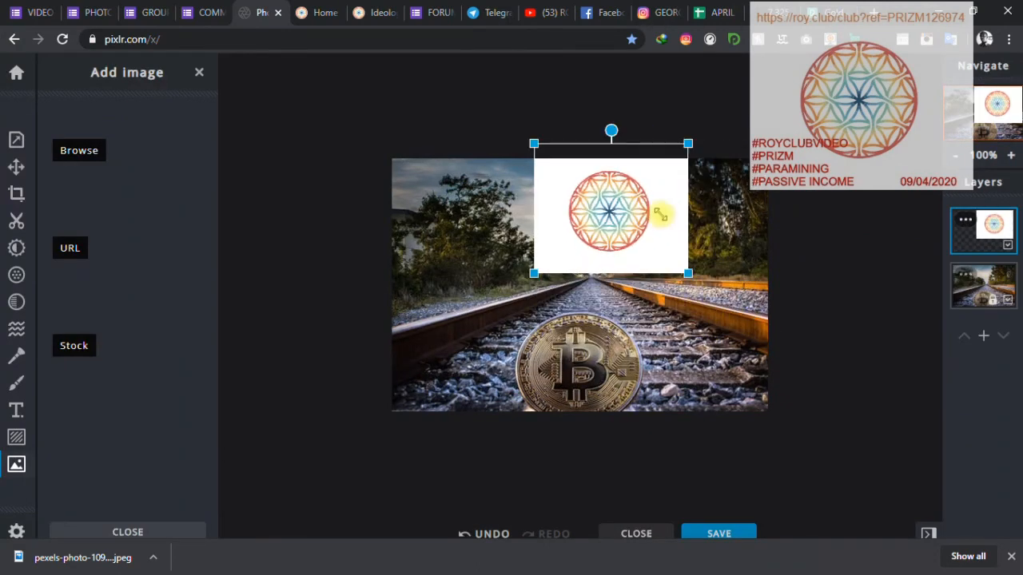
pyautogui.moveTo(610, 210); pyautogui.dragTo(684, 232)
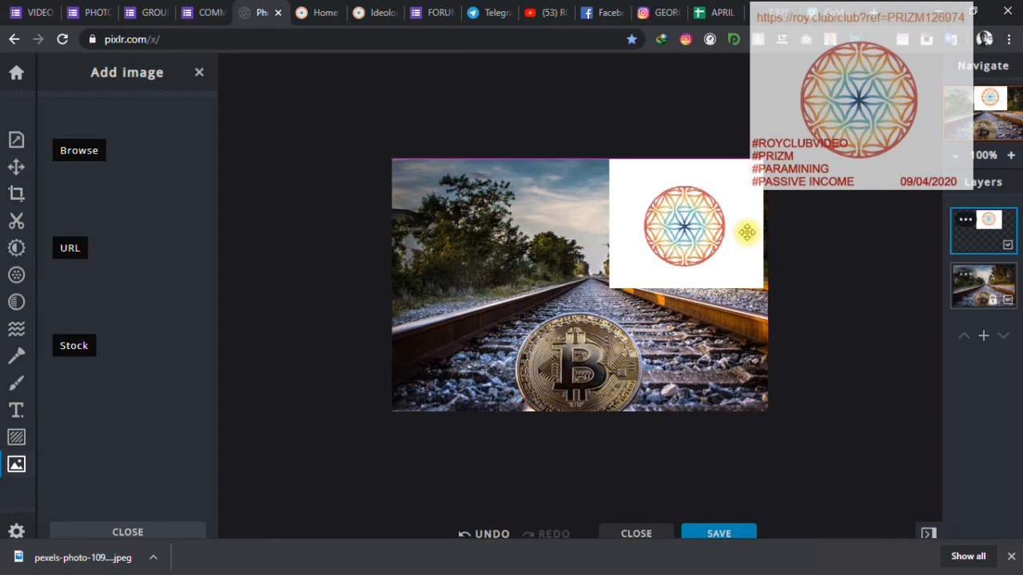
pyautogui.moveTo(684, 232); pyautogui.dragTo(469, 232)
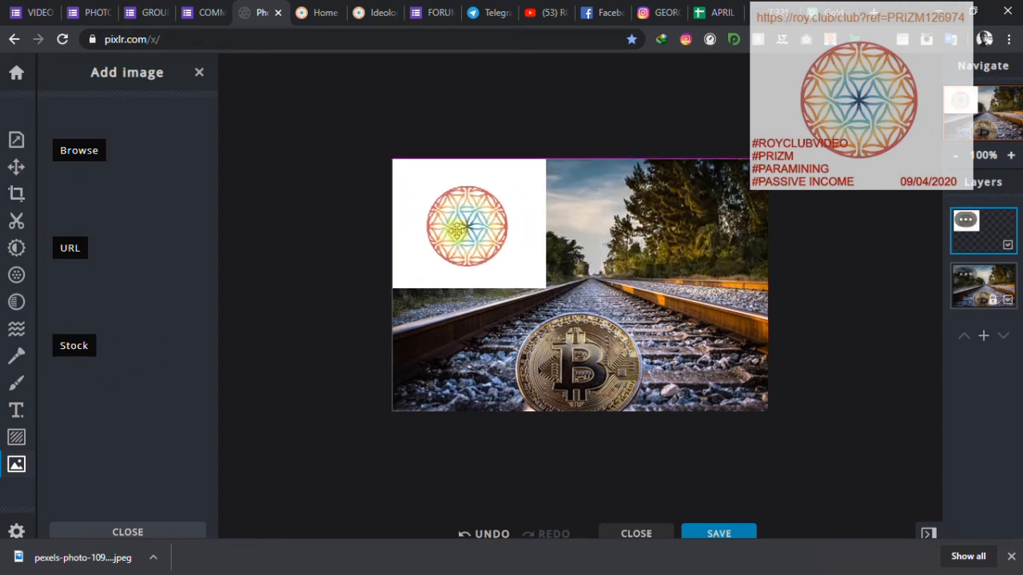
pyautogui.click(982, 285)
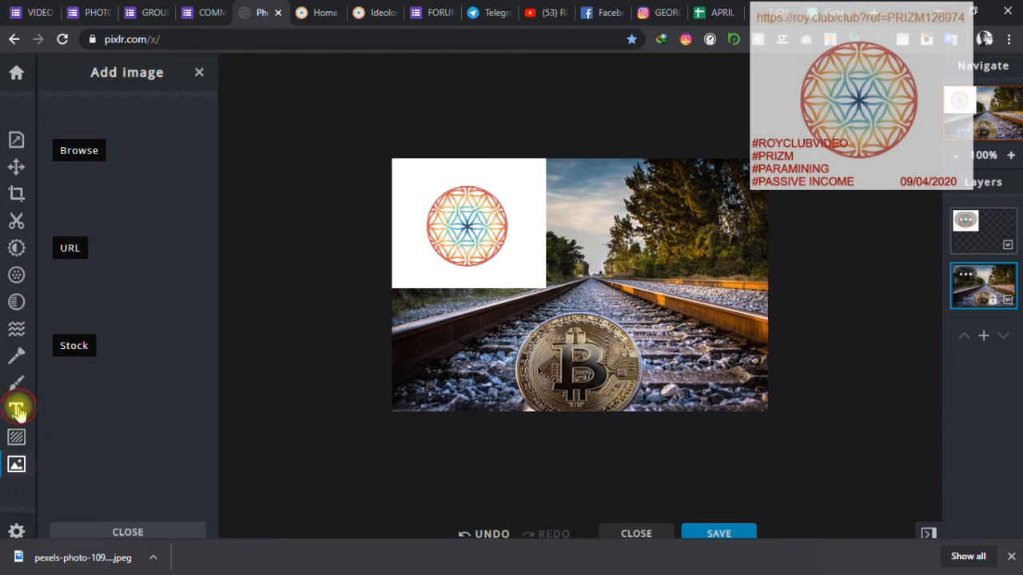
# Add a text layer reading '#Royclubphoto 09/04/2020'.
pyautogui.click(16, 409)
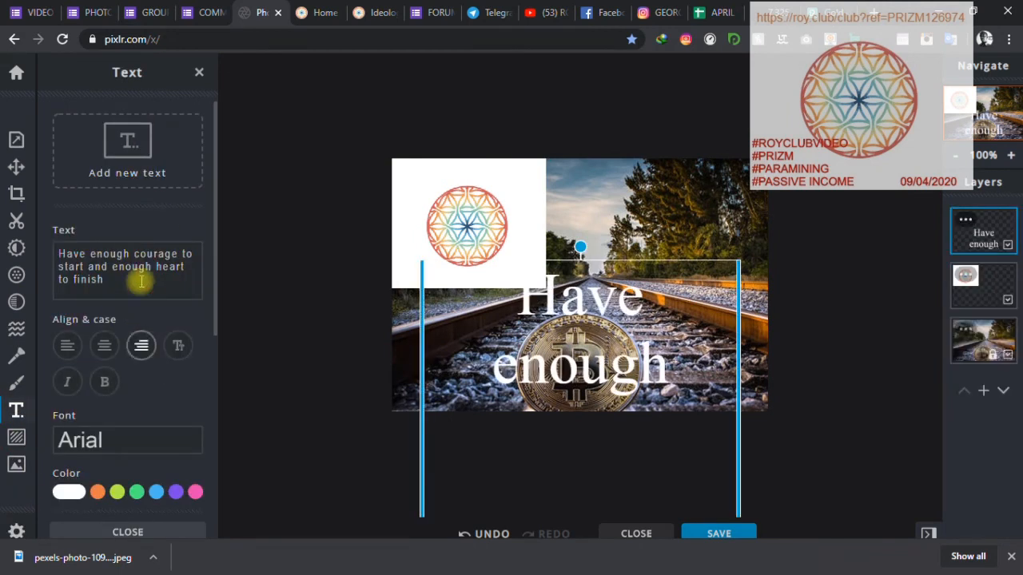
pyautogui.click(128, 270)
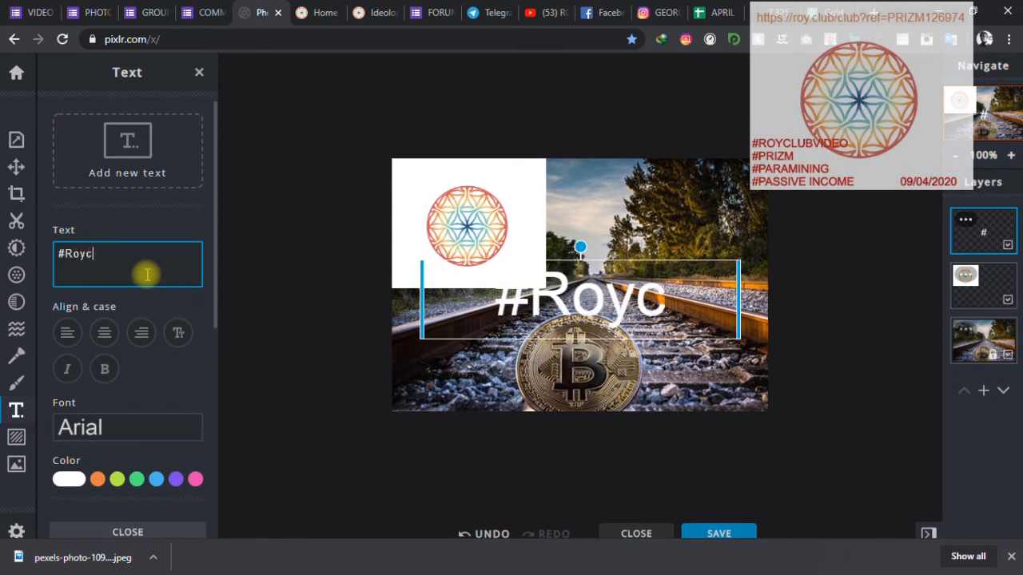
pyautogui.write('lubphoto')
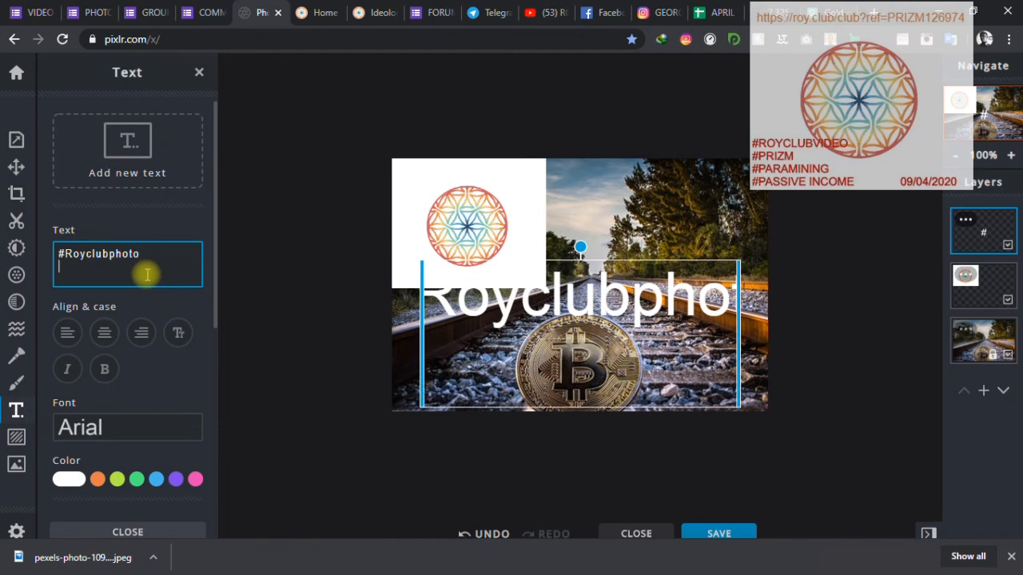
pyautogui.write('09')
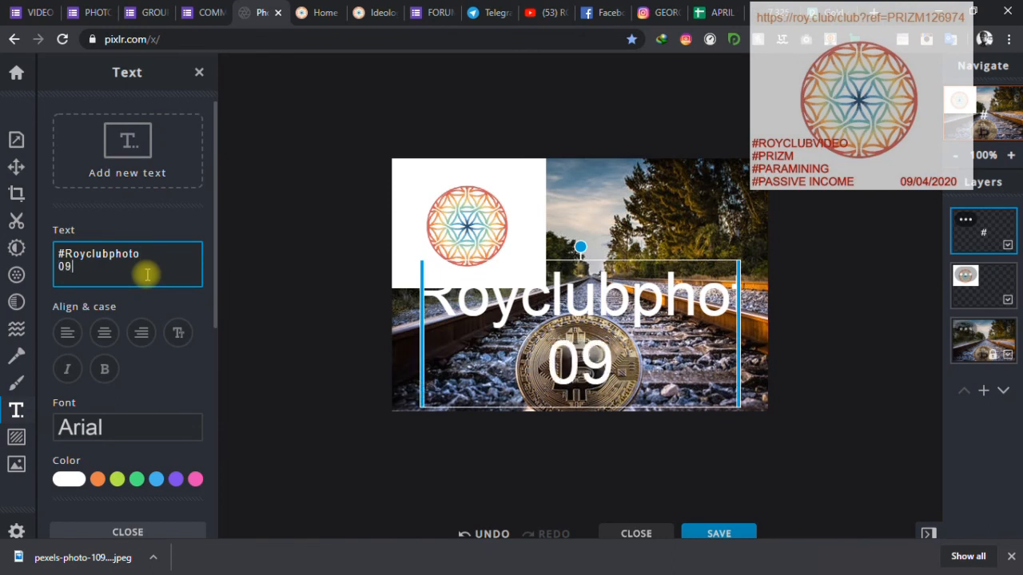
pyautogui.write('/')
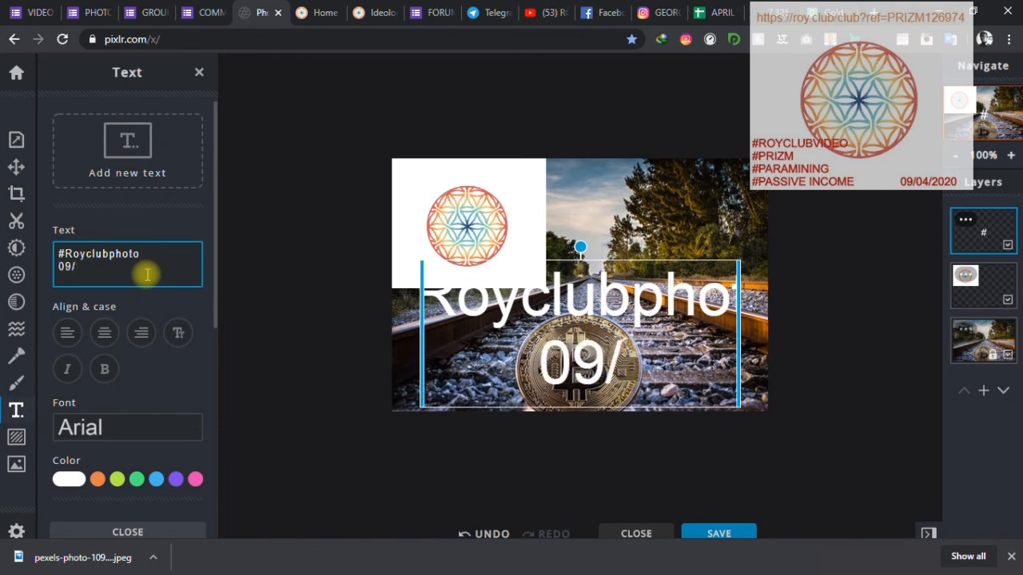
pyautogui.write('04/2020')
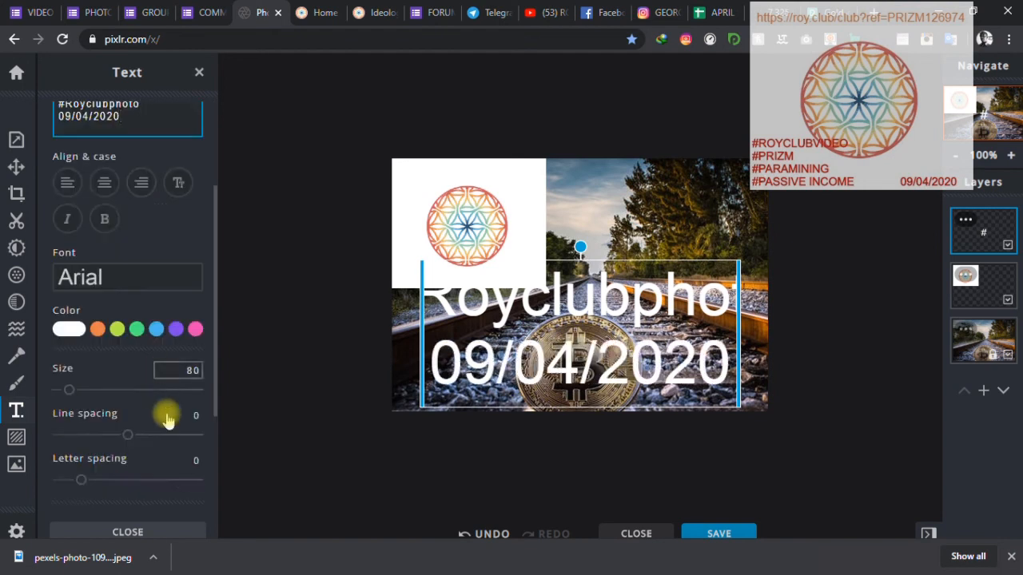
pyautogui.scroll(-3)
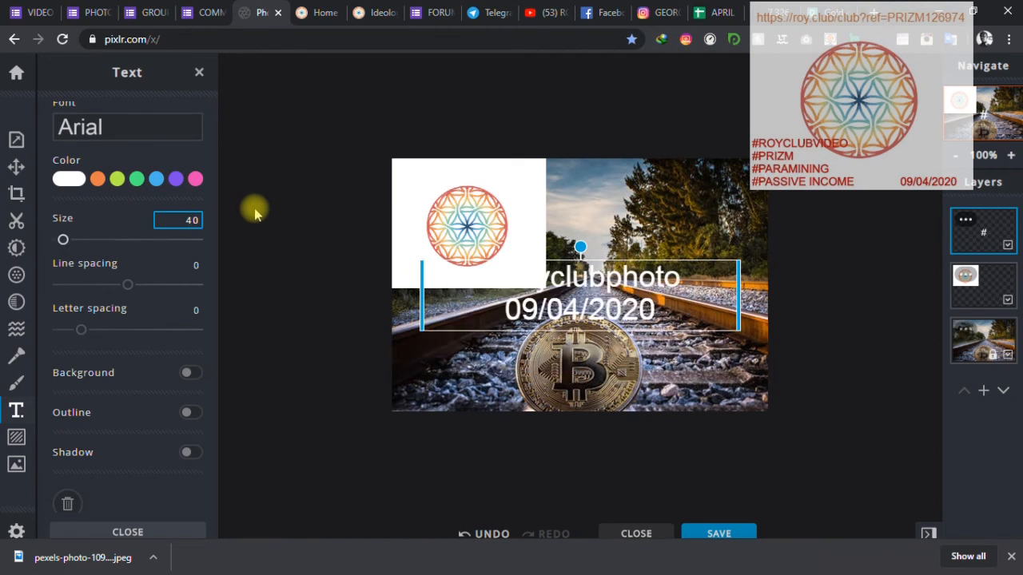
# Make the text size 40, brown with no background, positioned top-right beside the logo.
pyautogui.moveTo(582, 294); pyautogui.dragTo(675, 310)
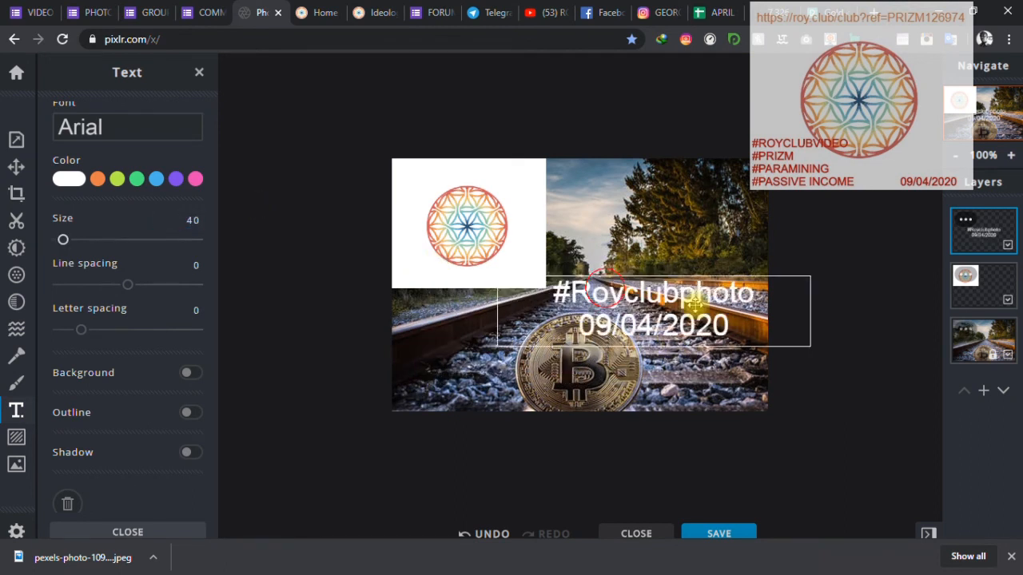
pyautogui.moveTo(656, 312); pyautogui.dragTo(655, 199)
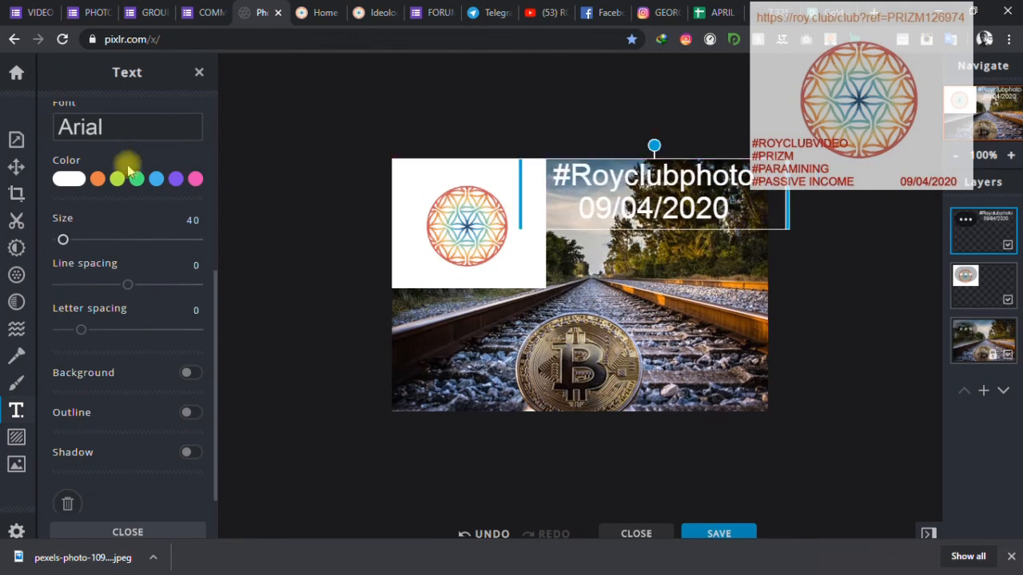
pyautogui.click(89, 179)
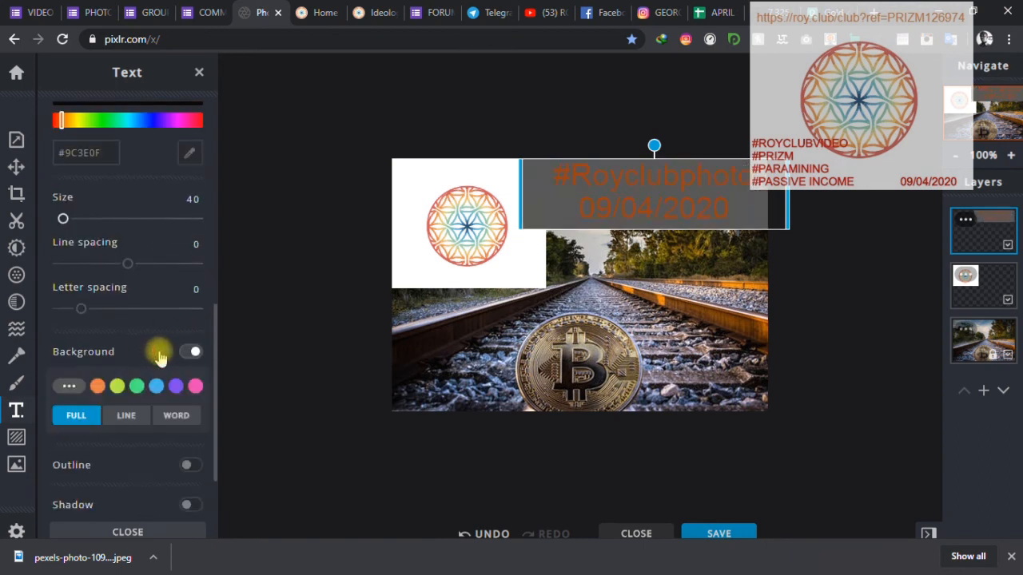
pyautogui.click(192, 351)
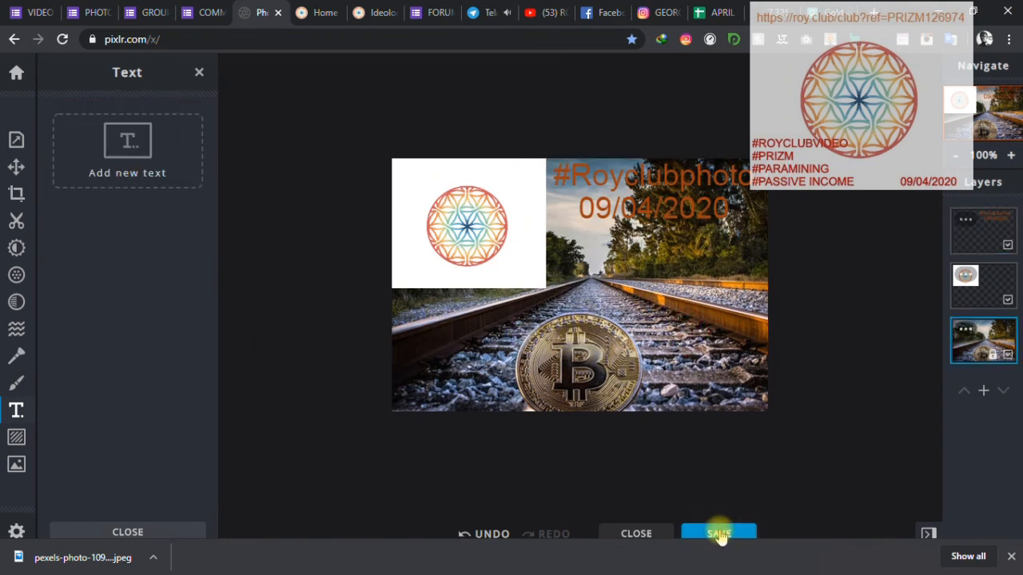
# Save the finished image, then open the #ROYCLUBPHOTO post on the Facebook timeline.
pyautogui.click(718, 534)
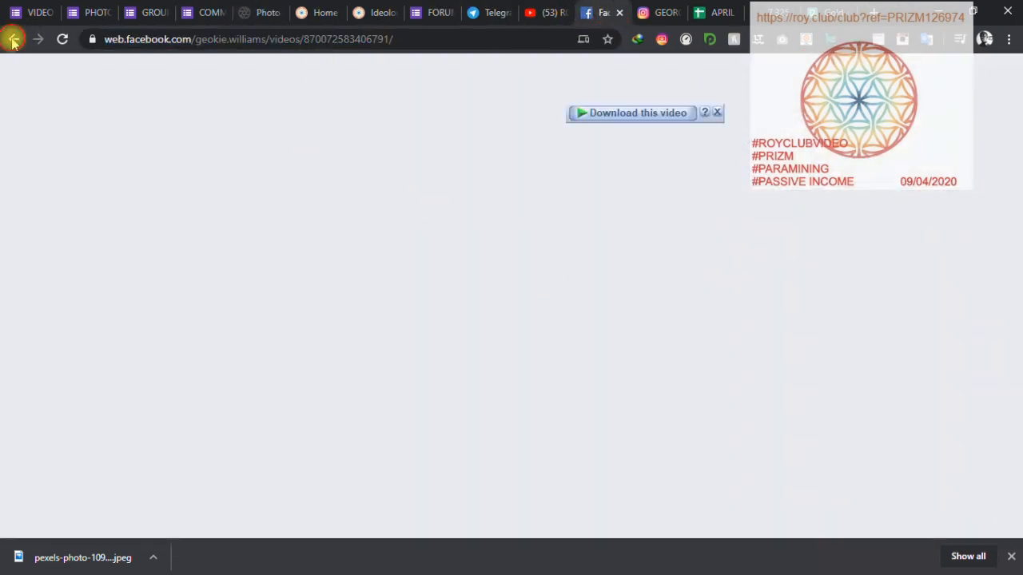
pyautogui.click(12, 38)
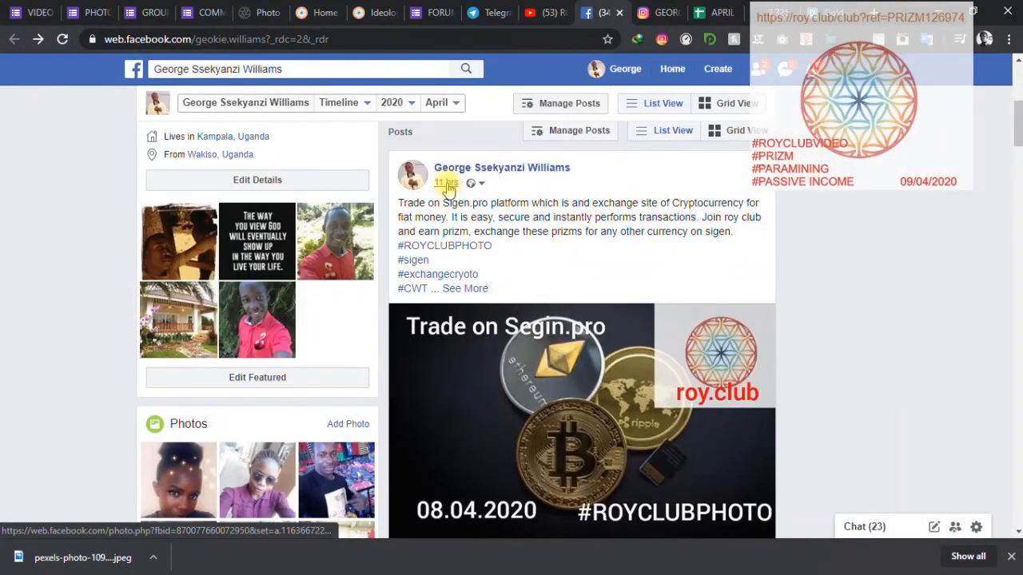
pyautogui.click(446, 182)
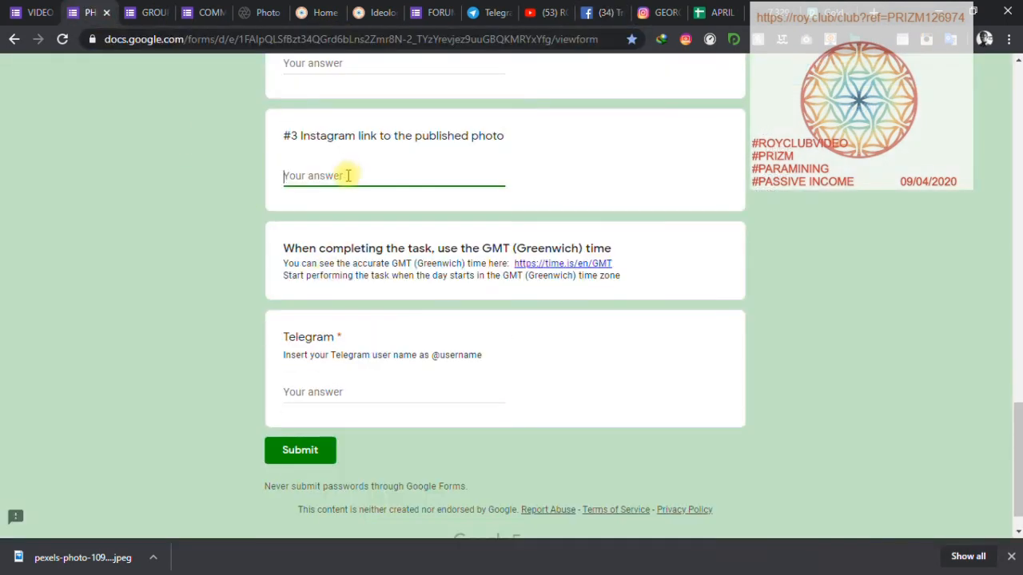
pyautogui.scroll(3)
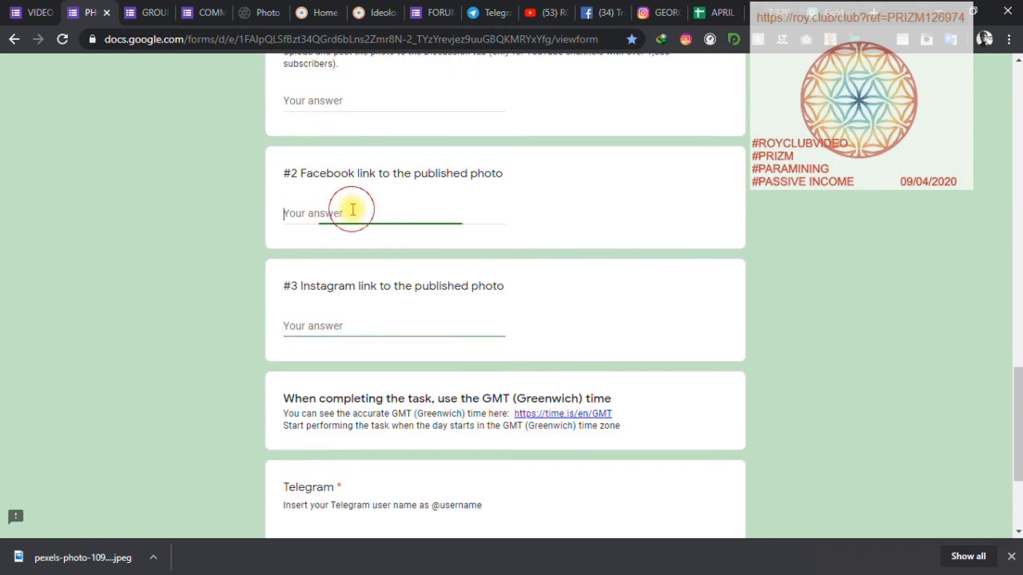
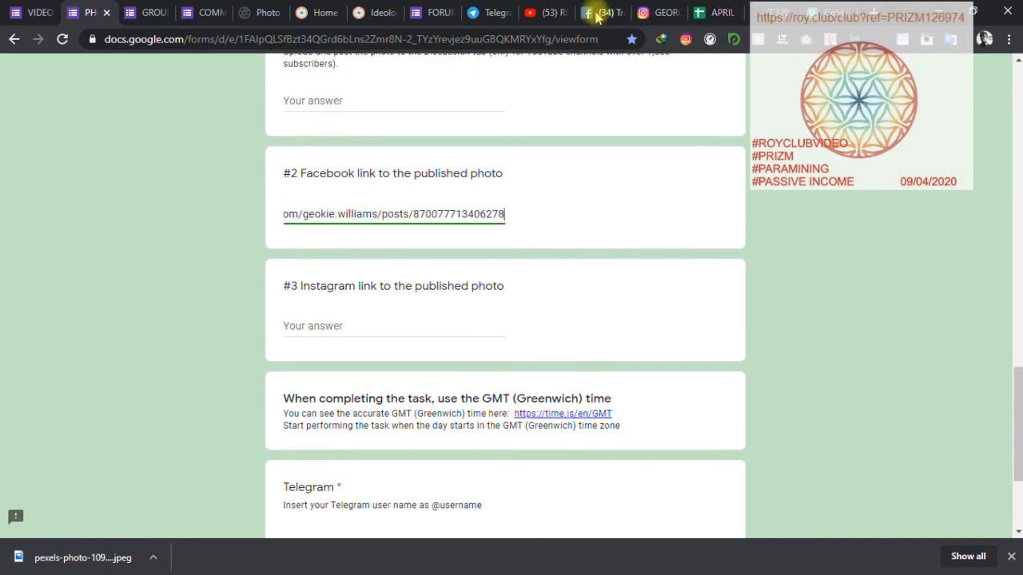
pyautogui.click(659, 13)
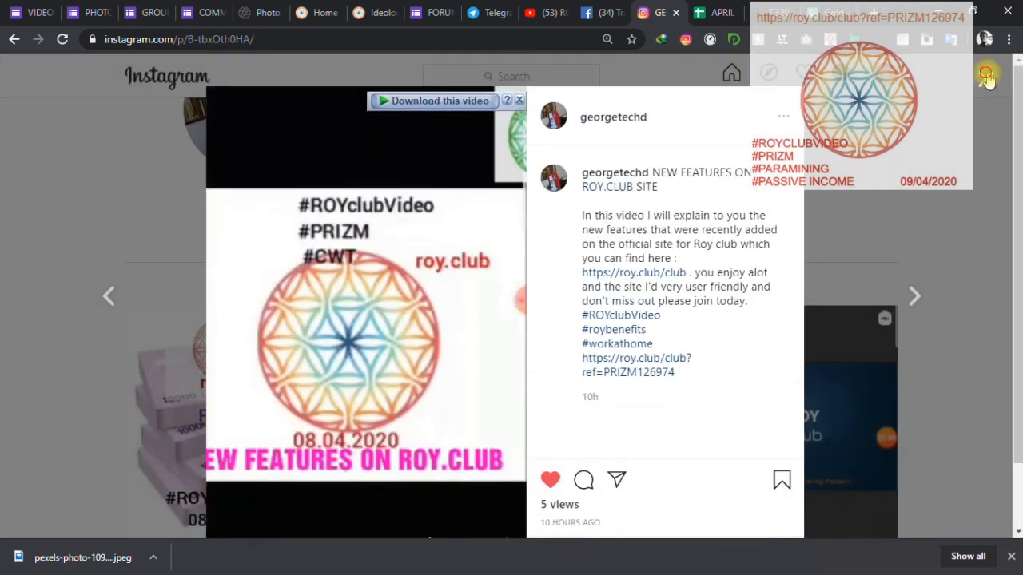
pyautogui.click(915, 295)
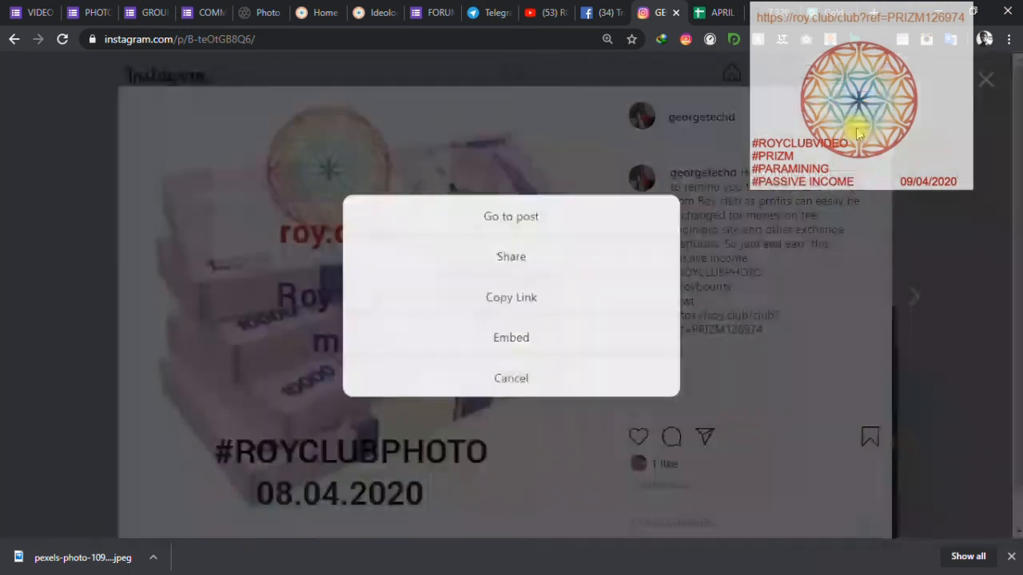
pyautogui.click(88, 13)
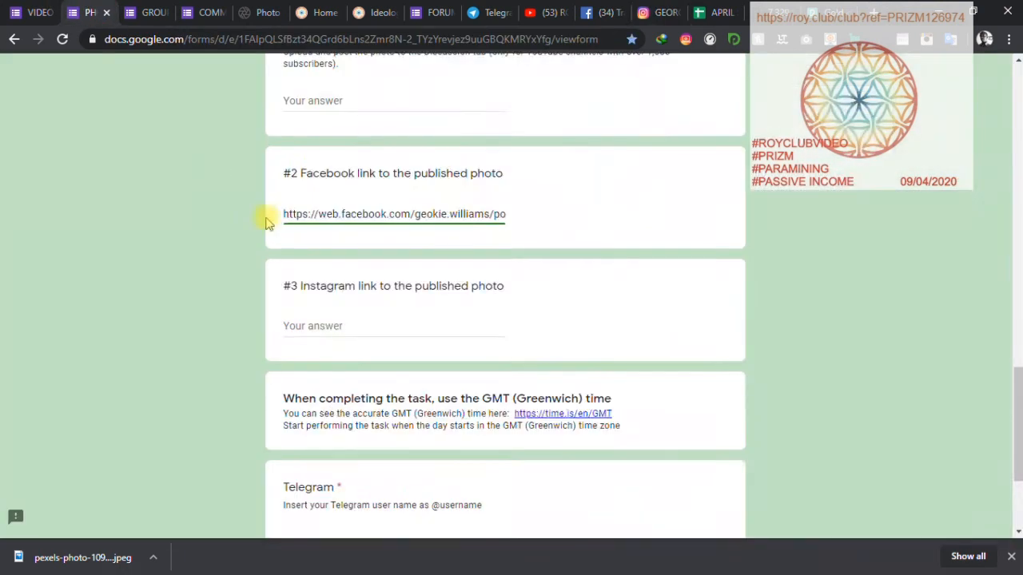
pyautogui.press('ctrl+v')
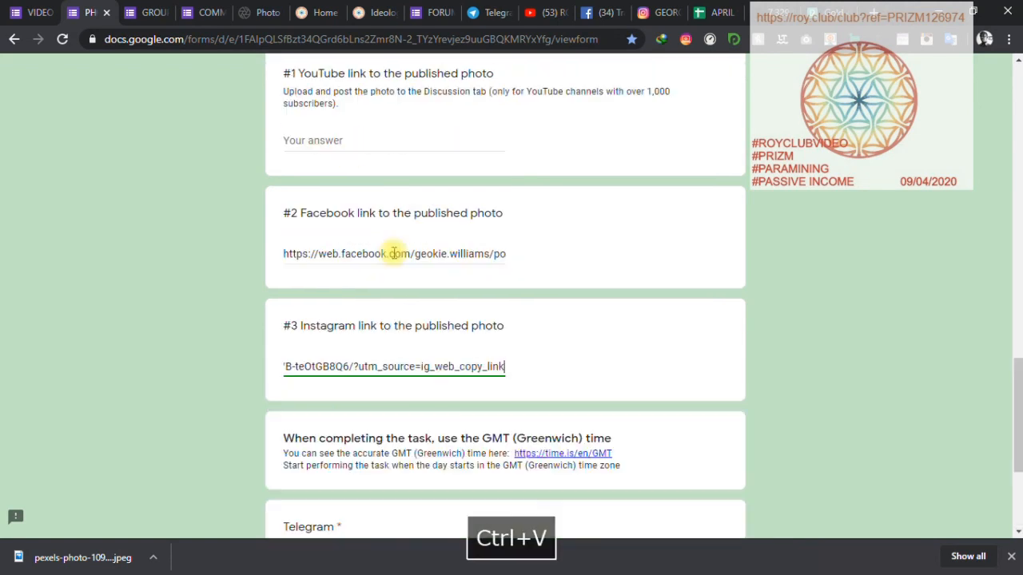
pyautogui.scroll(3)
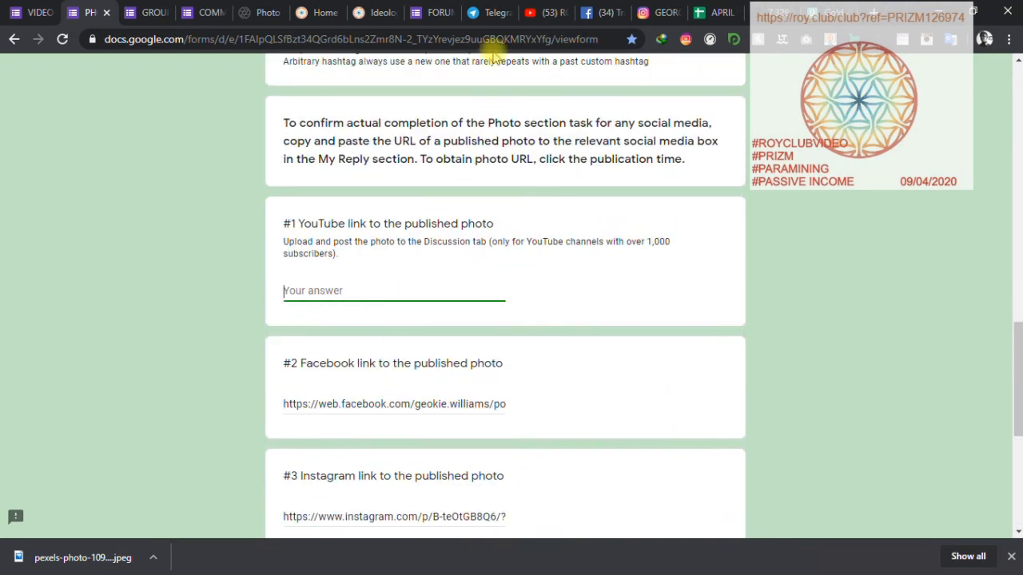
pyautogui.click(553, 13)
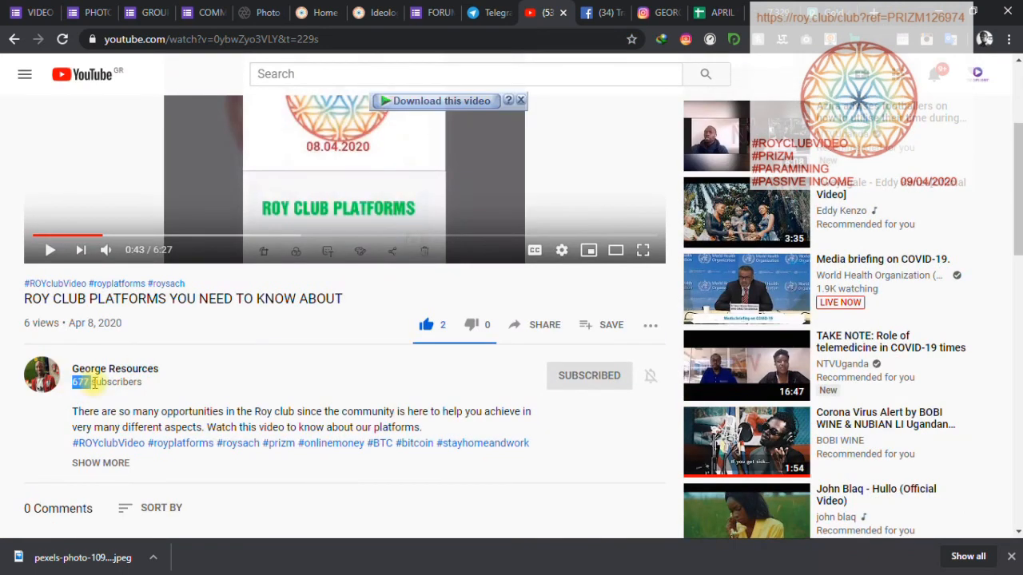
pyautogui.click(88, 13)
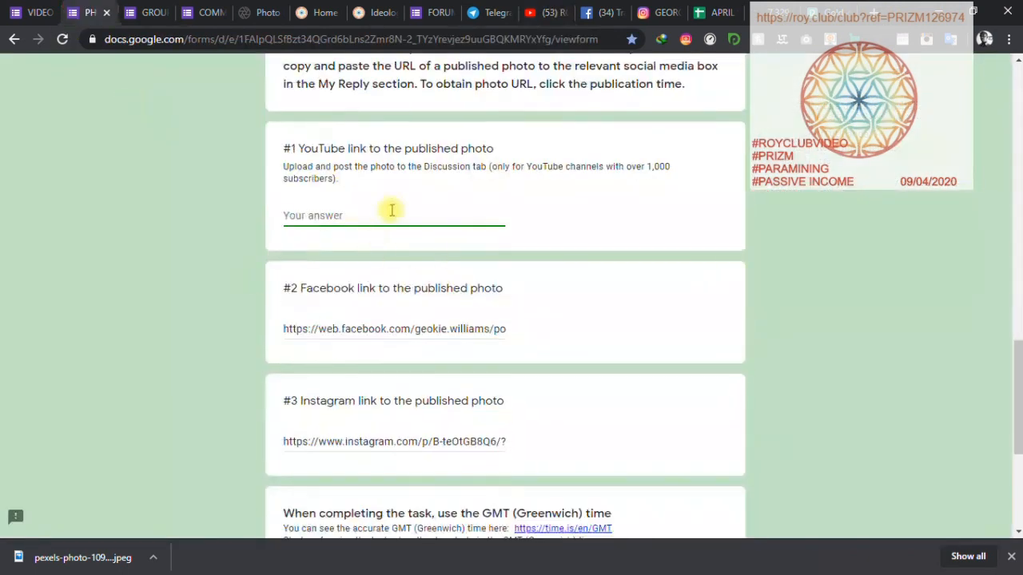
pyautogui.scroll(-3)
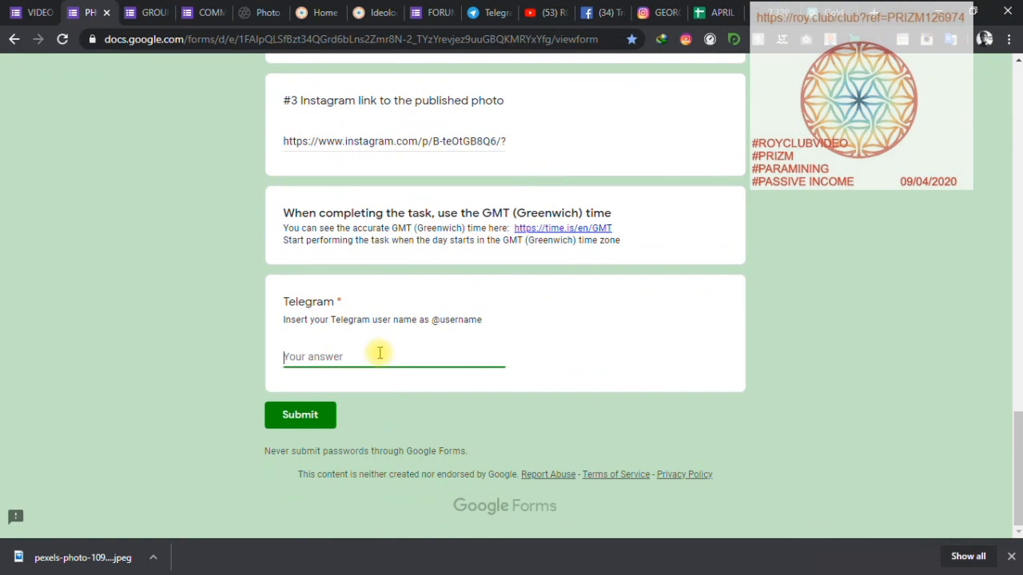
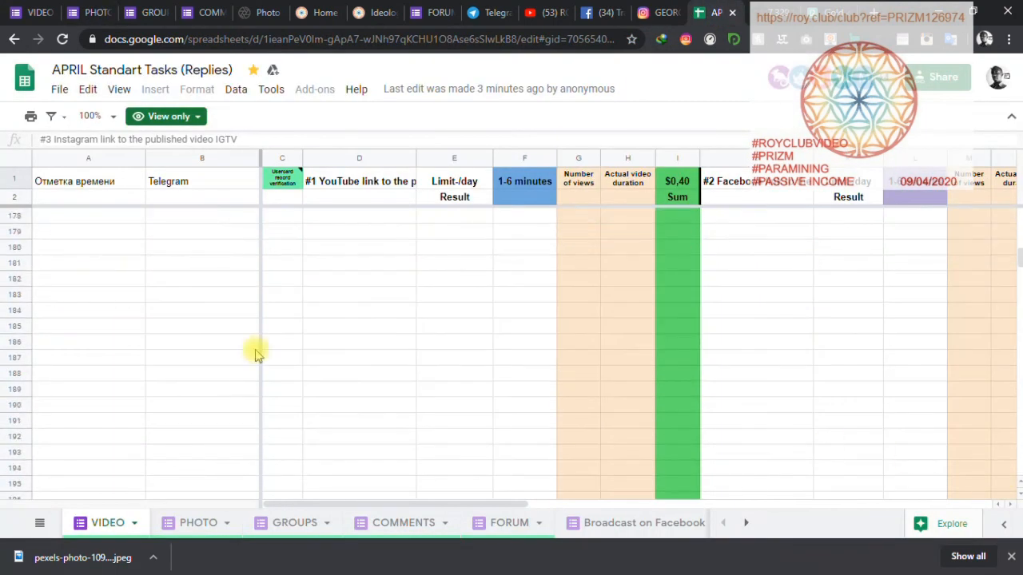
# Scroll through earlier submitted replies on the VIDEO and PHOTO response sheets.
pyautogui.scroll(3)
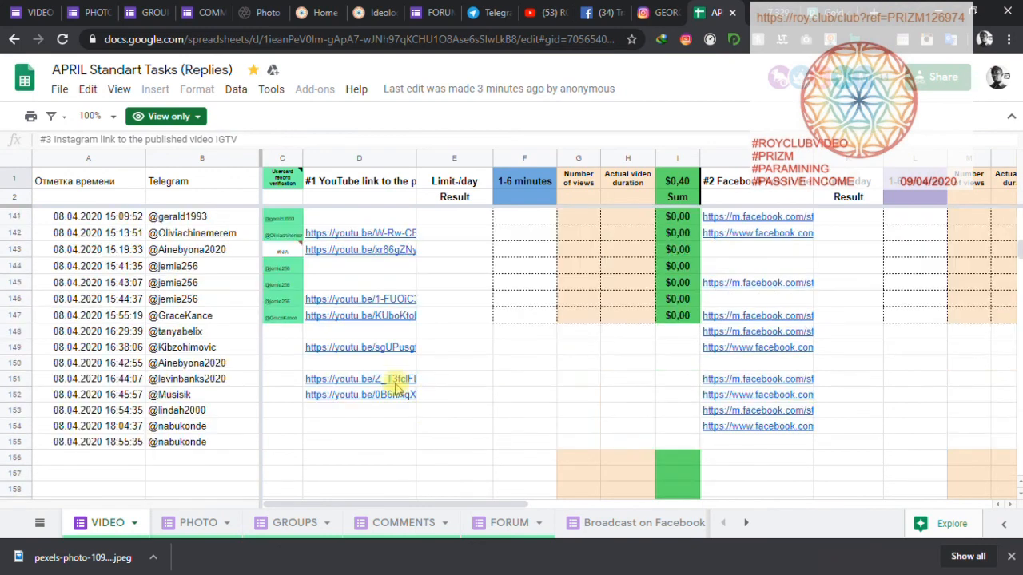
pyautogui.scroll(-3)
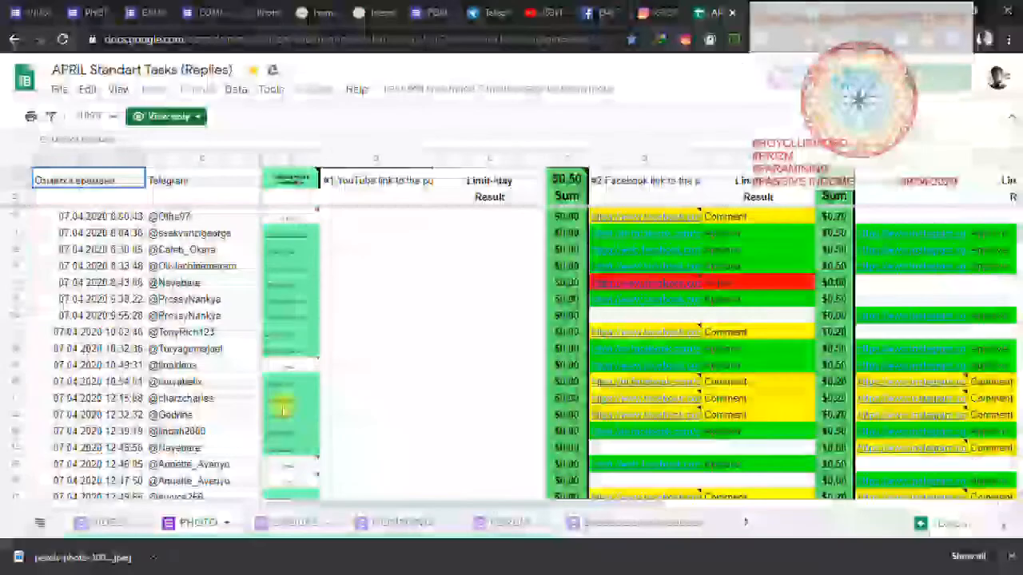
pyautogui.scroll(-3)
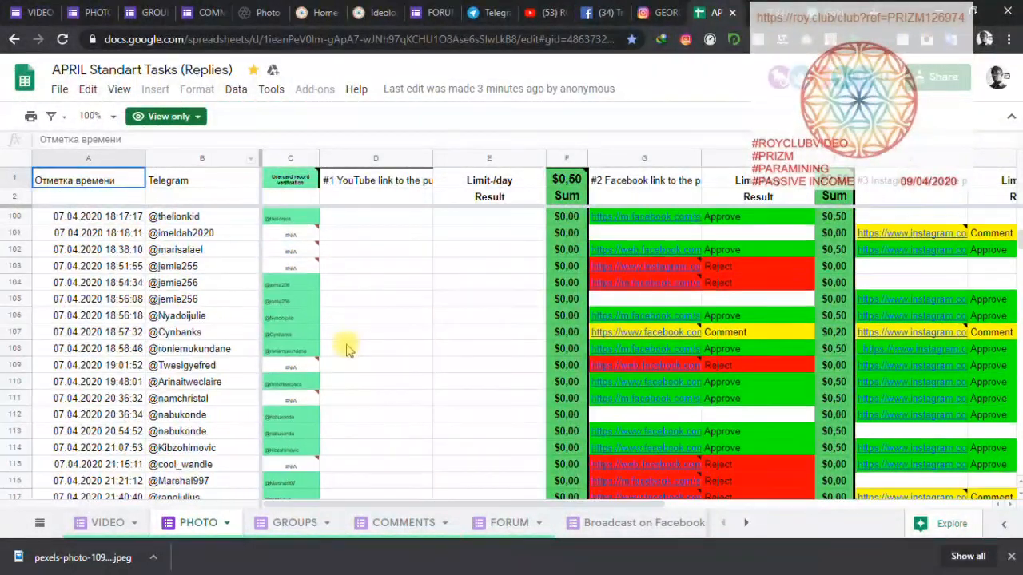
pyautogui.scroll(-3)
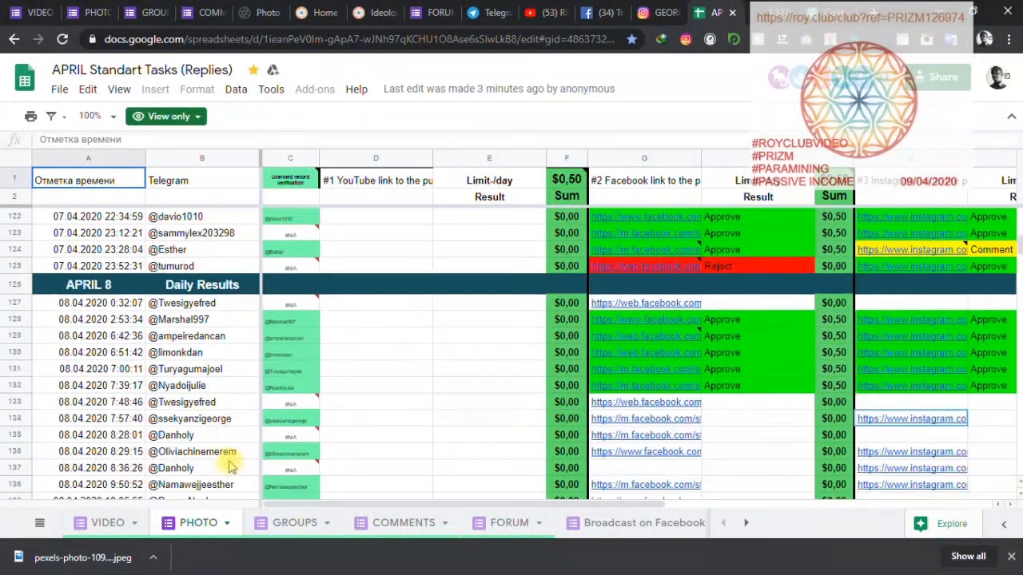
pyautogui.scroll(-3)
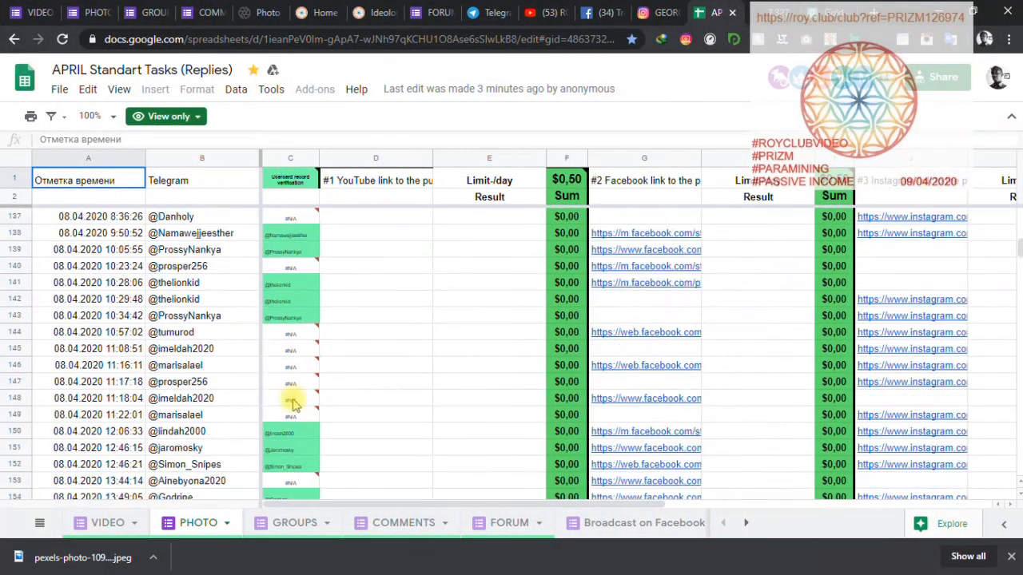
pyautogui.scroll(-3)
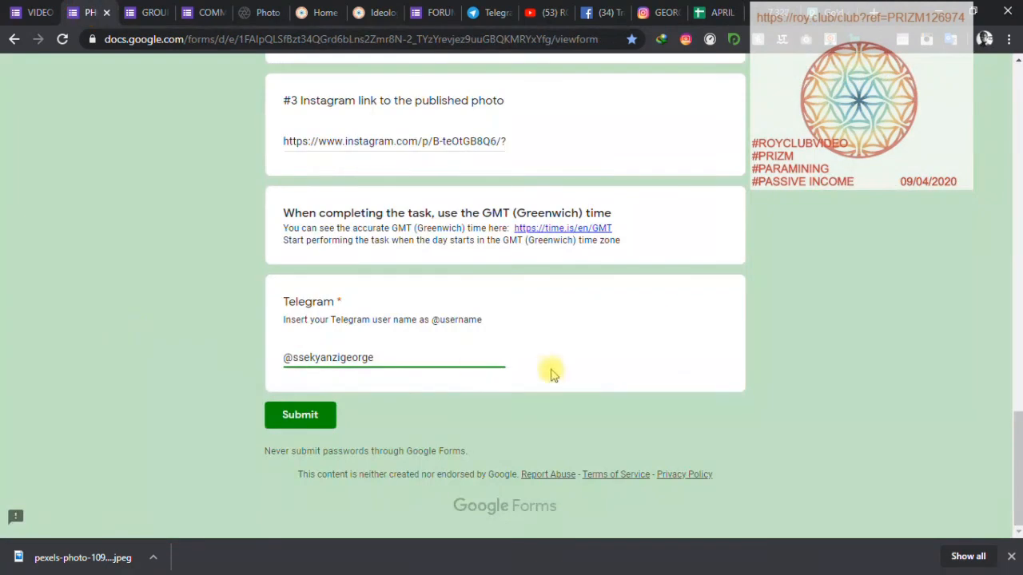
pyautogui.moveTo(950, 272)
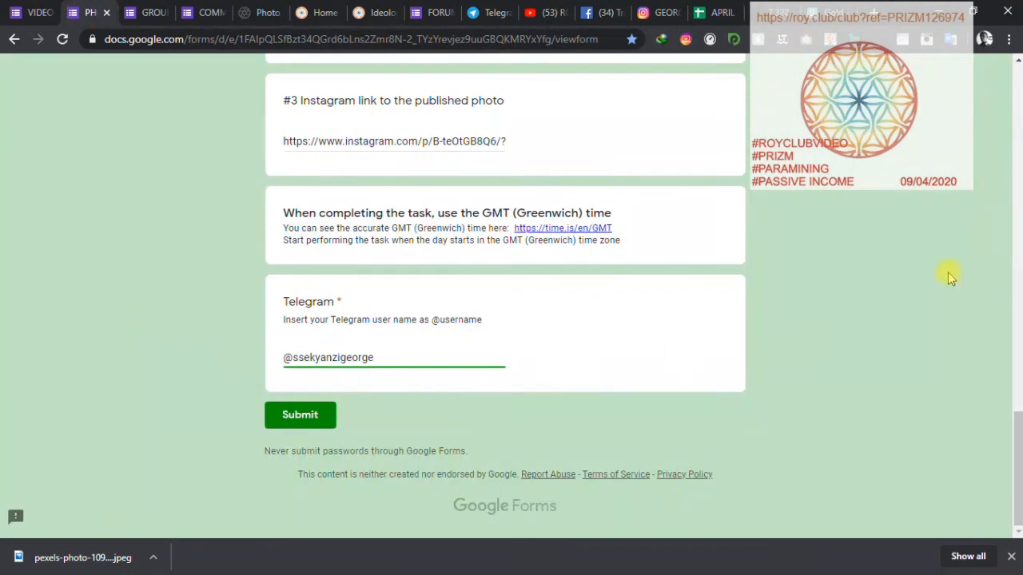
pyautogui.scroll(3)
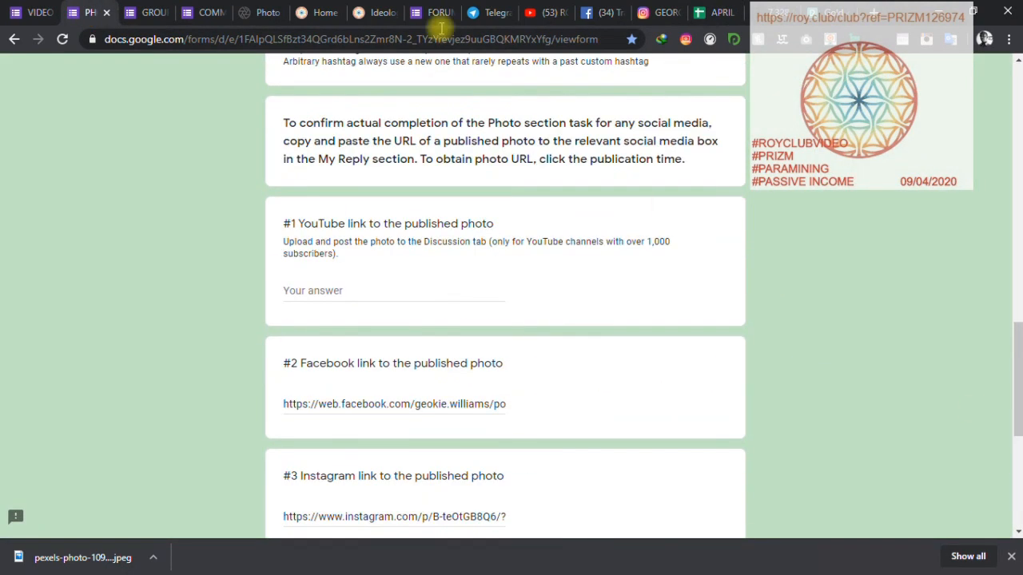
# Switch to the roy.club tab showing member, invested and paid statistics.
pyautogui.click(374, 13)
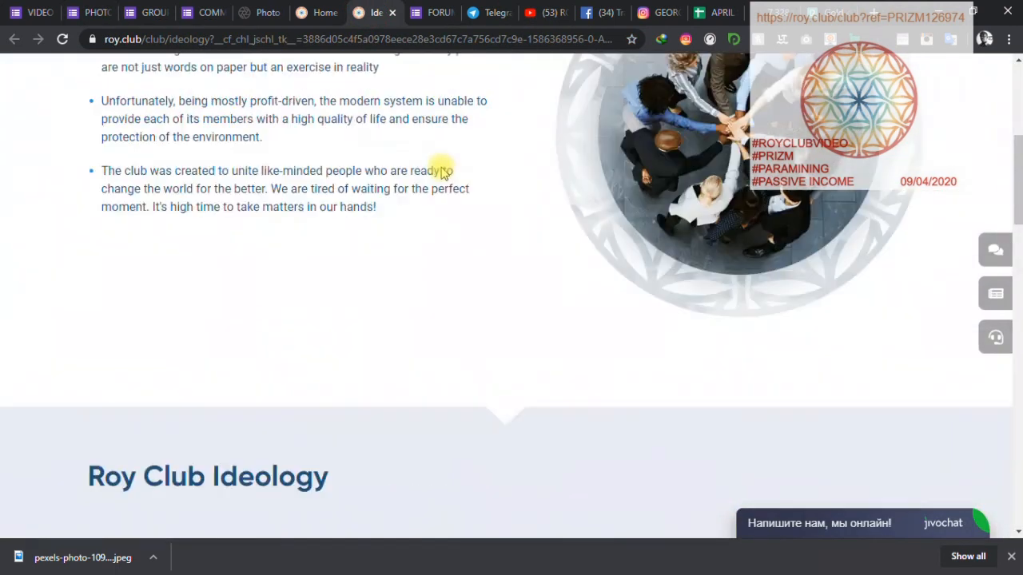
pyautogui.scroll(3)
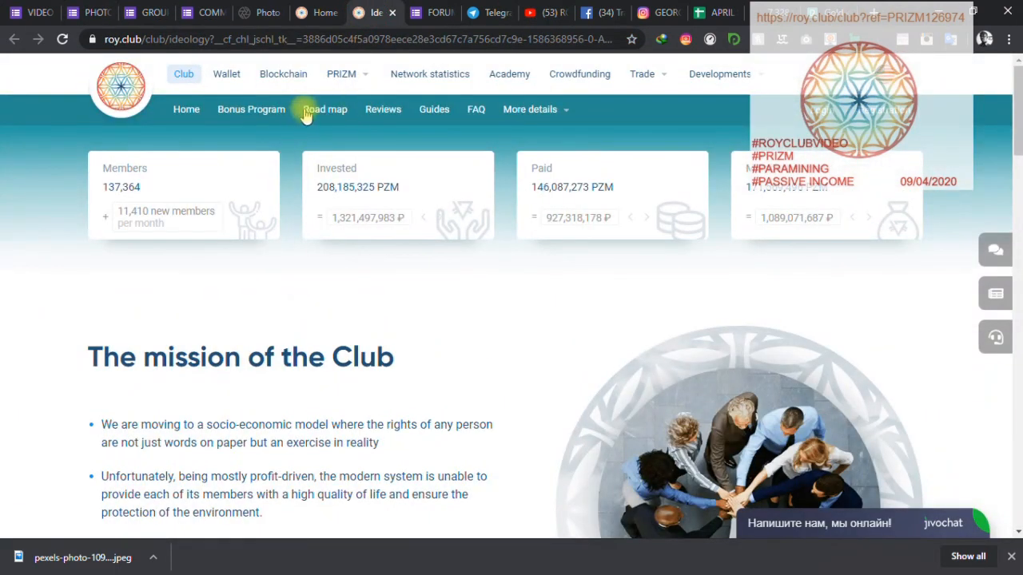